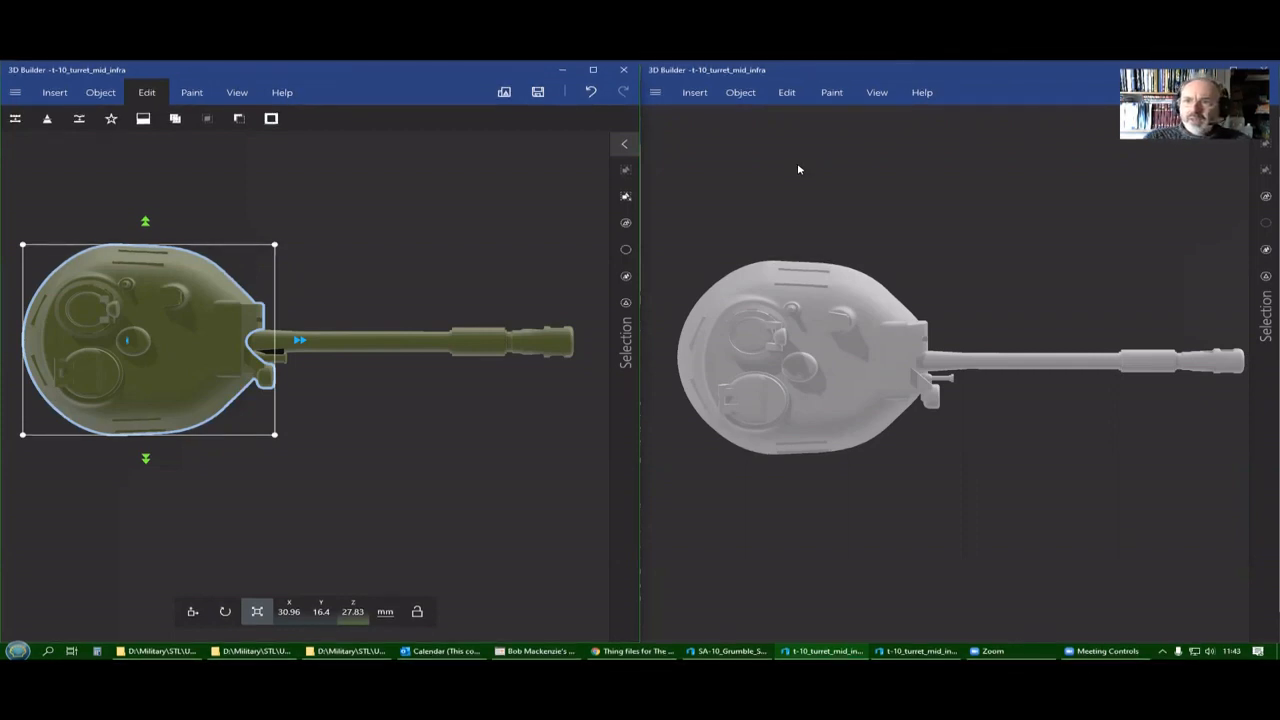
{"action": "mouse_move", "coordinate": [846, 533]}
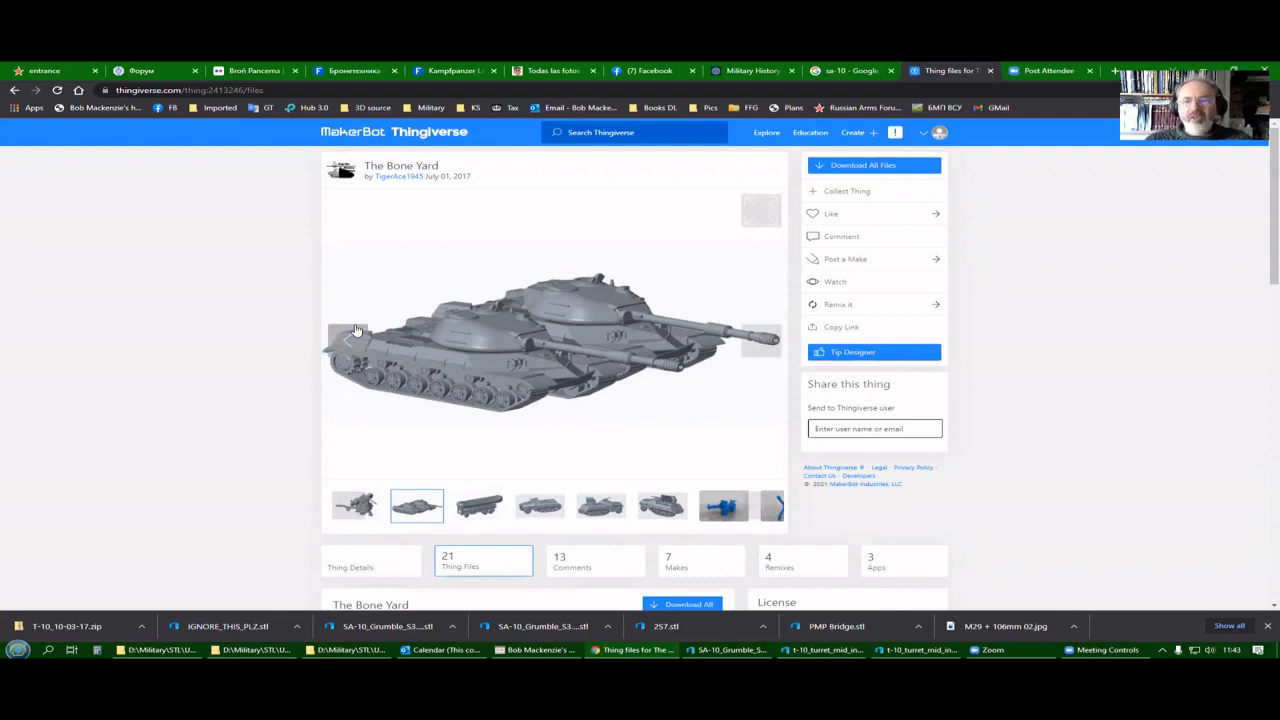
{"action": "mouse_move", "coordinate": [521, 168]}
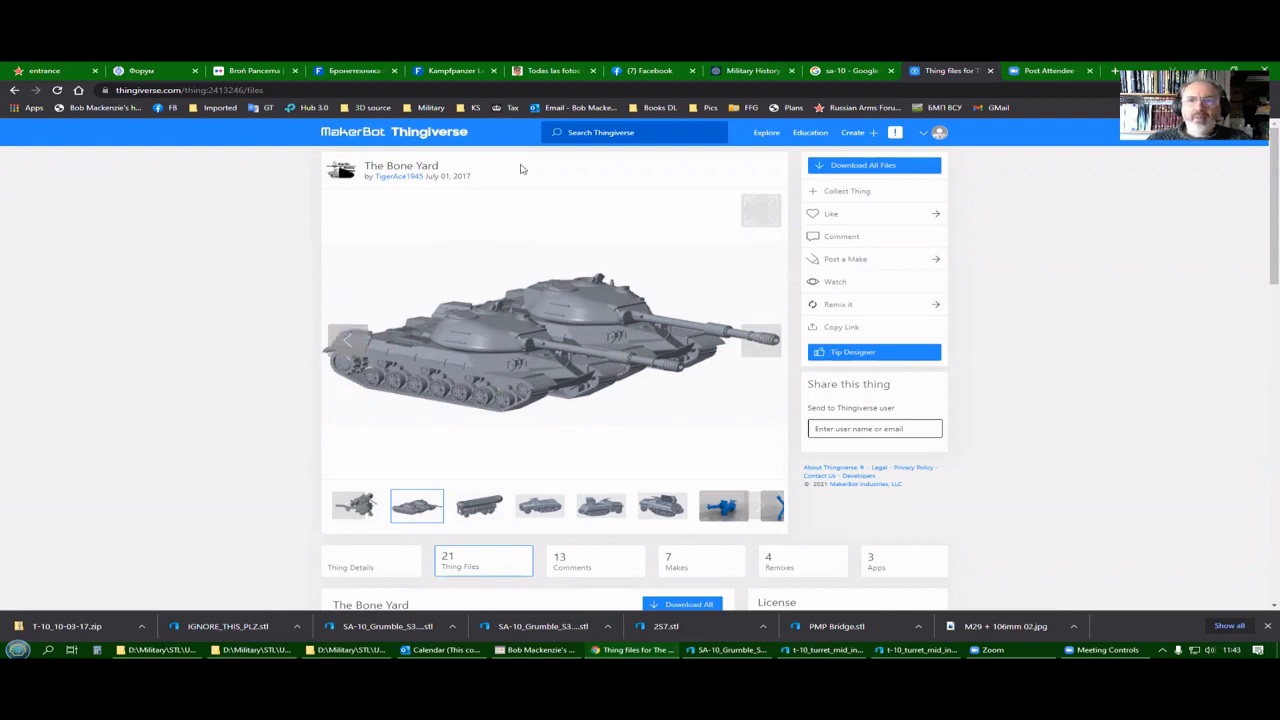
{"action": "mouse_move", "coordinate": [883, 444]}
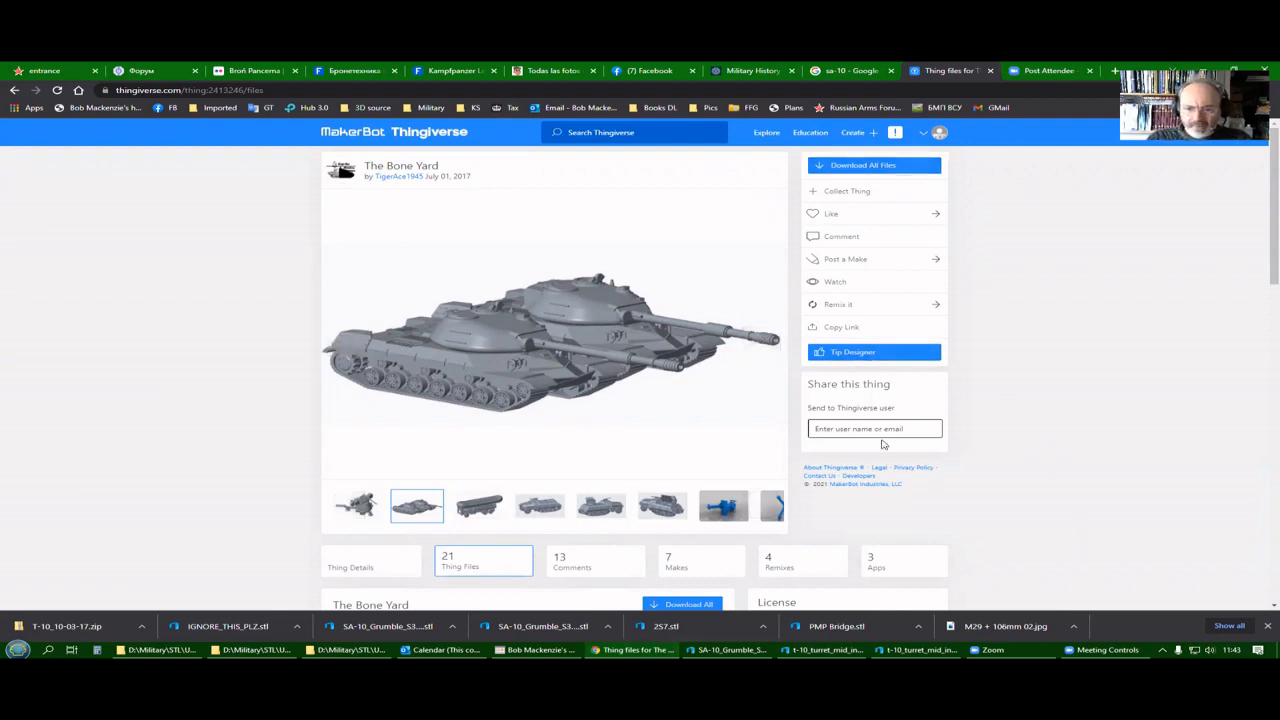
{"action": "mouse_move", "coordinate": [916, 619]}
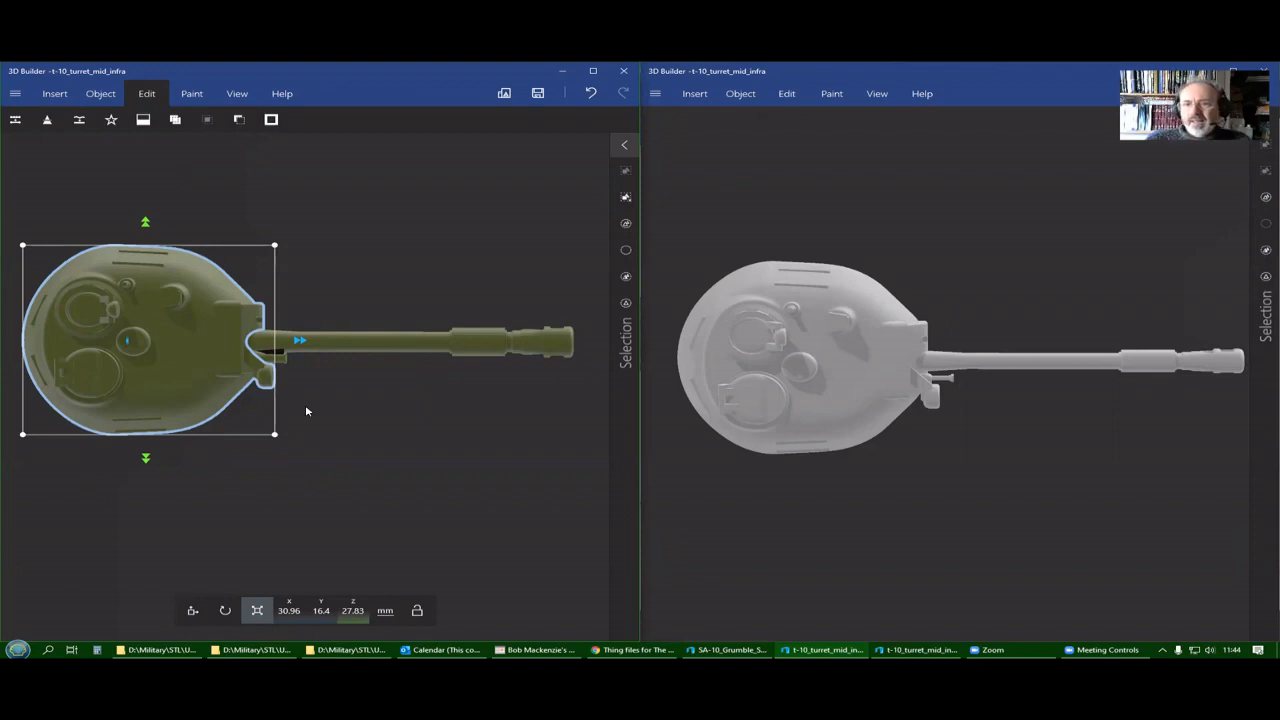
{"action": "mouse_move", "coordinate": [1000, 387]}
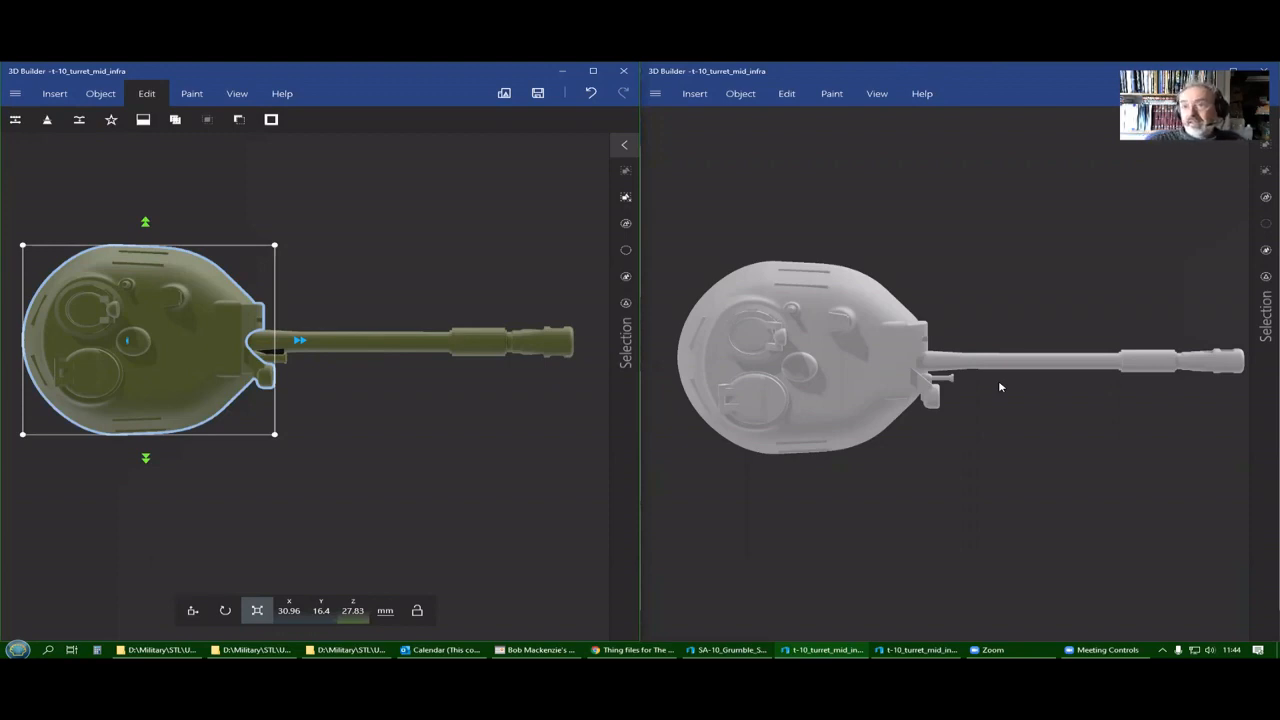
{"action": "mouse_move", "coordinate": [1220, 362]}
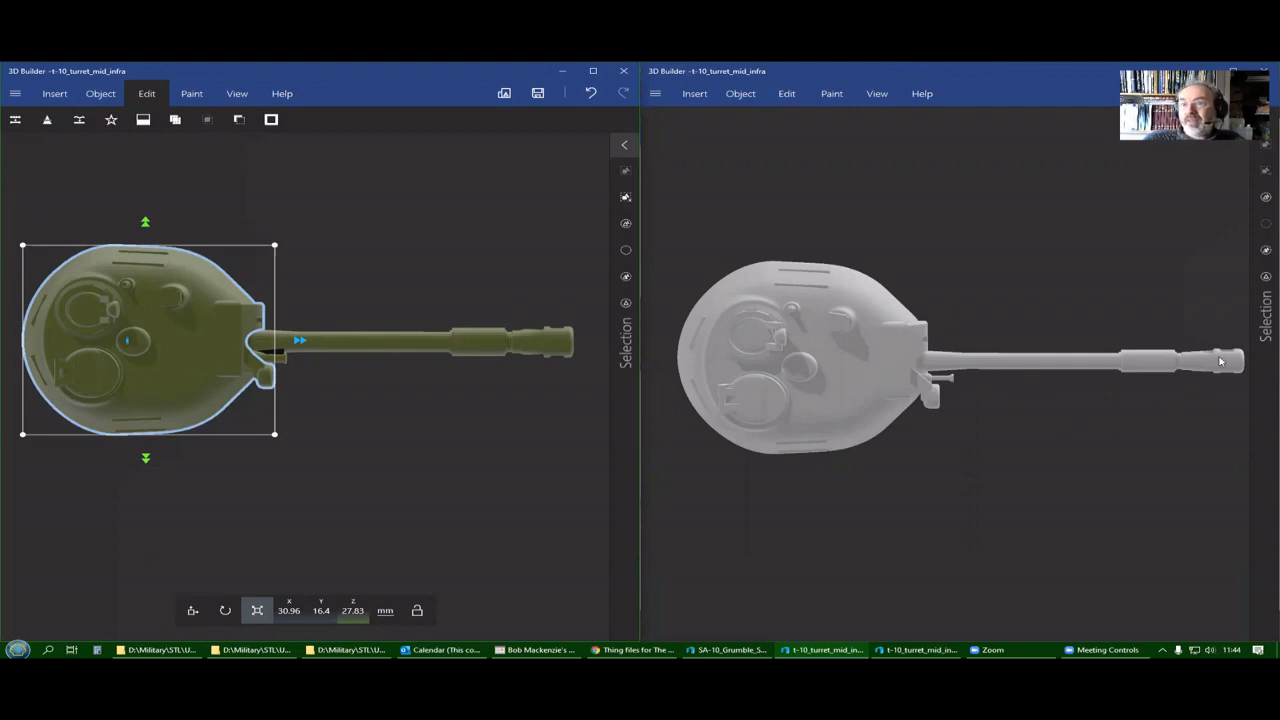
{"action": "mouse_move", "coordinate": [1051, 371]}
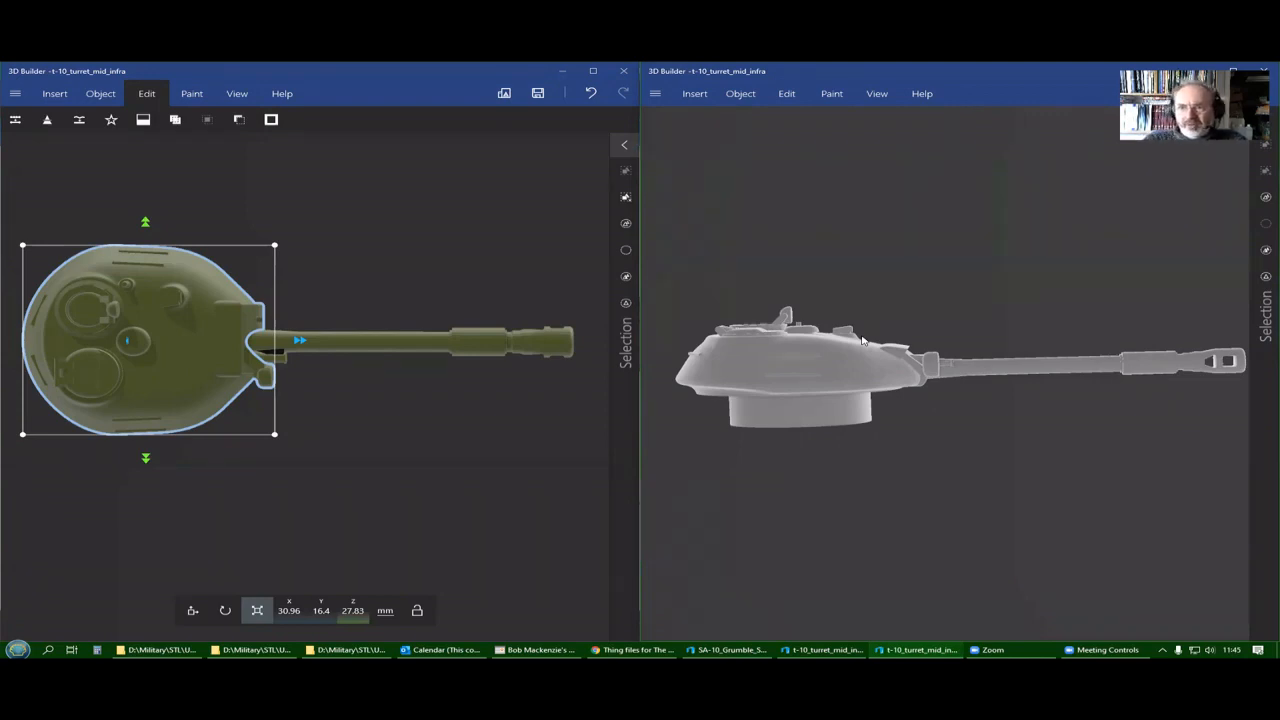
{"action": "mouse_move", "coordinate": [806, 259]}
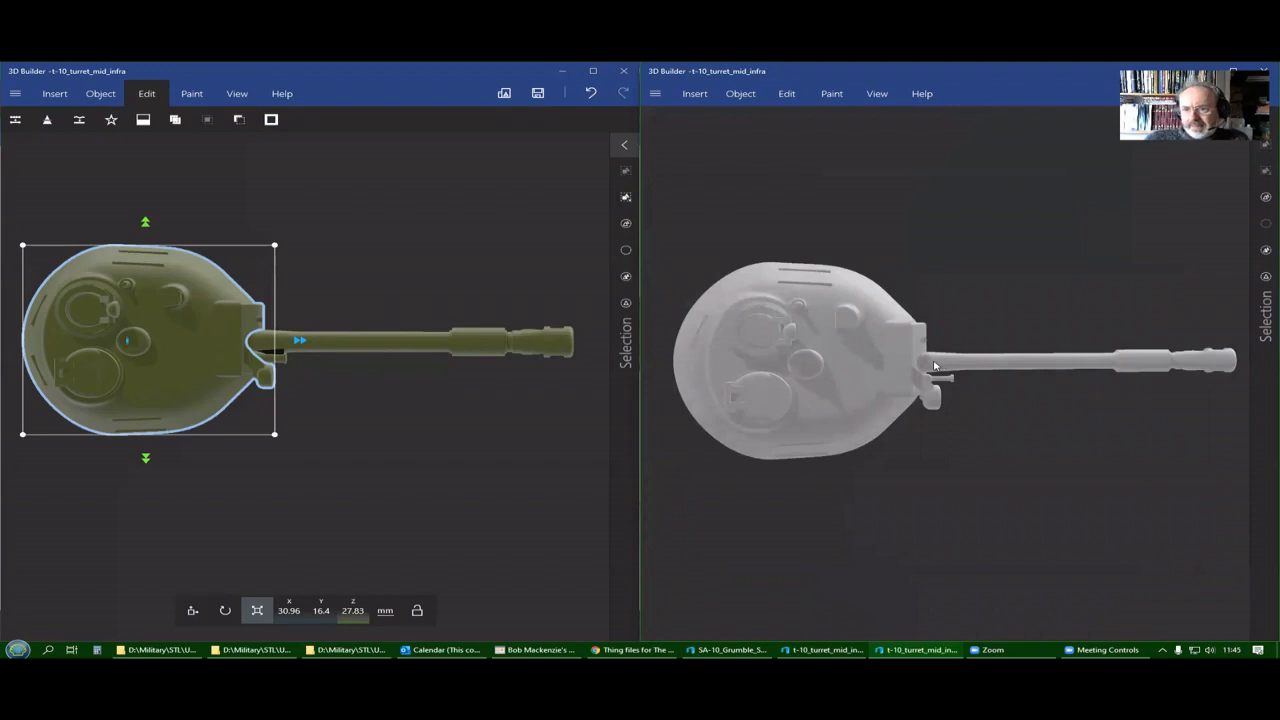
{"action": "mouse_move", "coordinate": [1192, 361]}
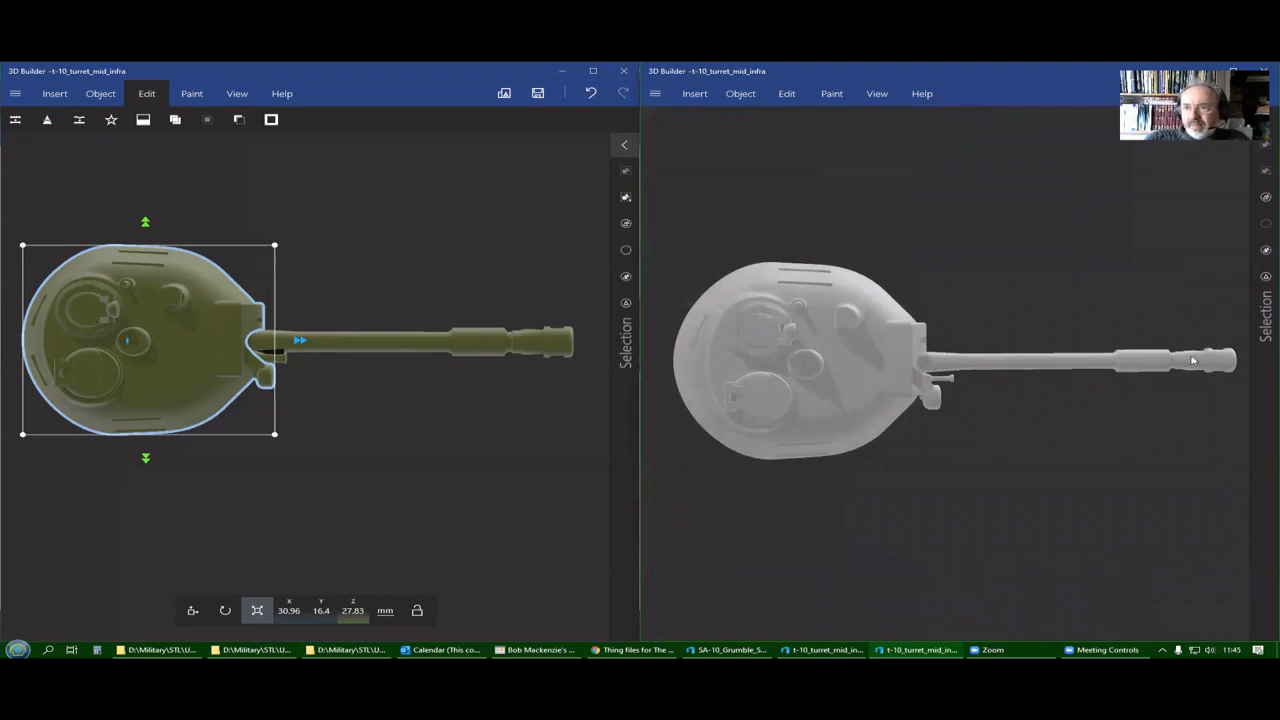
{"action": "mouse_move", "coordinate": [943, 385]}
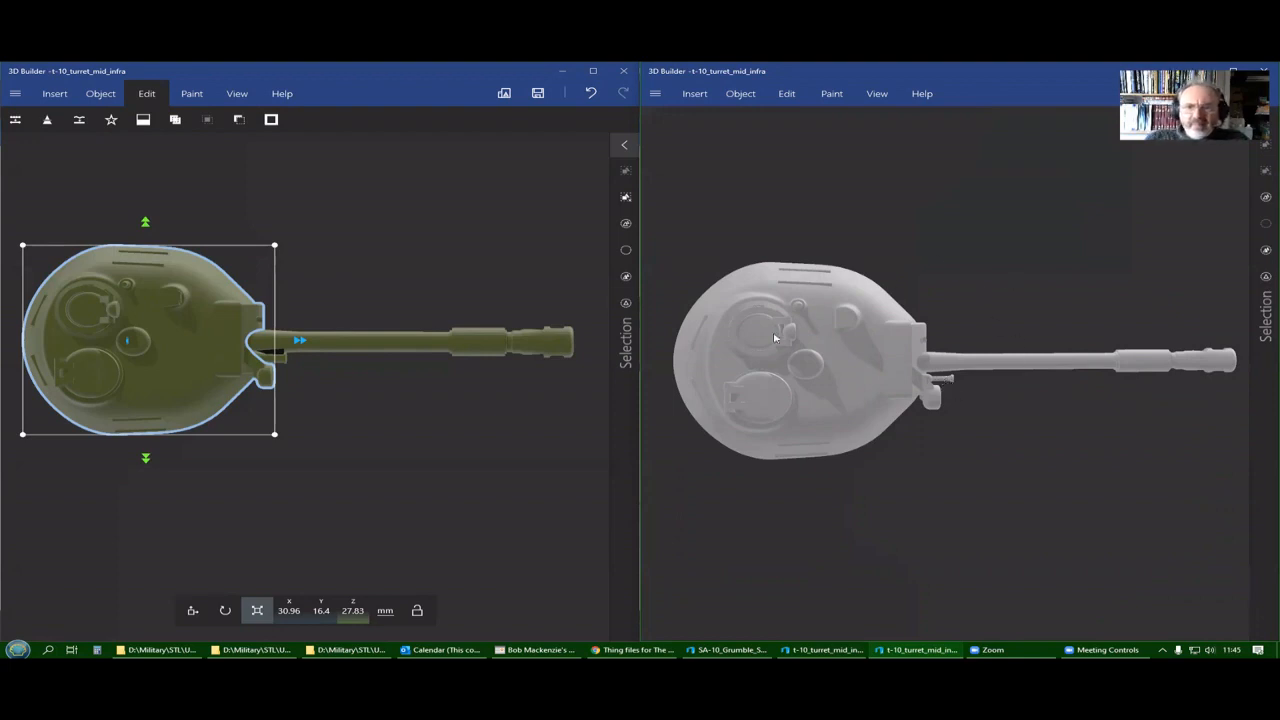
{"action": "mouse_move", "coordinate": [713, 316]}
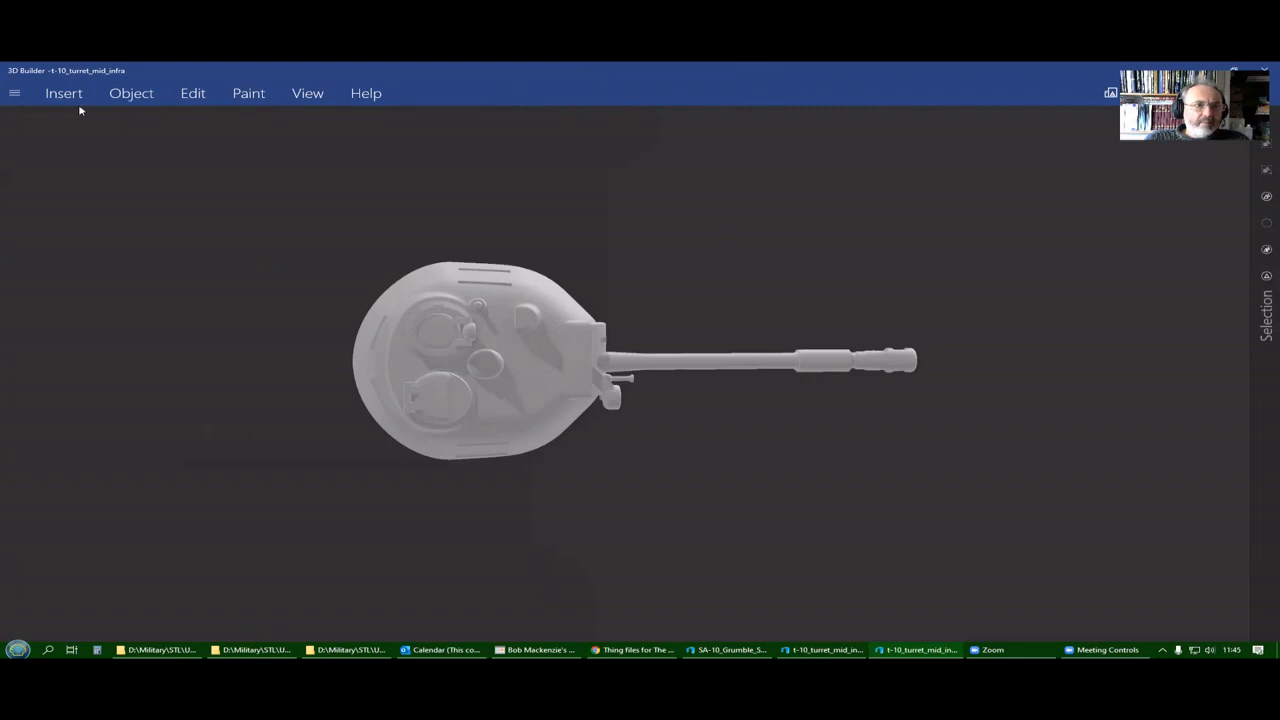
Insert a 20 mm green cube over the middle of the T-10 turret.
{"action": "left_click", "coordinate": [63, 93]}
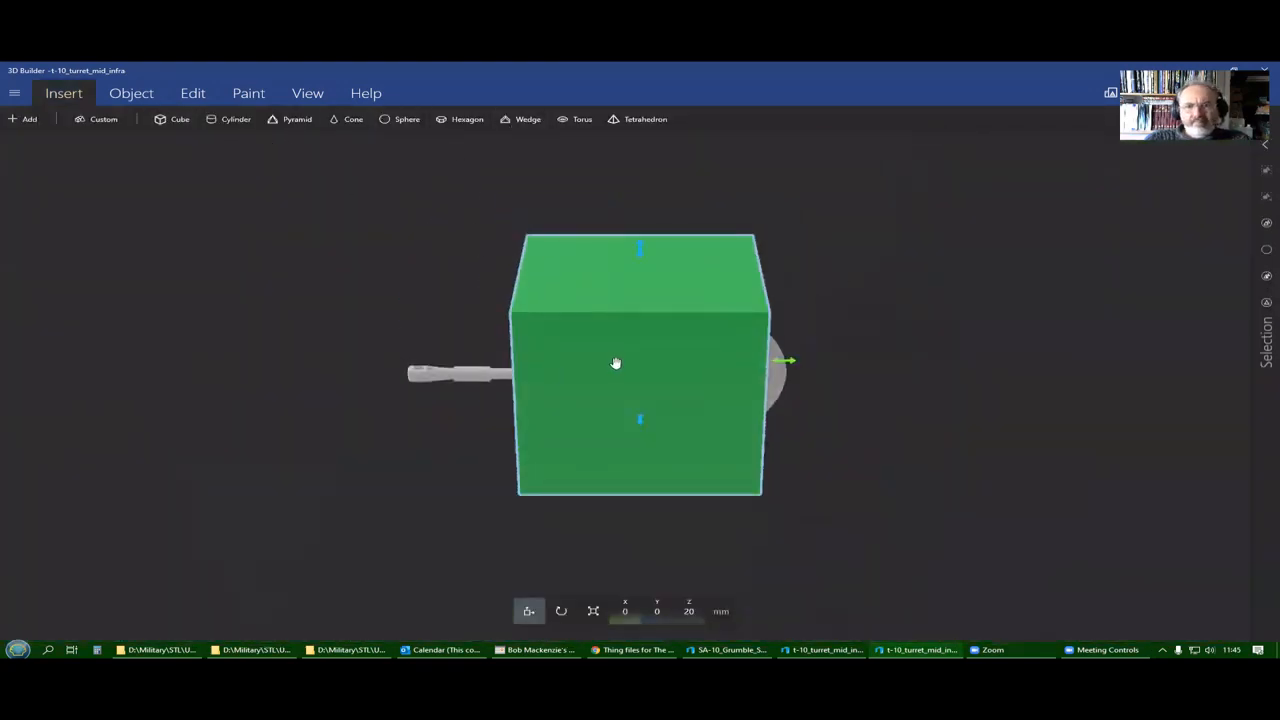
{"action": "mouse_move", "coordinate": [455, 240]}
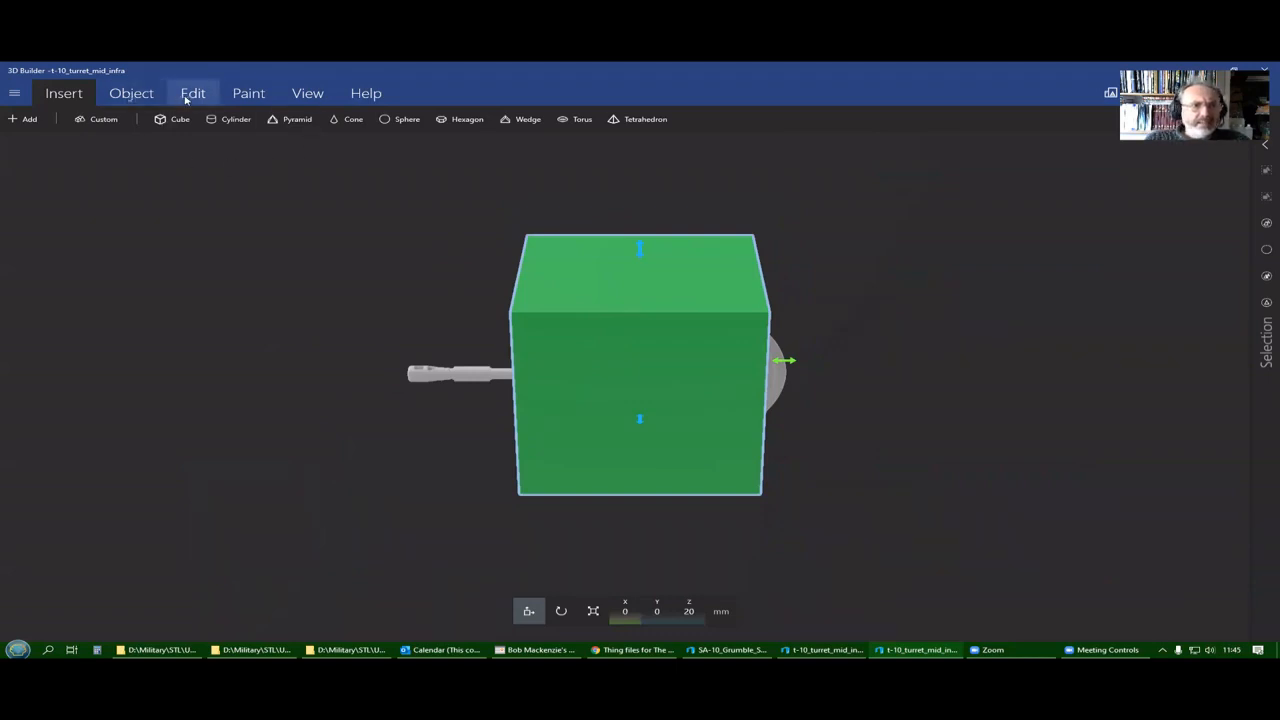
{"action": "left_click", "coordinate": [192, 93]}
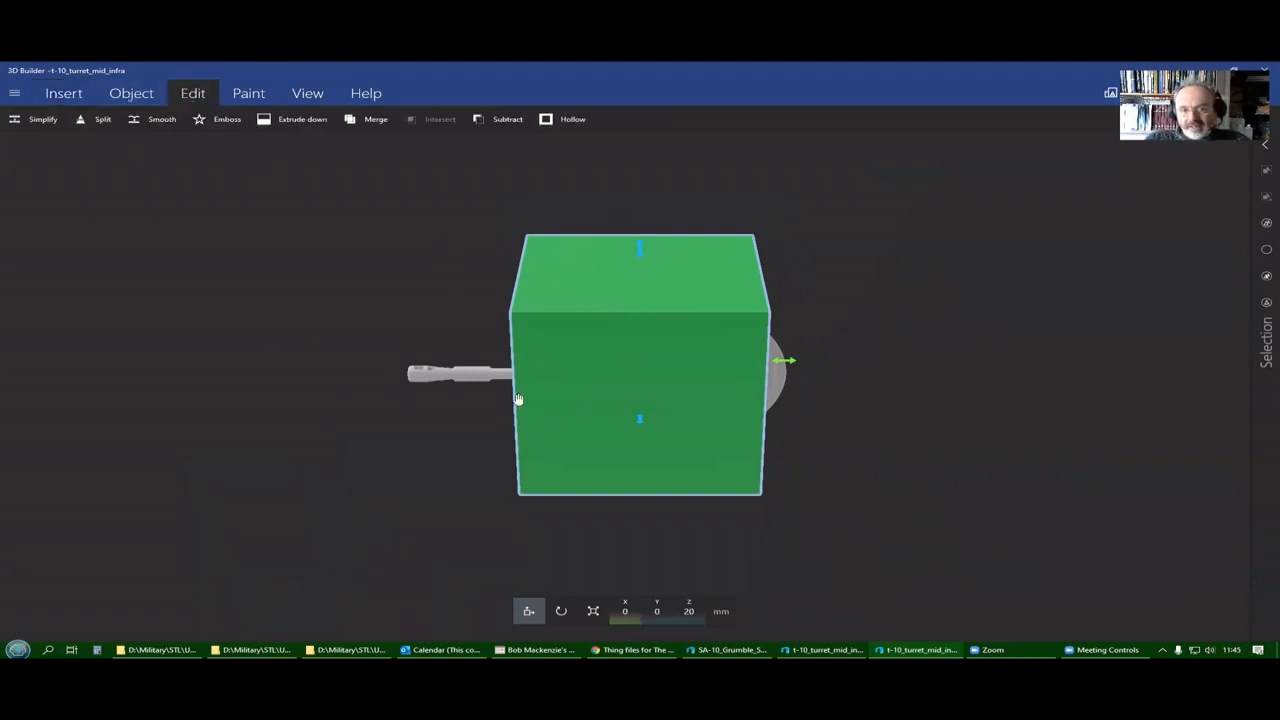
{"action": "mouse_move", "coordinate": [669, 318]}
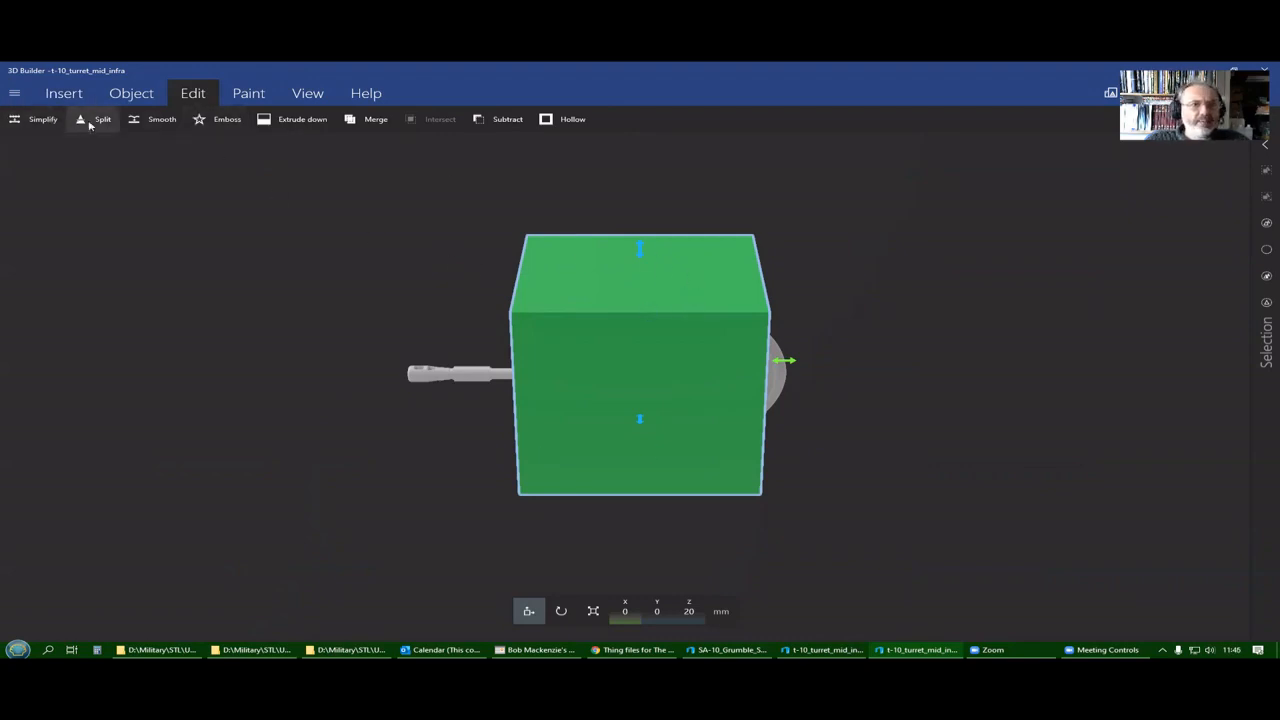
Split the green cube at turret height with Keep both selected.
{"action": "left_click", "coordinate": [90, 120]}
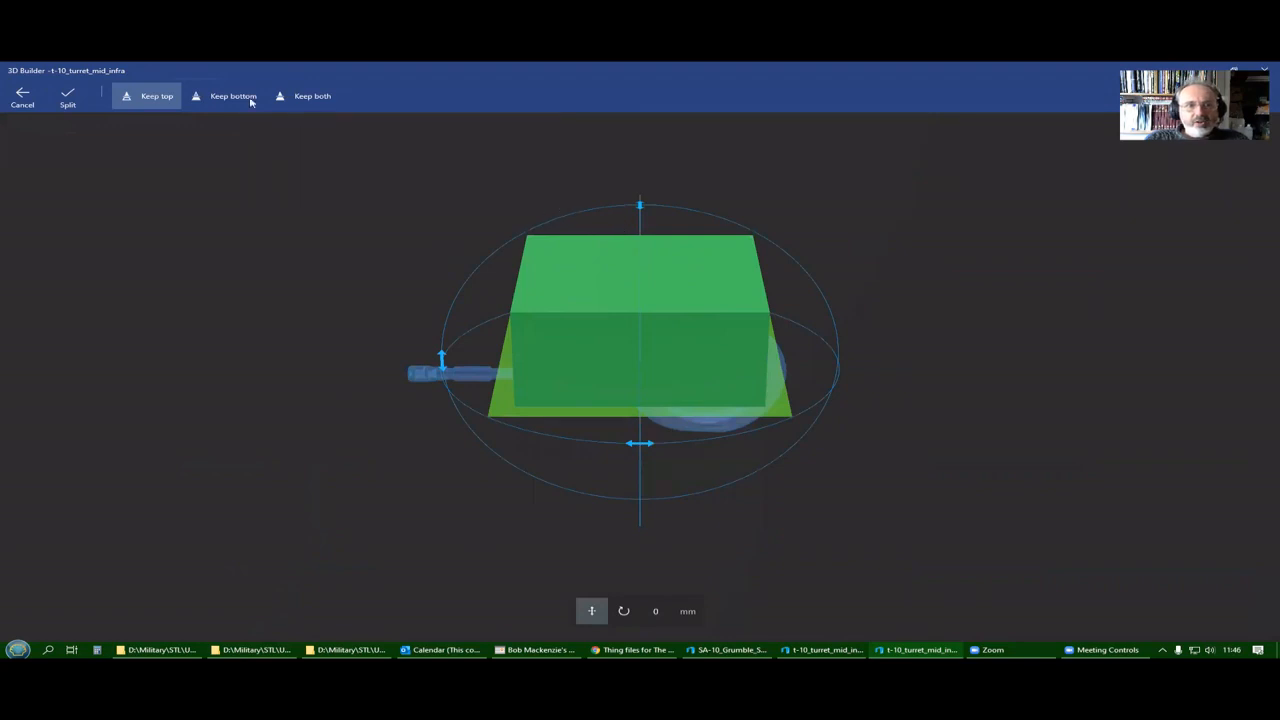
{"action": "left_click", "coordinate": [312, 95]}
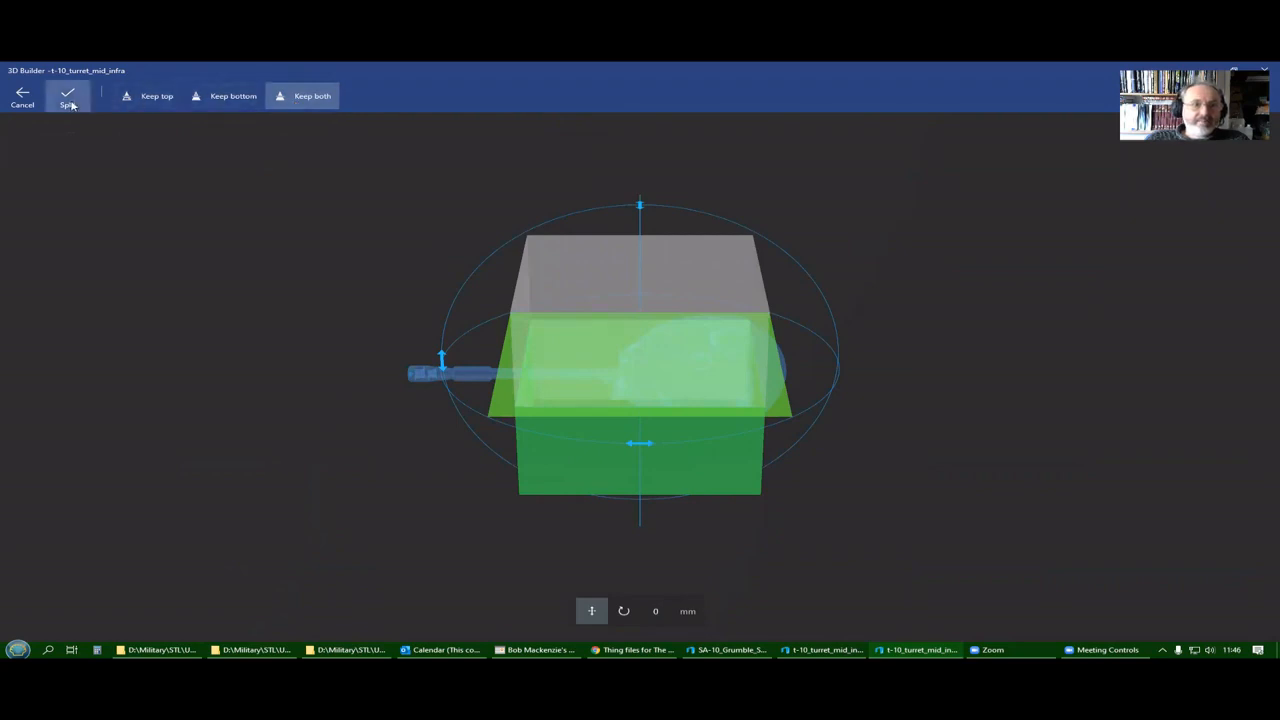
{"action": "left_click", "coordinate": [66, 95]}
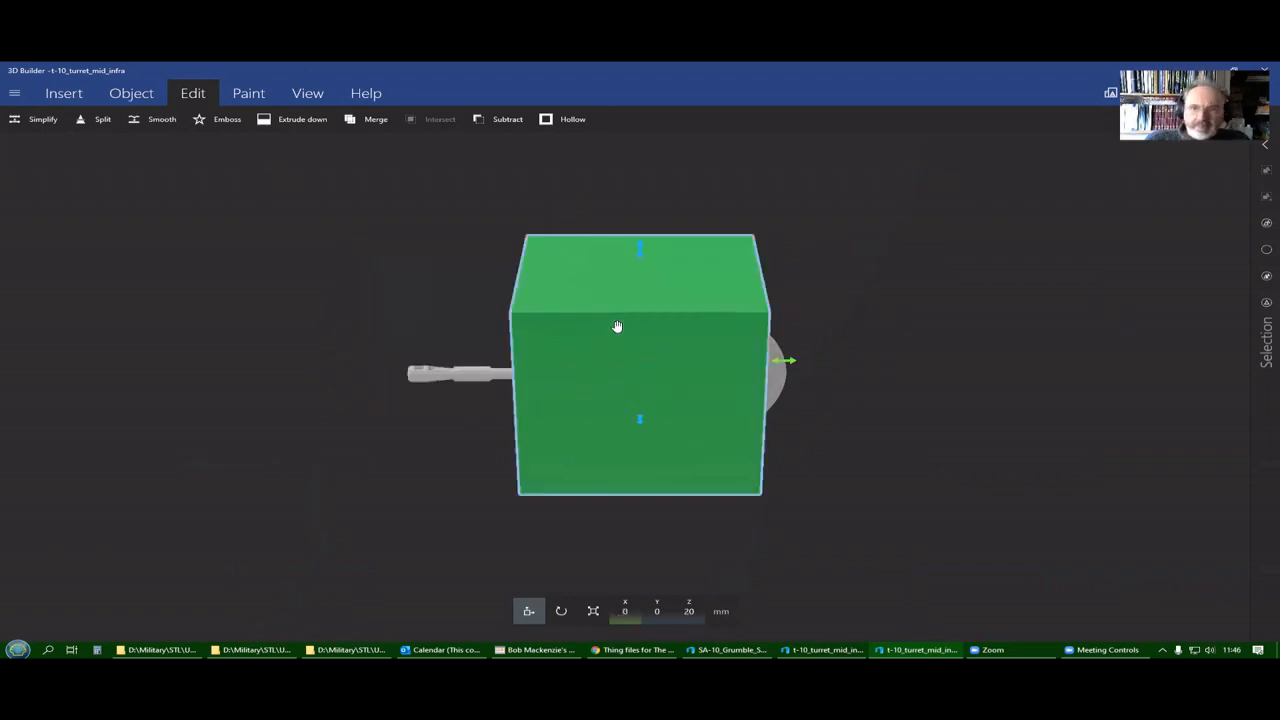
{"action": "mouse_move", "coordinate": [174, 216]}
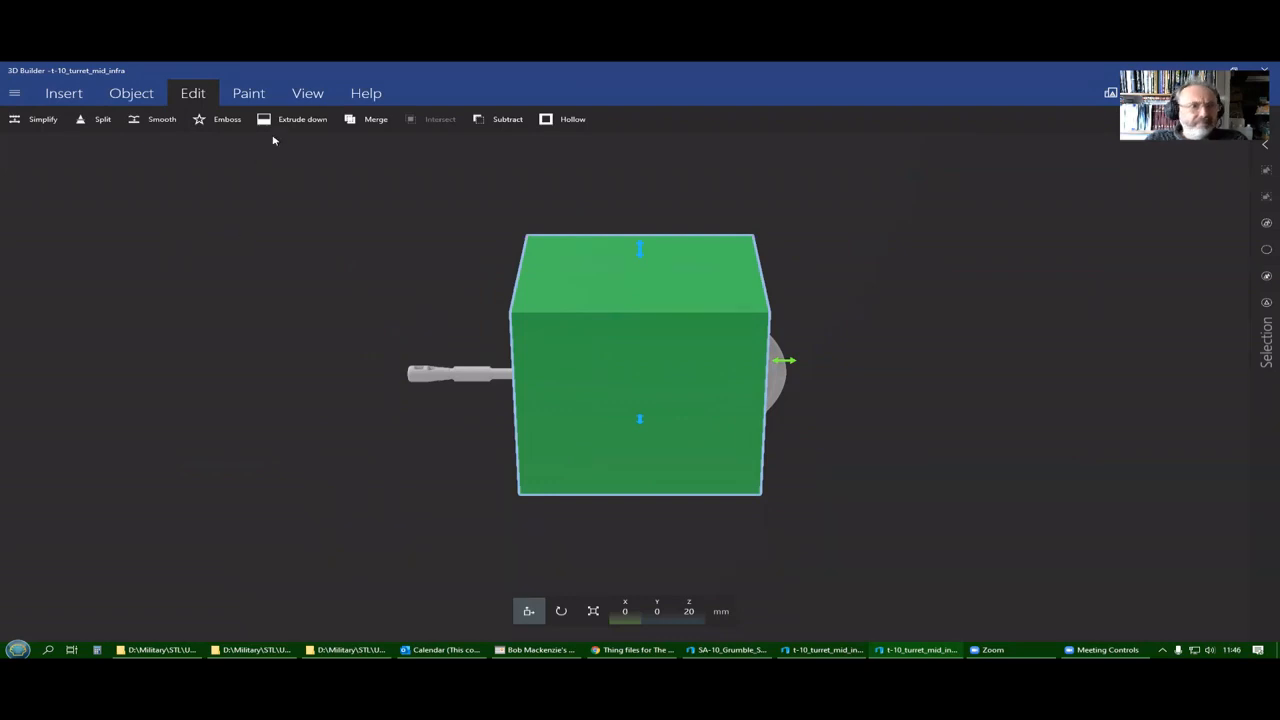
Start a second split with a level cutting plane through the cube at turret height.
{"action": "left_click", "coordinate": [99, 119]}
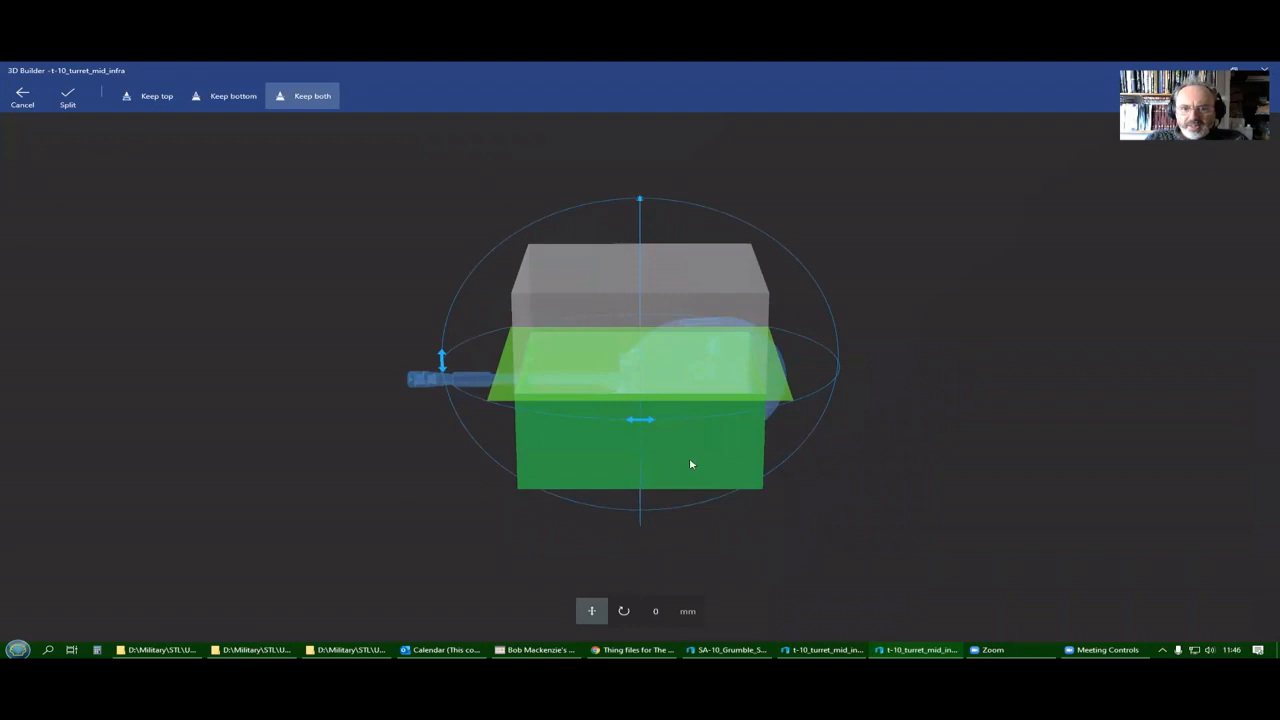
{"action": "mouse_move", "coordinate": [443, 358]}
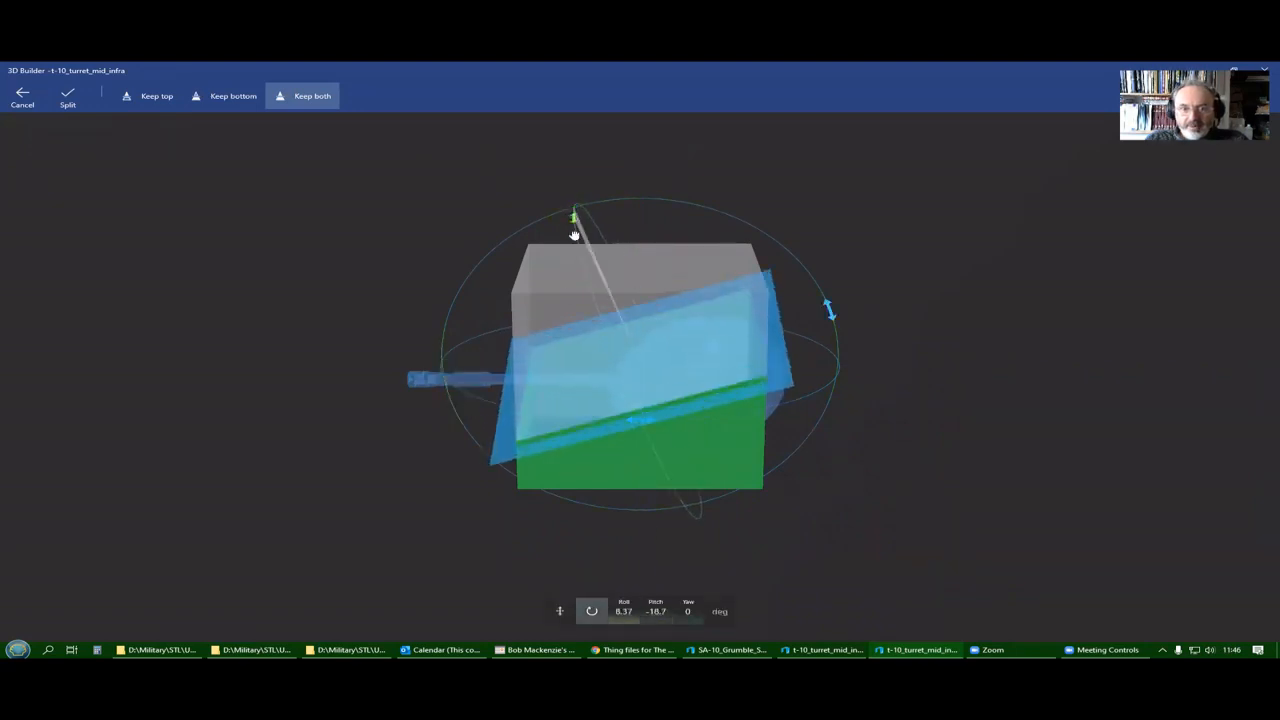
{"action": "left_click_drag", "start_coordinate": [575, 235], "coordinate": [583, 265]}
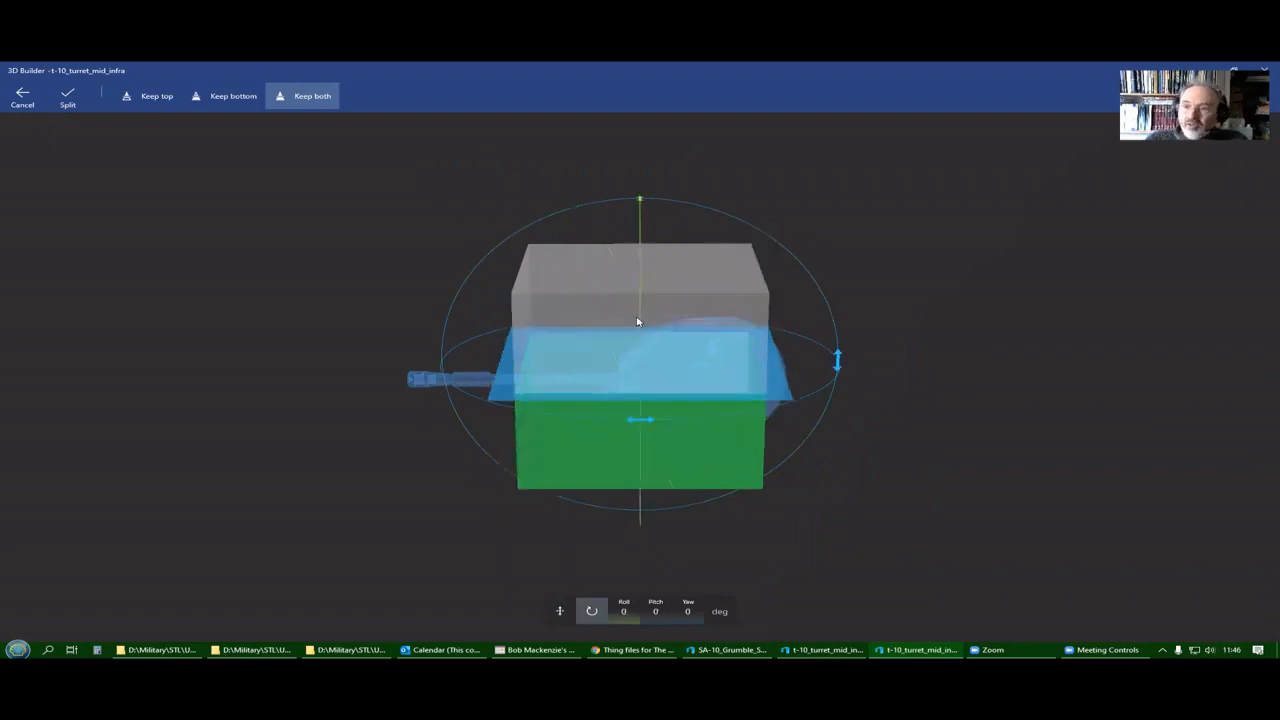
{"action": "mouse_move", "coordinate": [548, 530]}
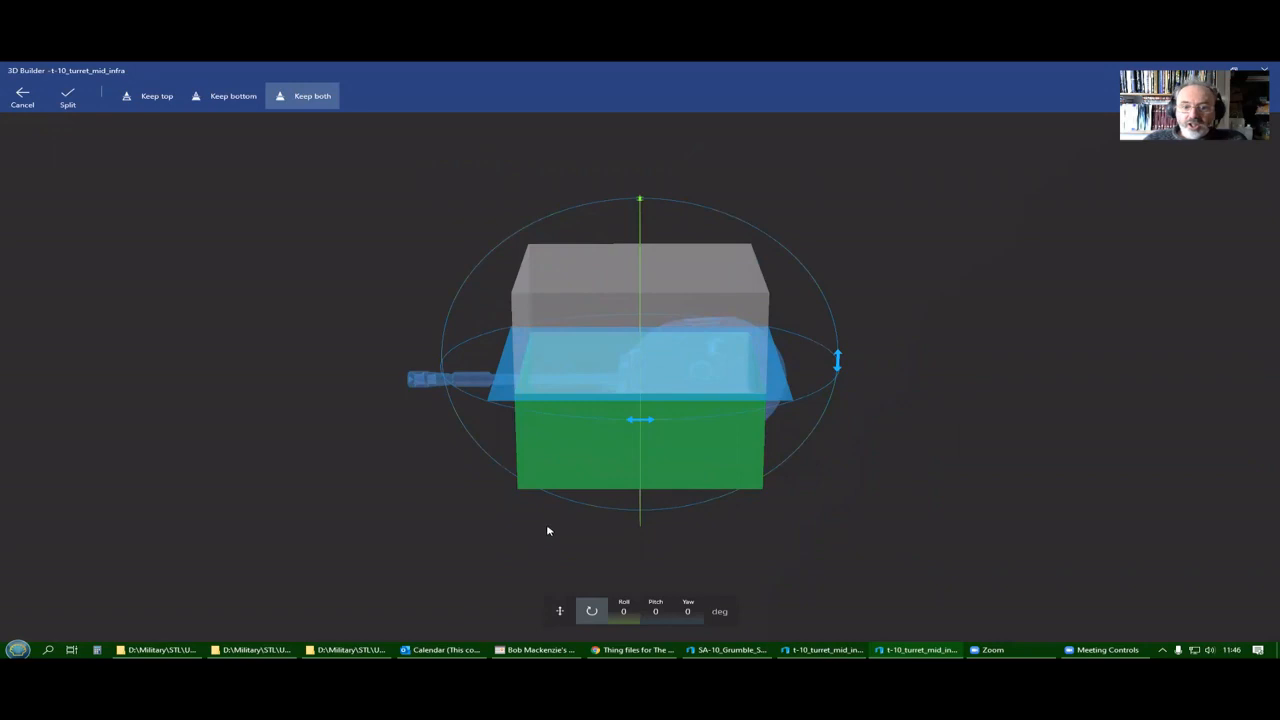
{"action": "mouse_move", "coordinate": [666, 334]}
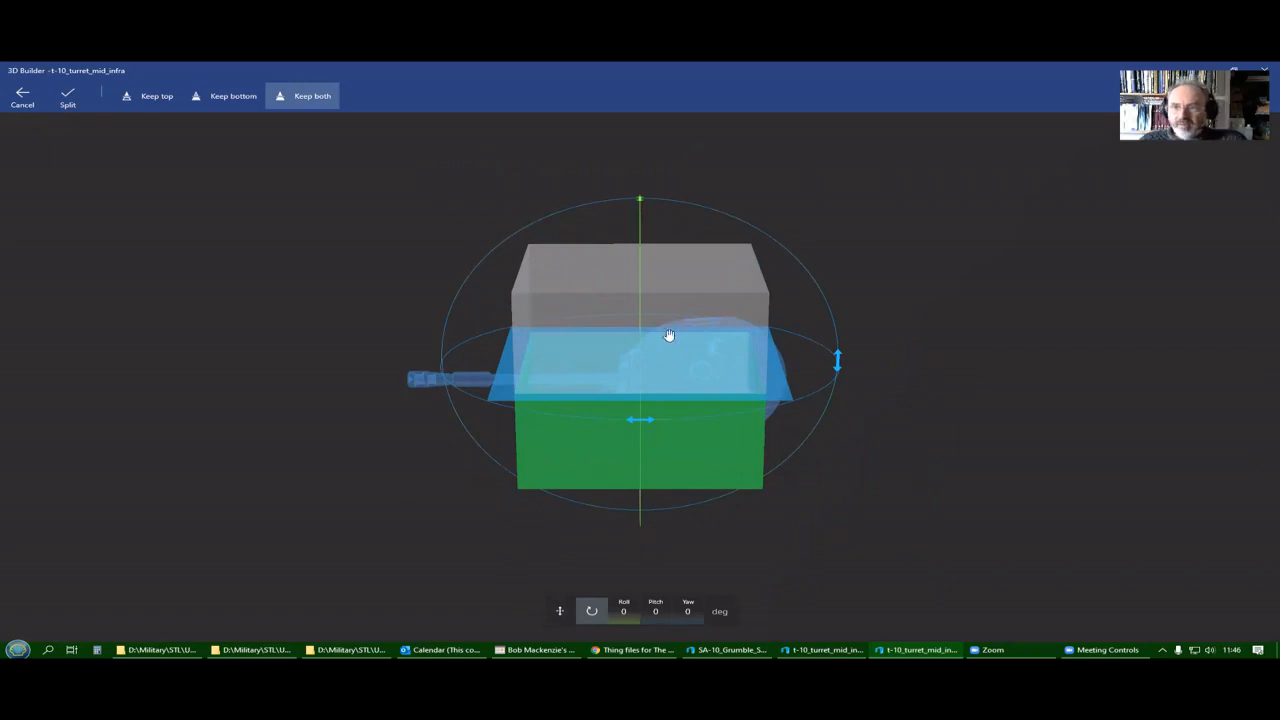
{"action": "mouse_move", "coordinate": [568, 291]}
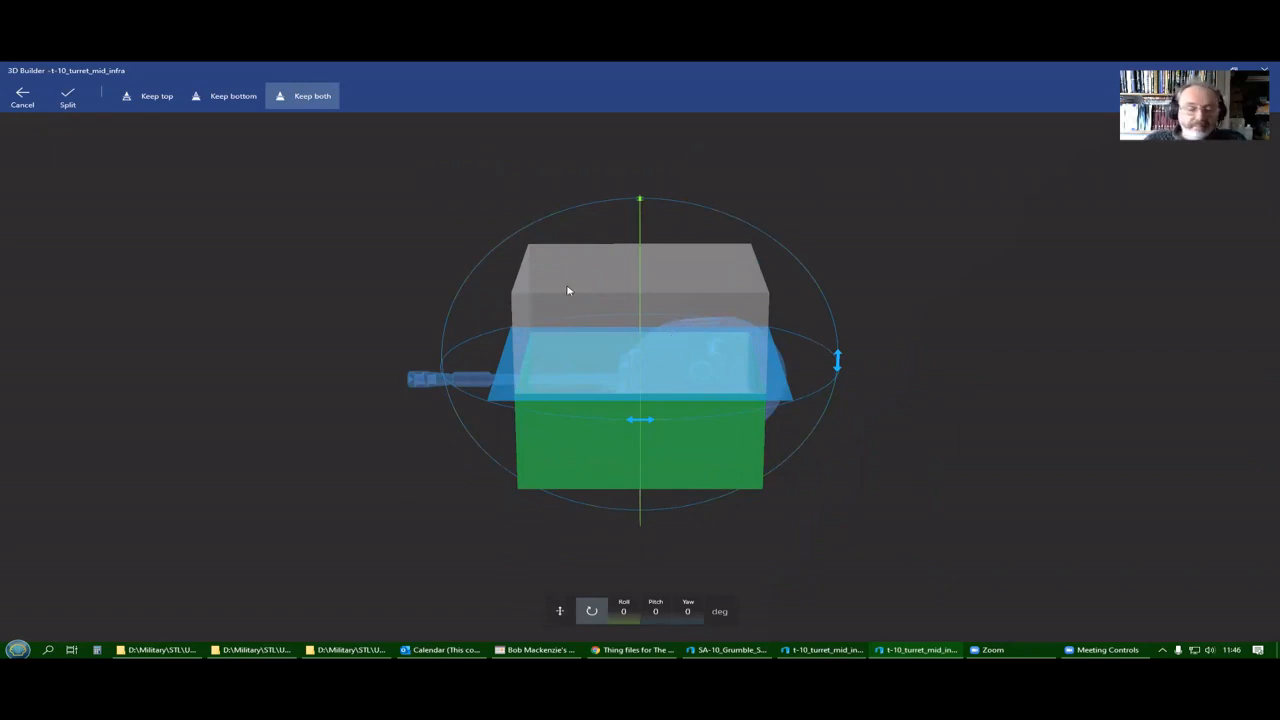
{"action": "left_click_drag", "start_coordinate": [837, 360], "coordinate": [783, 360]}
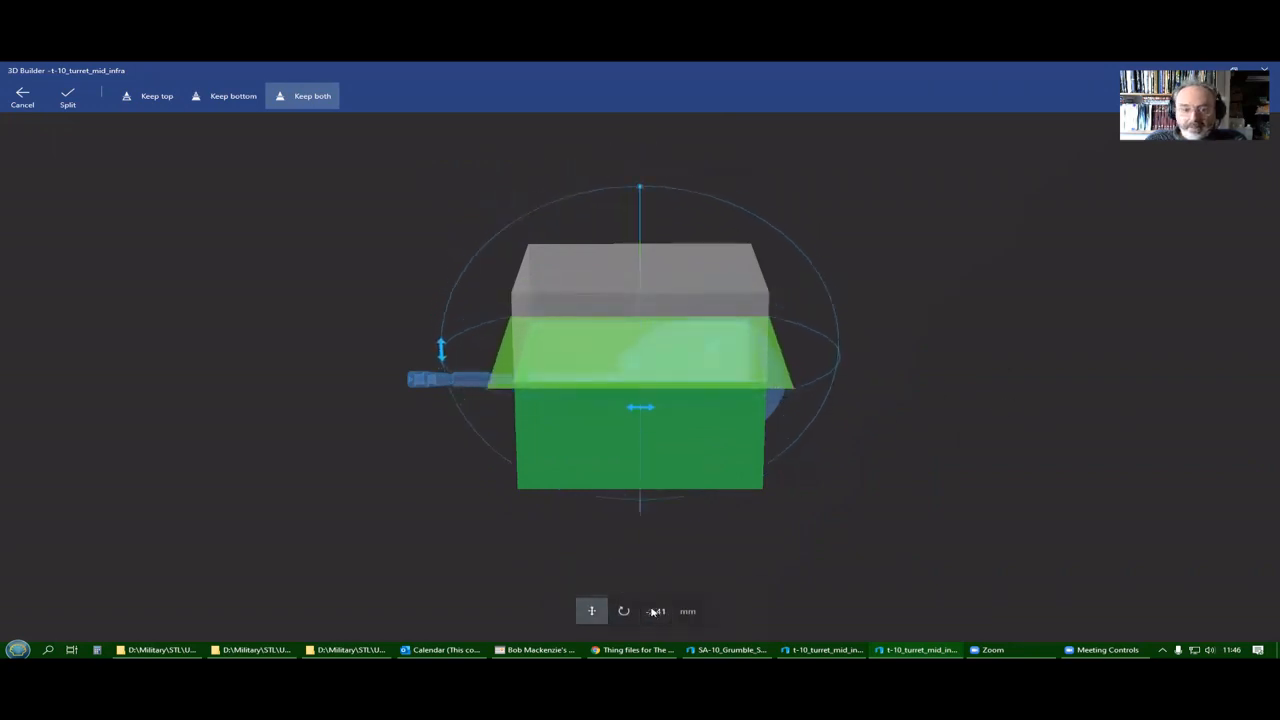
Enter an exact offset for the cutting plane through the green cube.
{"action": "left_click", "coordinate": [657, 612]}
{"action": "type", "text": "-3"}
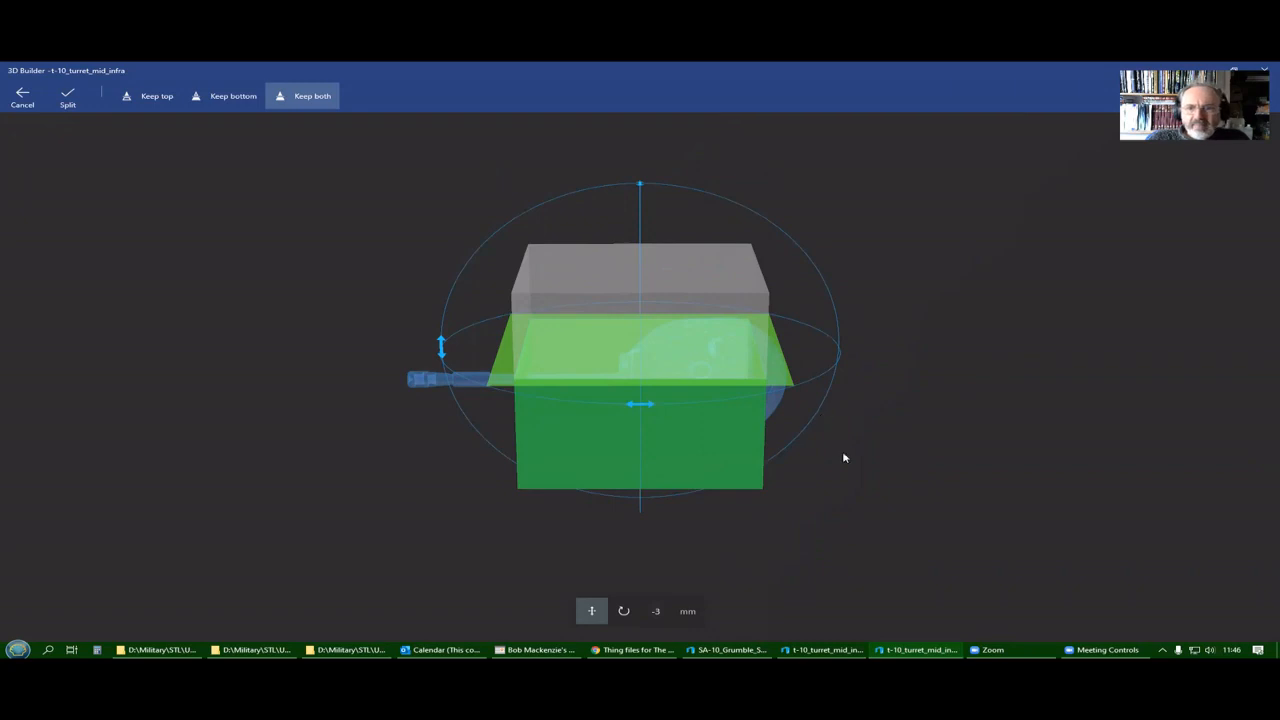
{"action": "mouse_move", "coordinate": [775, 332]}
{"action": "type", "text": "-20"}
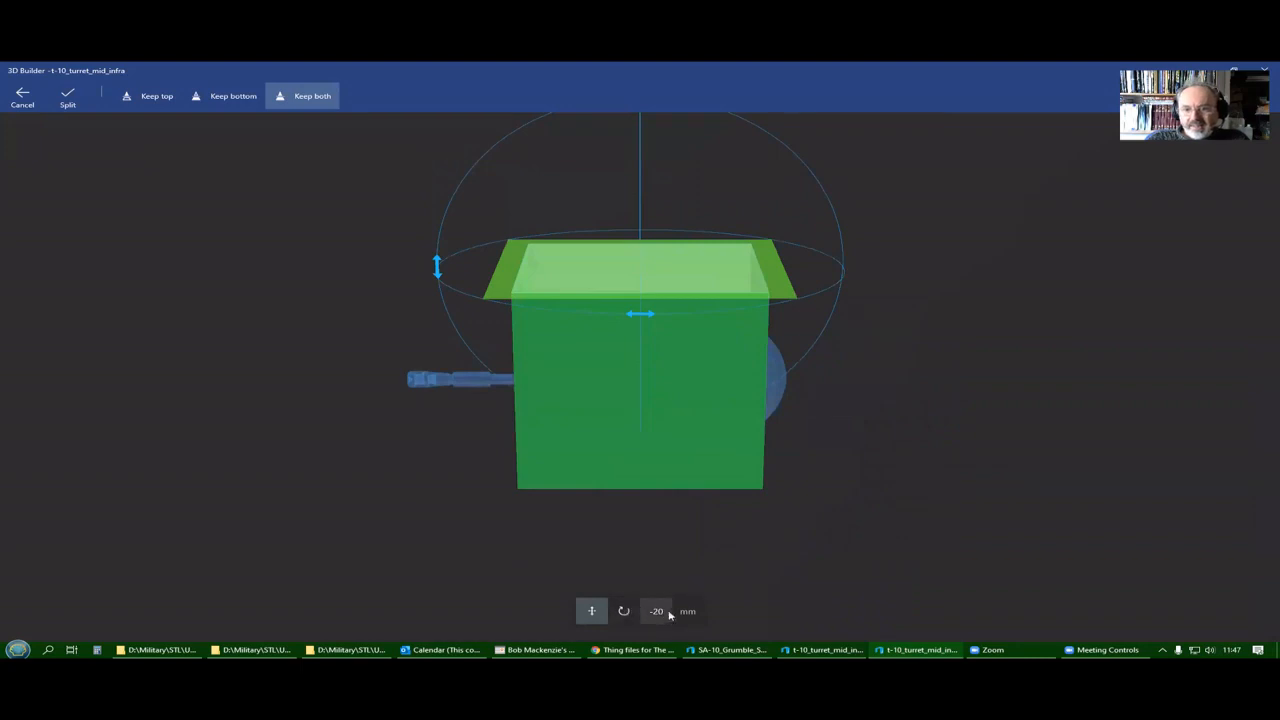
{"action": "mouse_move", "coordinate": [657, 633]}
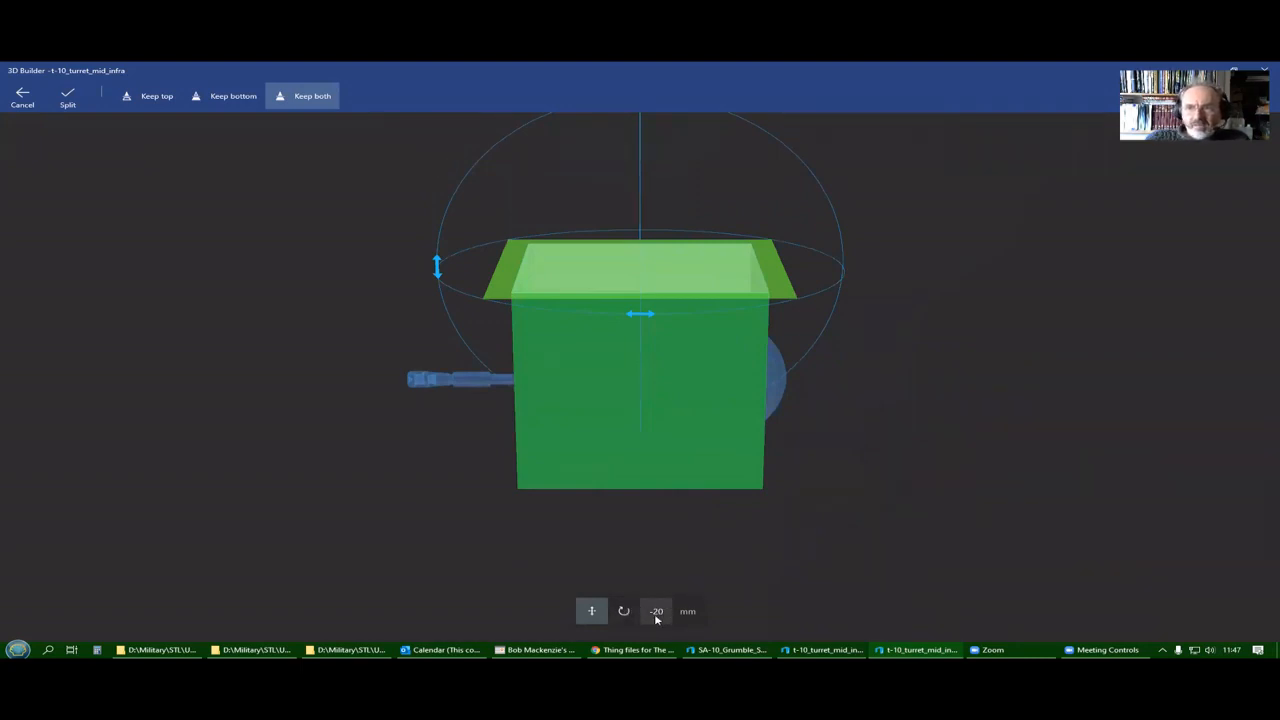
{"action": "mouse_move", "coordinate": [628, 367]}
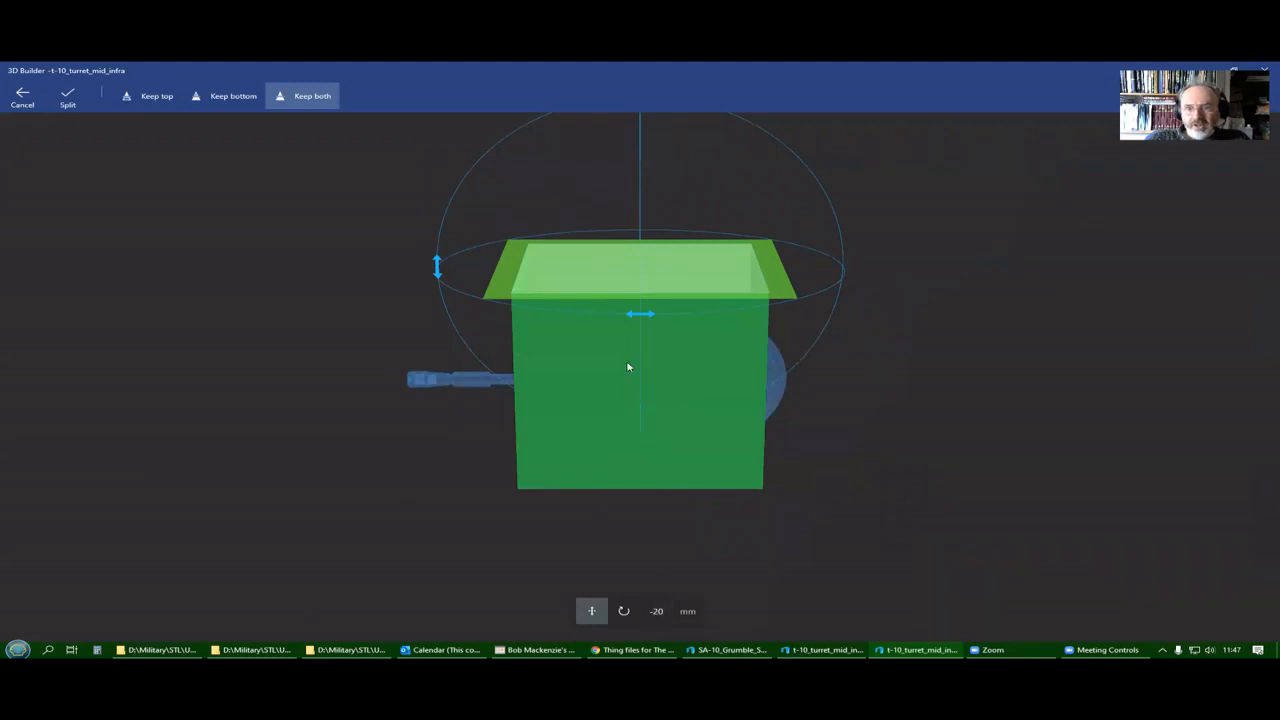
{"action": "mouse_move", "coordinate": [788, 307]}
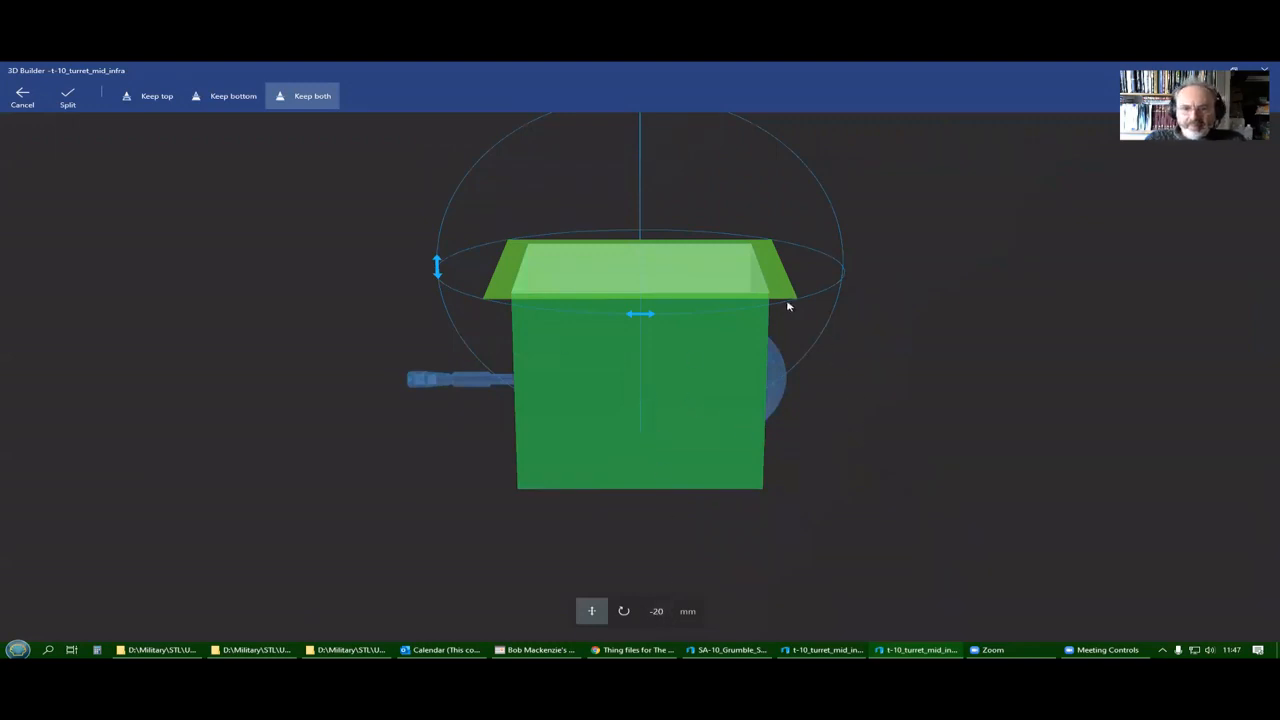
{"action": "mouse_move", "coordinate": [786, 295]}
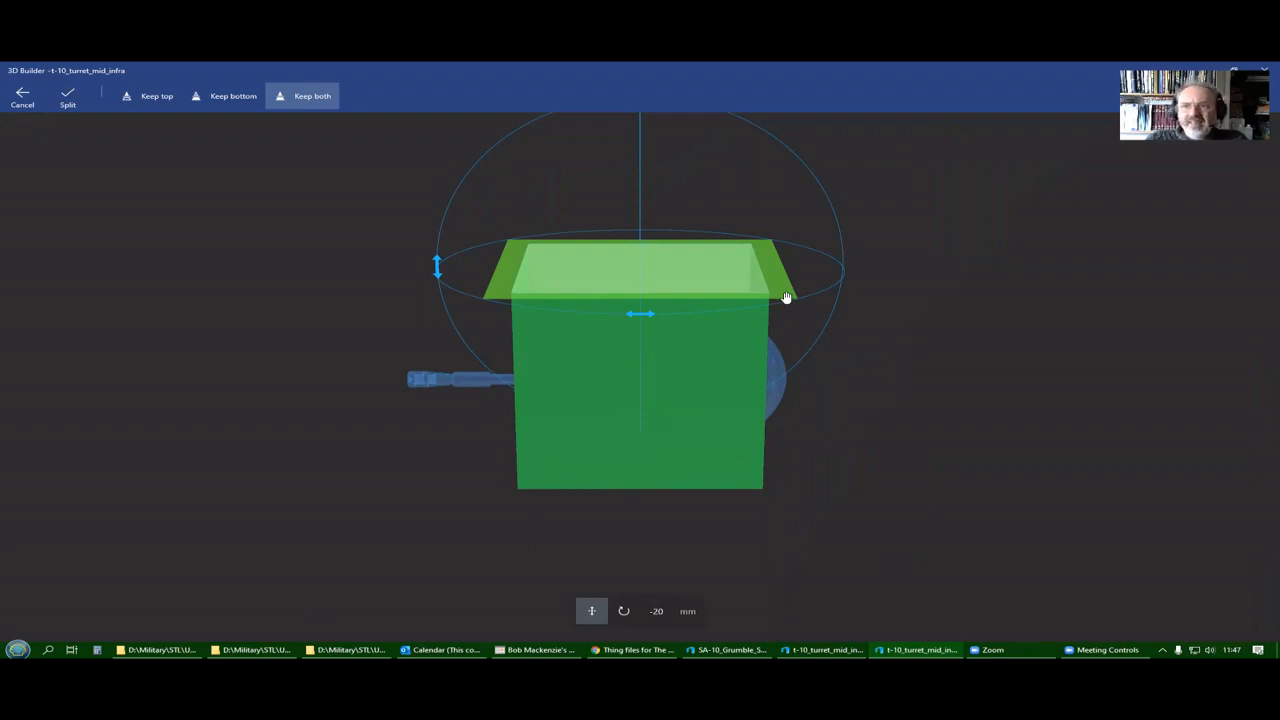
{"action": "mouse_move", "coordinate": [765, 238]}
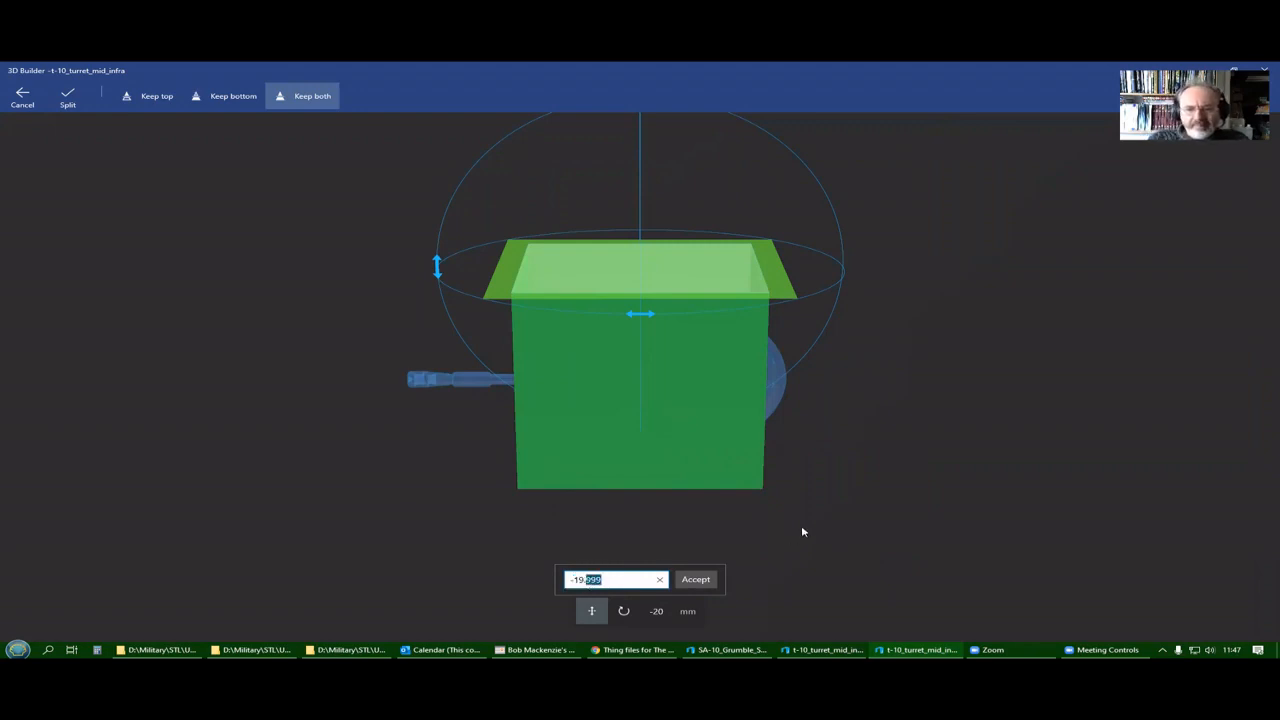
Set the cut height to -15 mm and split off the thin top slab.
{"action": "left_click", "coordinate": [608, 579]}
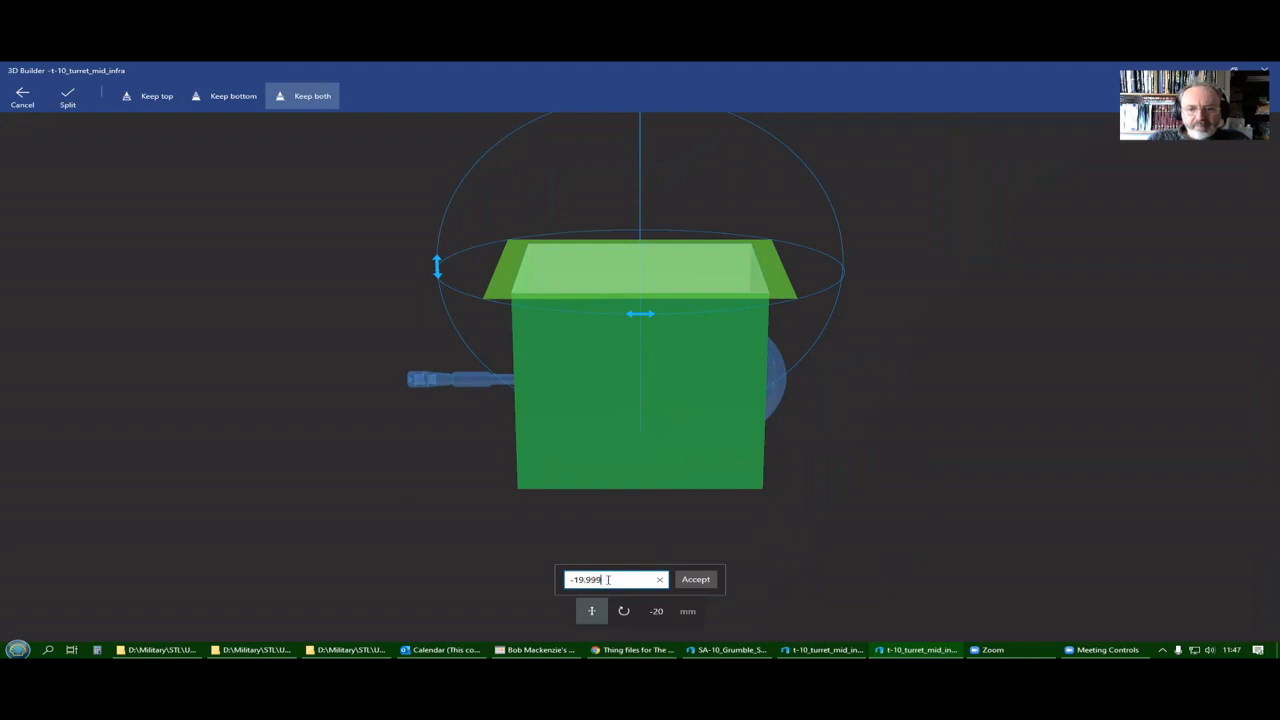
{"action": "triple_click", "coordinate": [593, 579]}
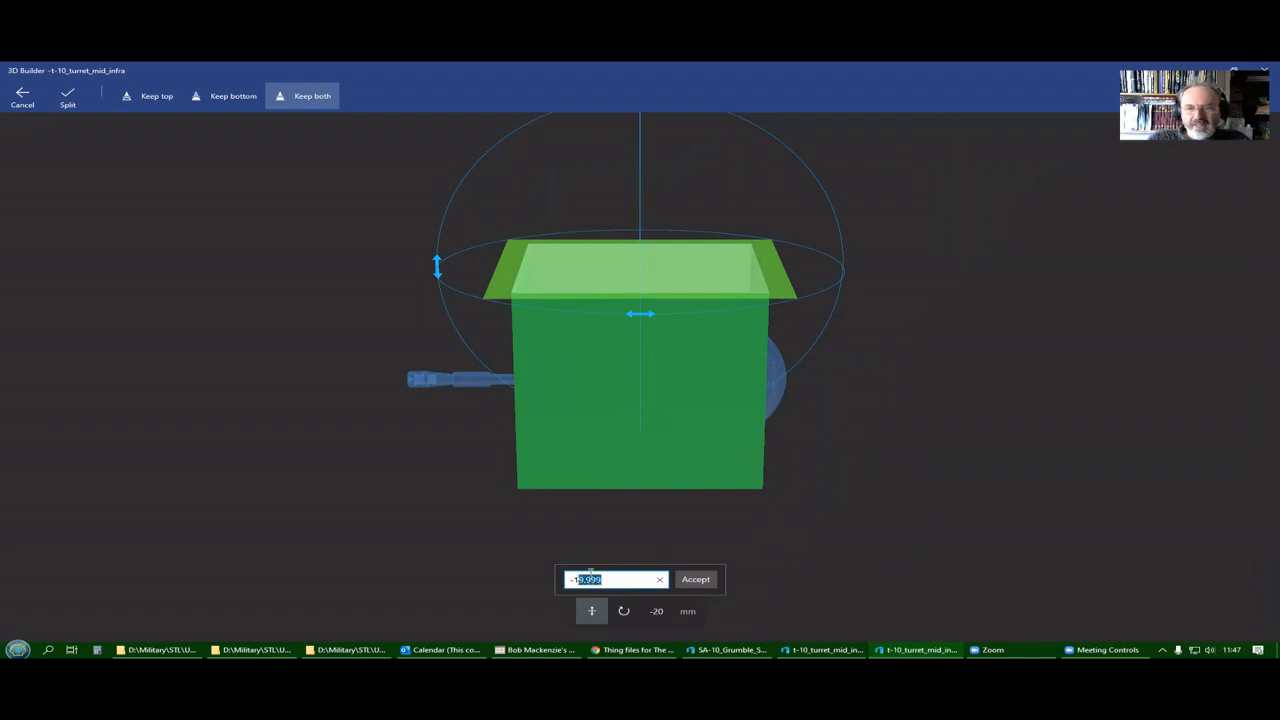
{"action": "type", "text": "-11"}
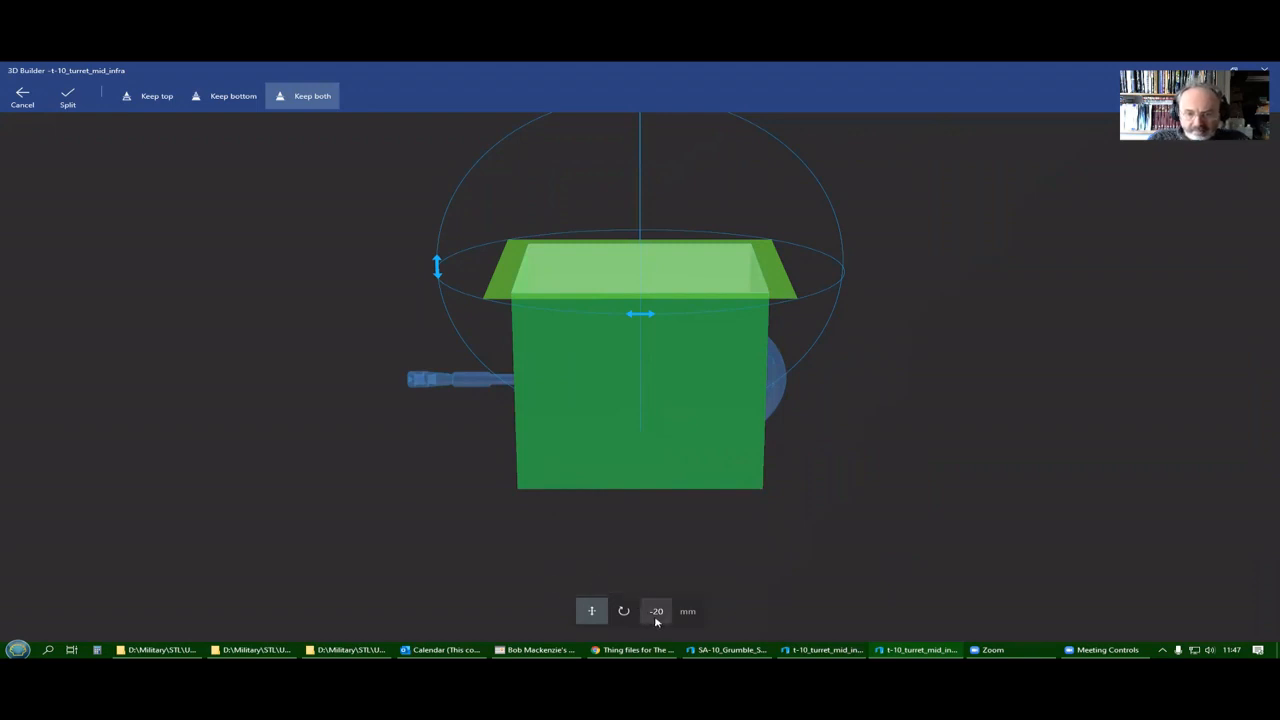
{"action": "left_click", "coordinate": [655, 610]}
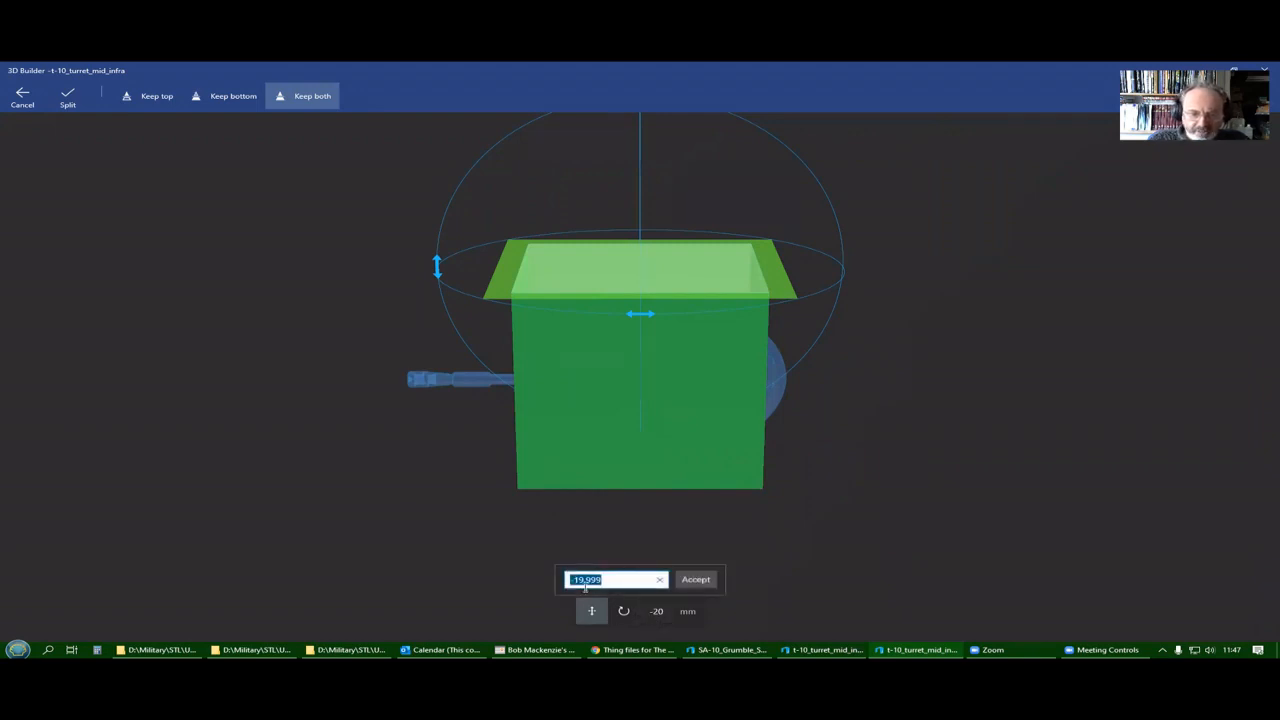
{"action": "type", "text": "-15"}
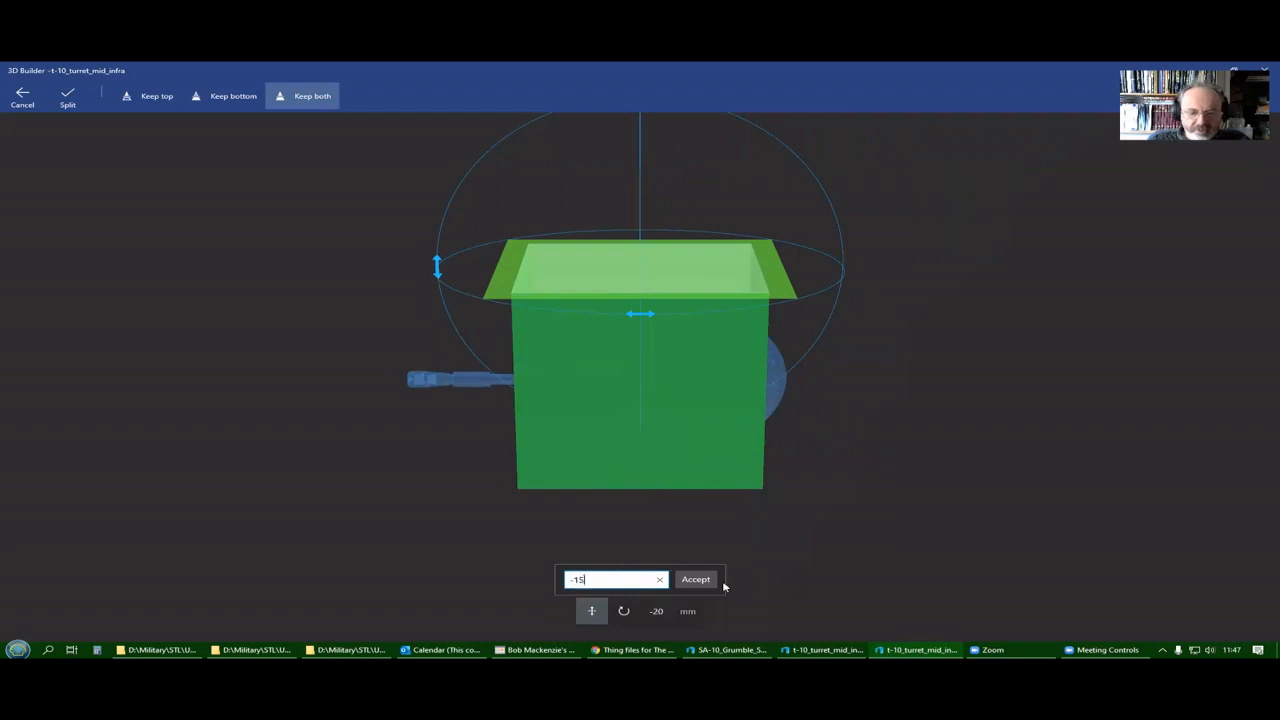
{"action": "left_click", "coordinate": [695, 579]}
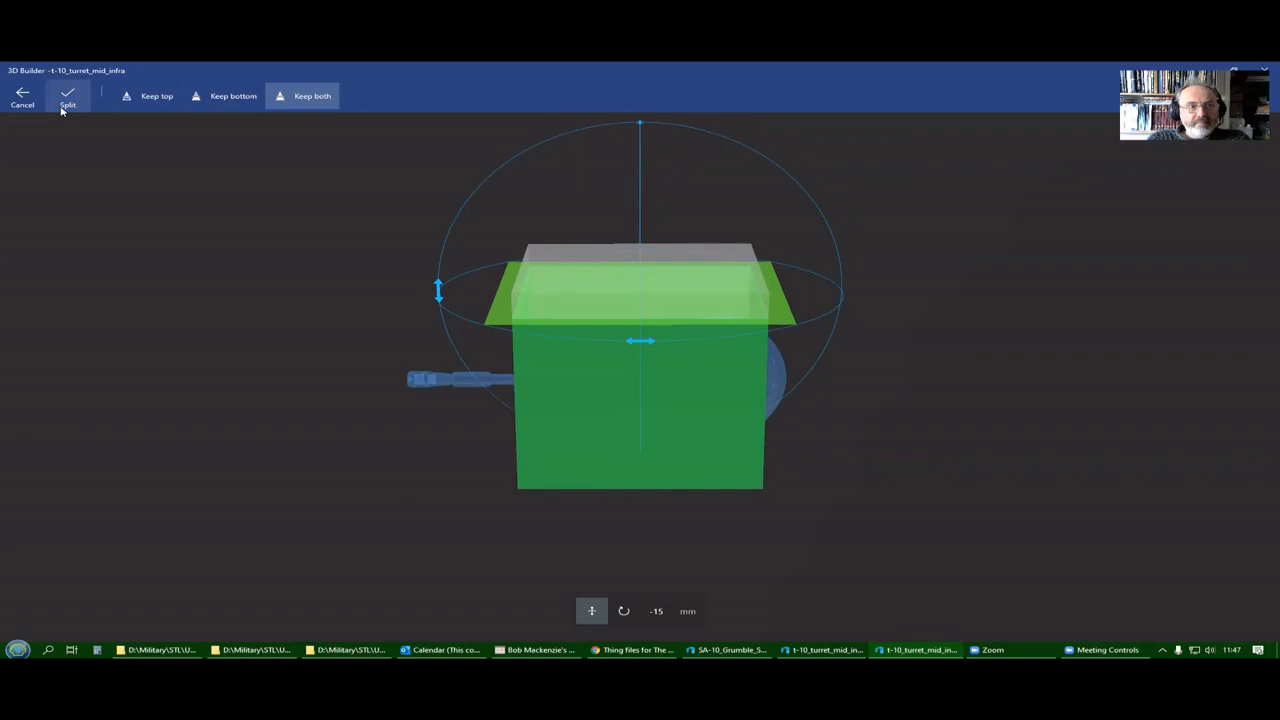
{"action": "left_click", "coordinate": [66, 96]}
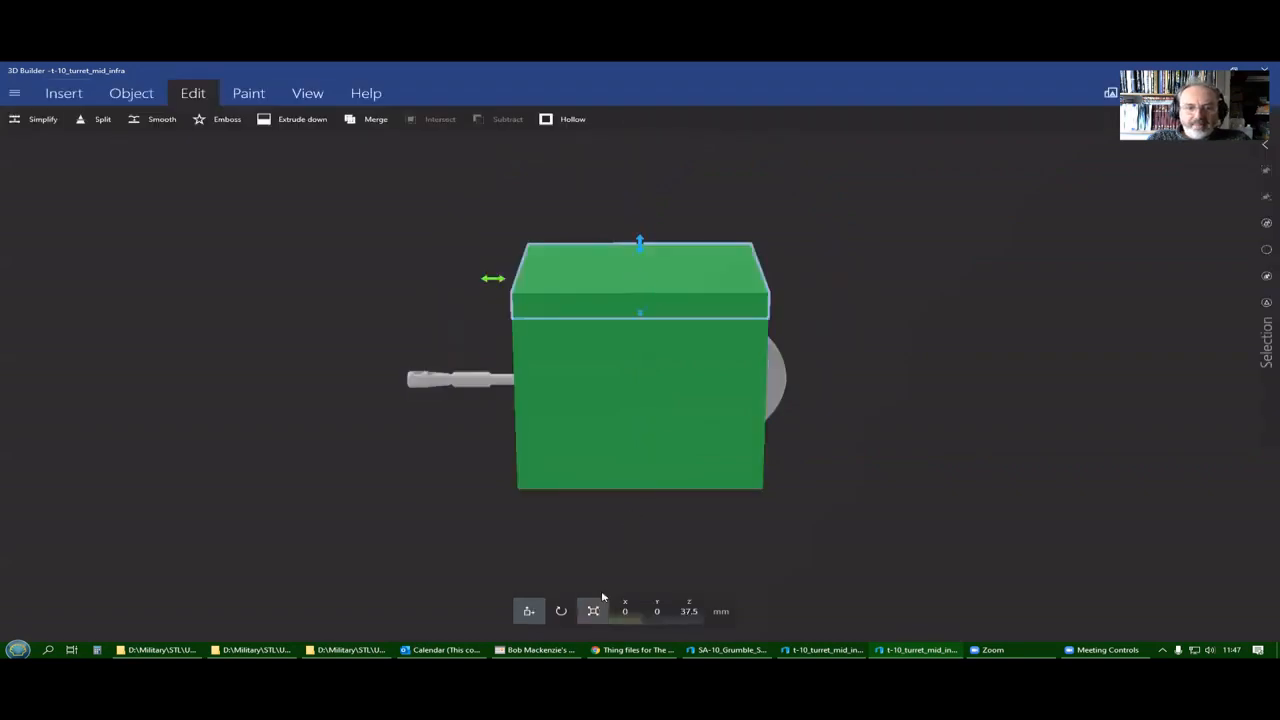
{"action": "left_click", "coordinate": [590, 611]}
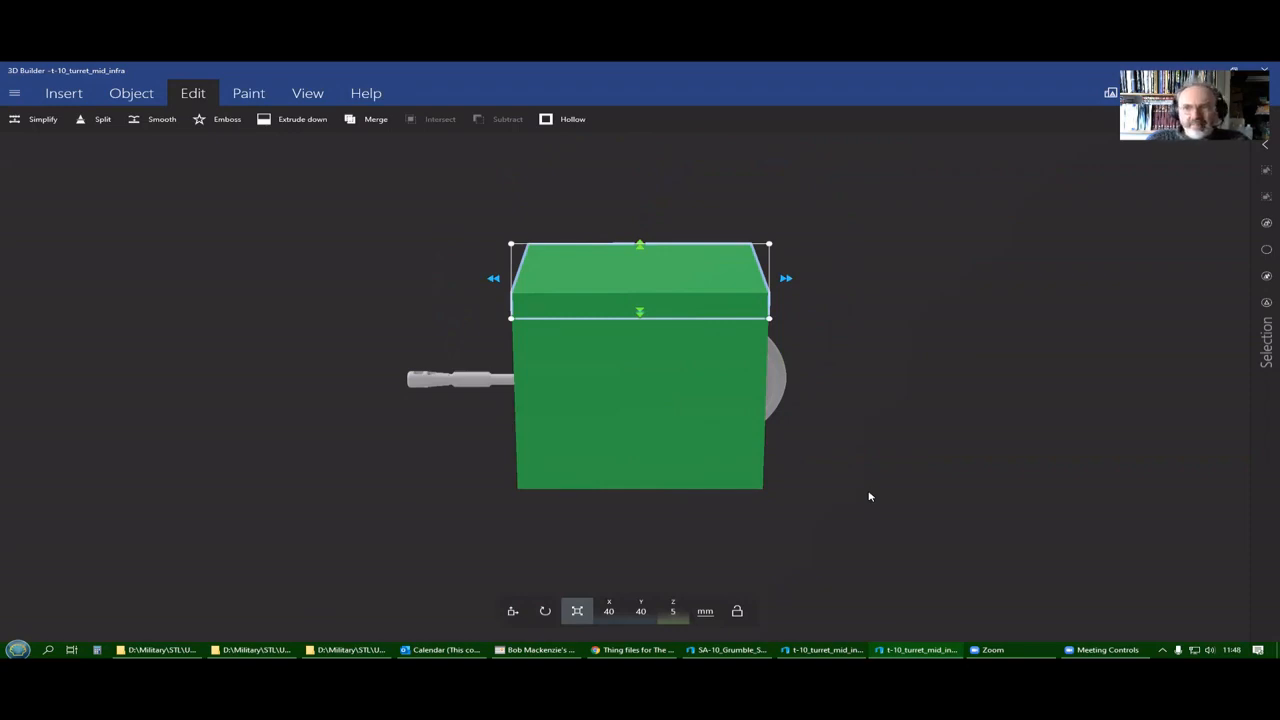
{"action": "mouse_move", "coordinate": [947, 454]}
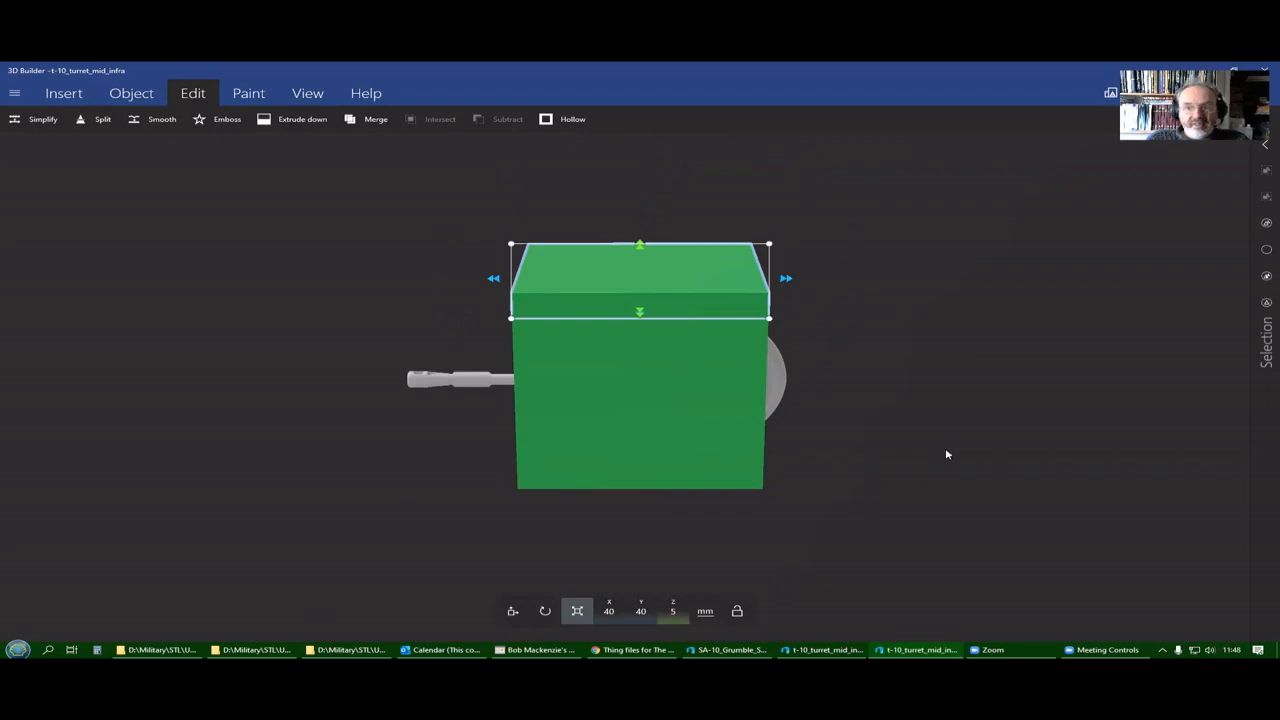
{"action": "mouse_move", "coordinate": [944, 451]}
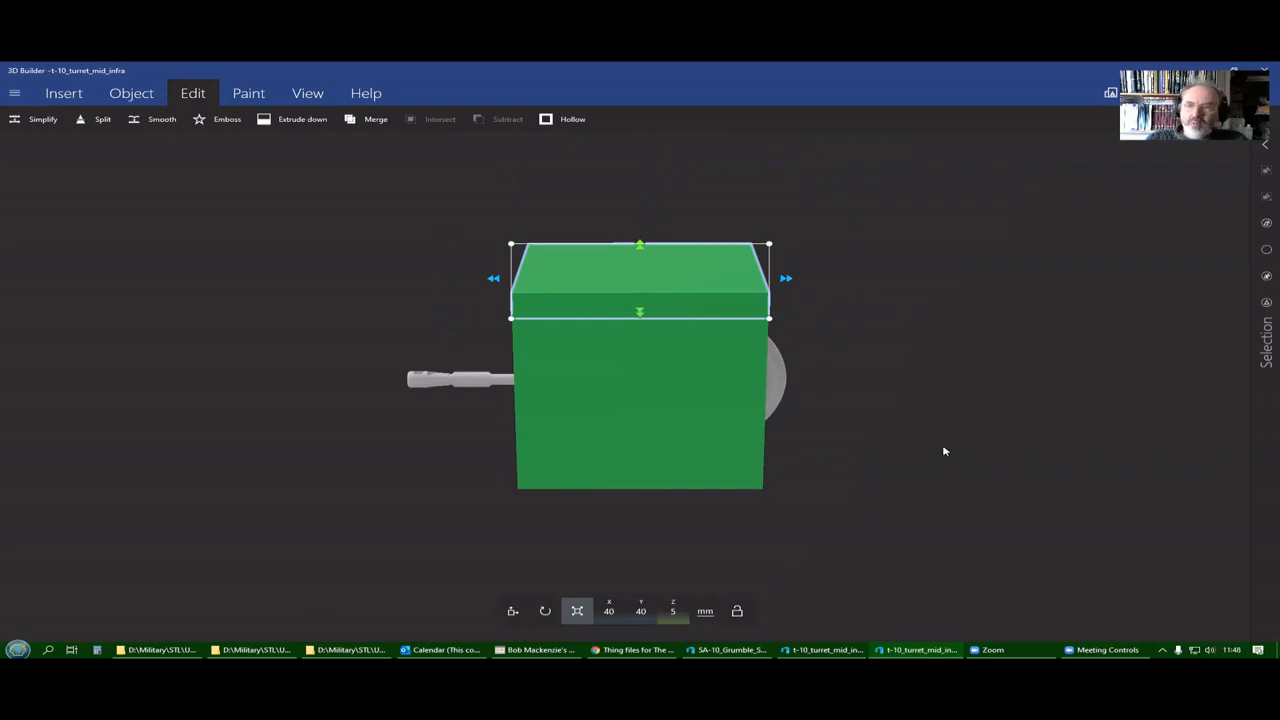
{"action": "mouse_move", "coordinate": [845, 415]}
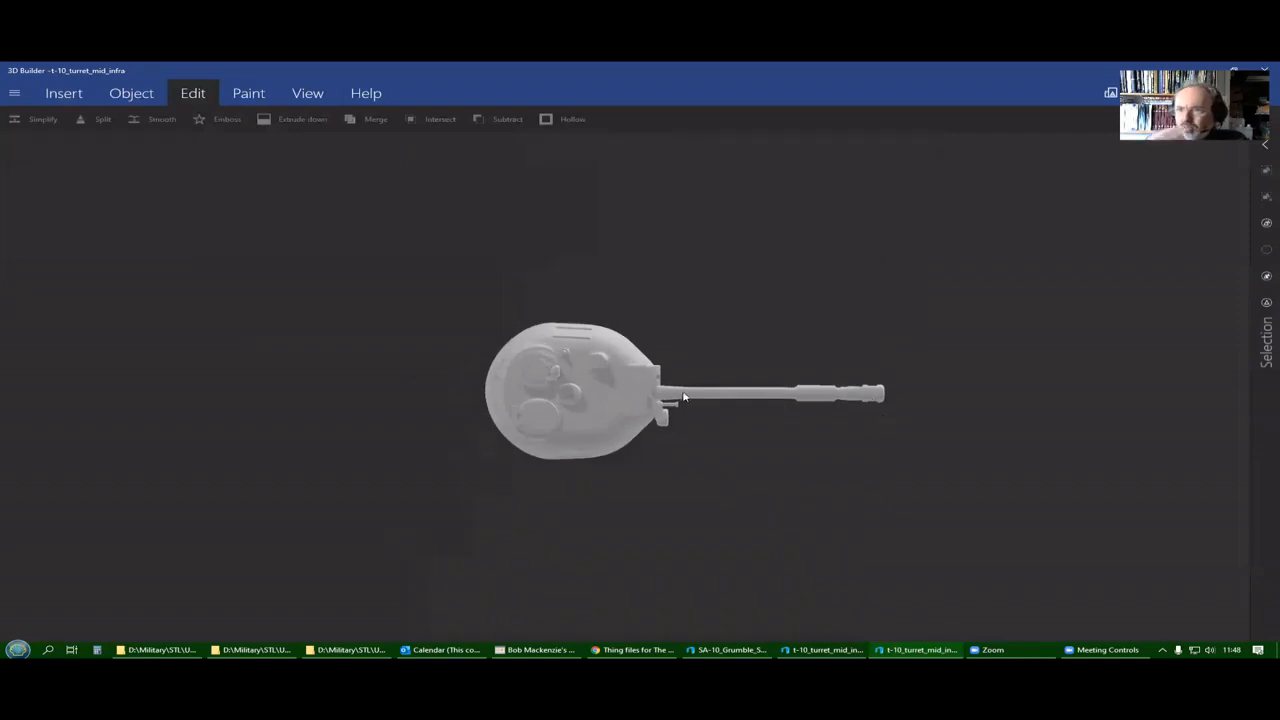
{"action": "mouse_move", "coordinate": [790, 500]}
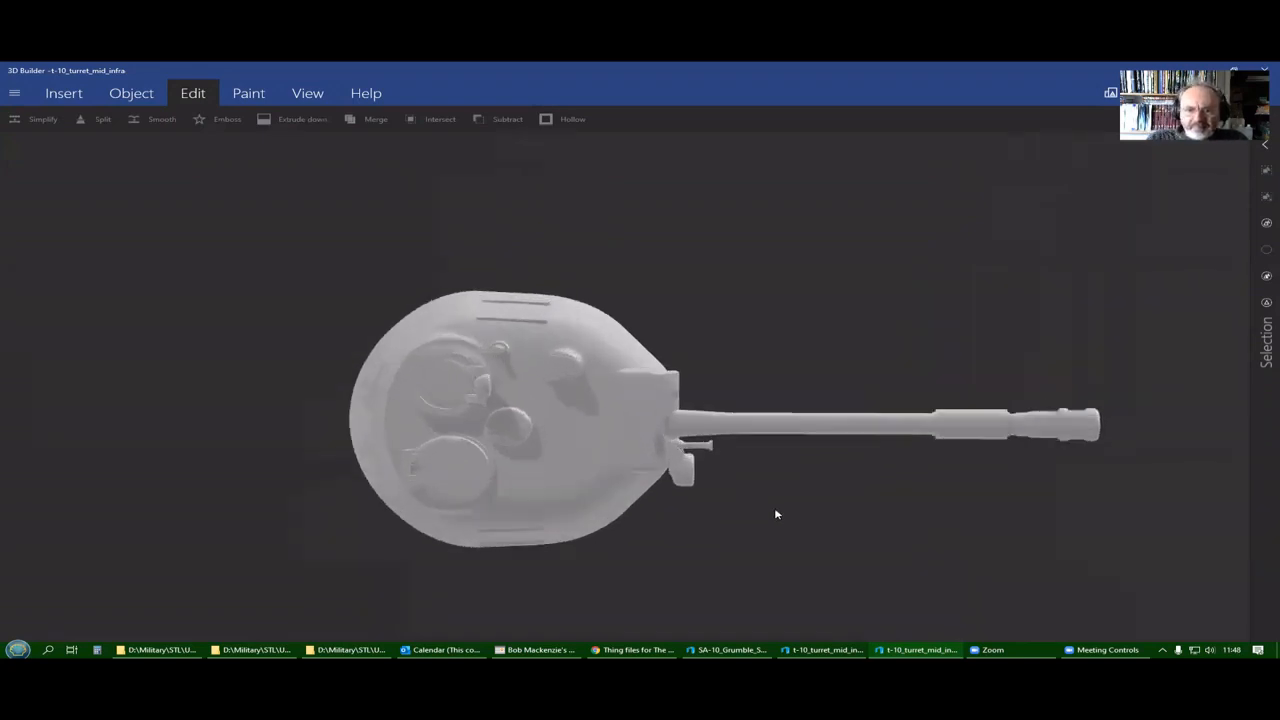
Zoom in on the turret's gun barrel and machine gun from above.
{"action": "left_click_drag", "start_coordinate": [775, 515], "coordinate": [822, 505]}
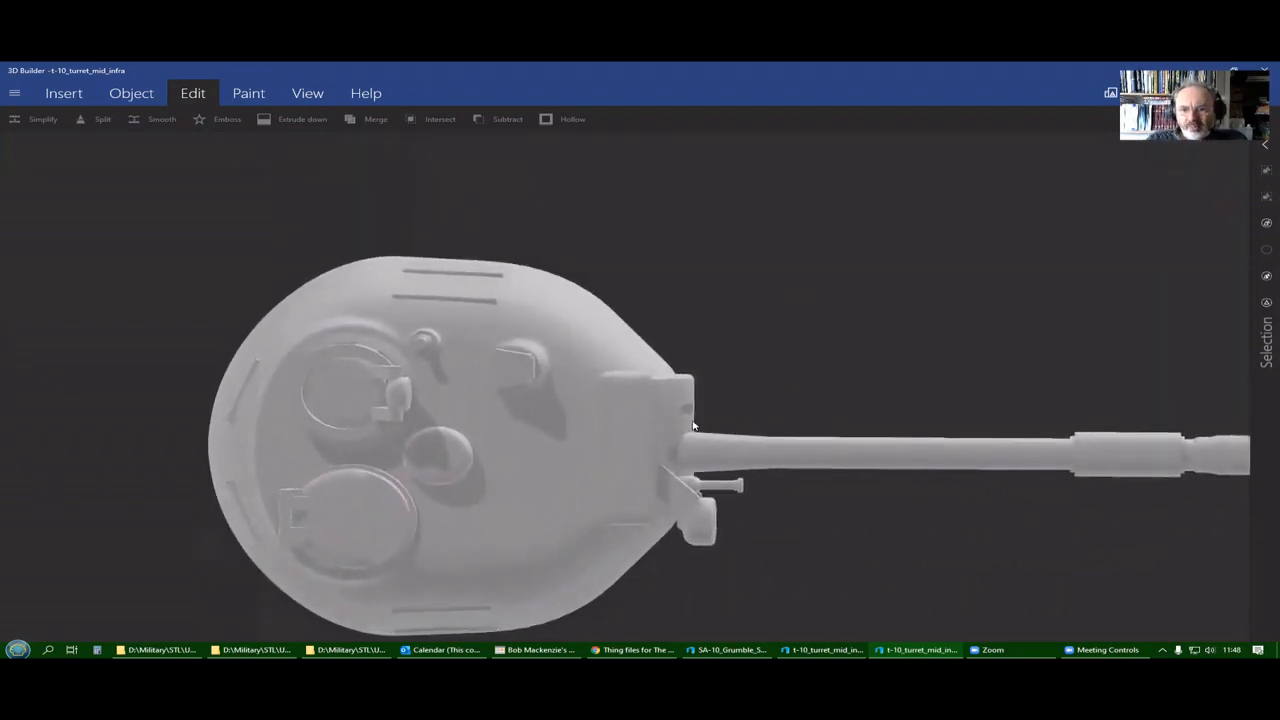
{"action": "mouse_move", "coordinate": [765, 440]}
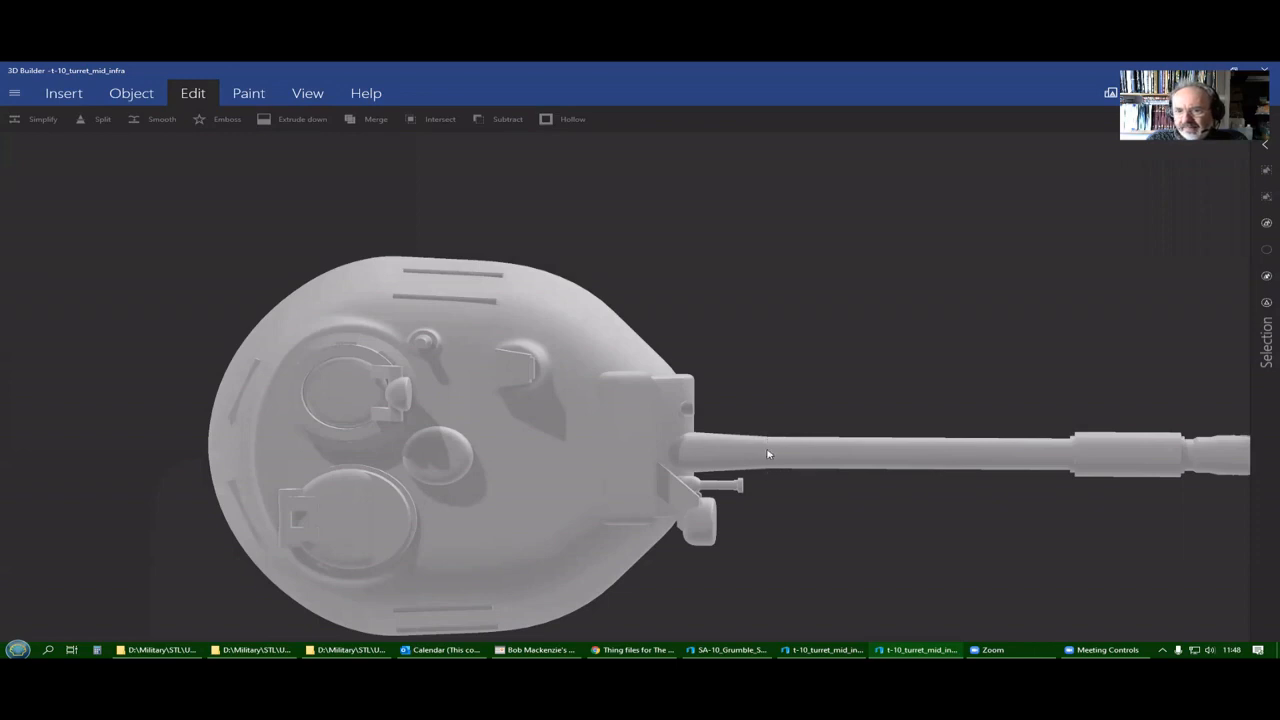
{"action": "mouse_move", "coordinate": [731, 462]}
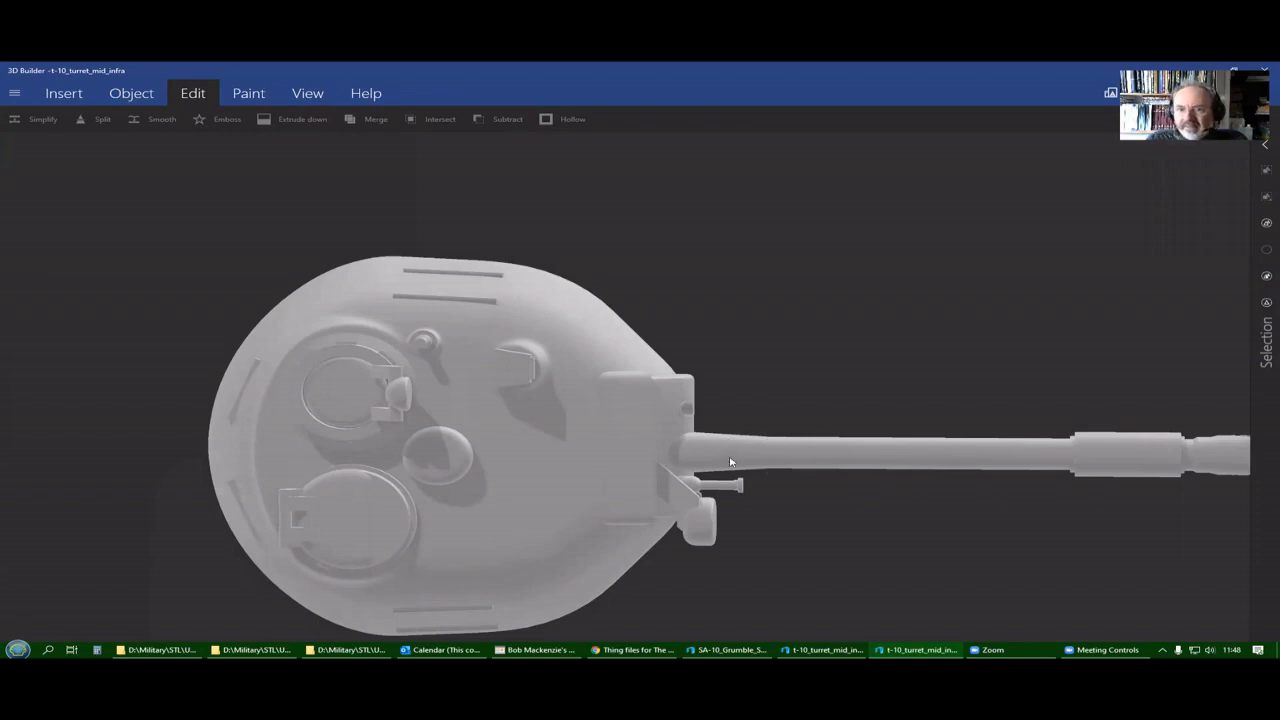
{"action": "mouse_move", "coordinate": [673, 454]}
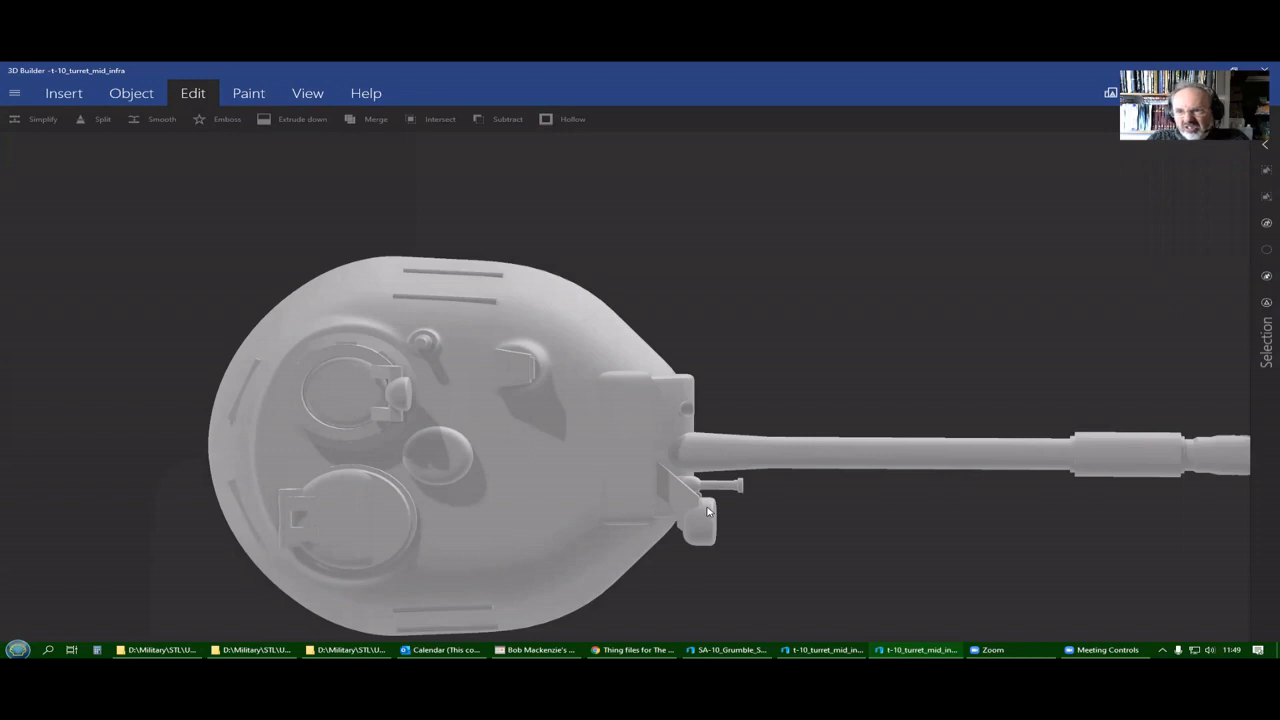
{"action": "mouse_move", "coordinate": [690, 488]}
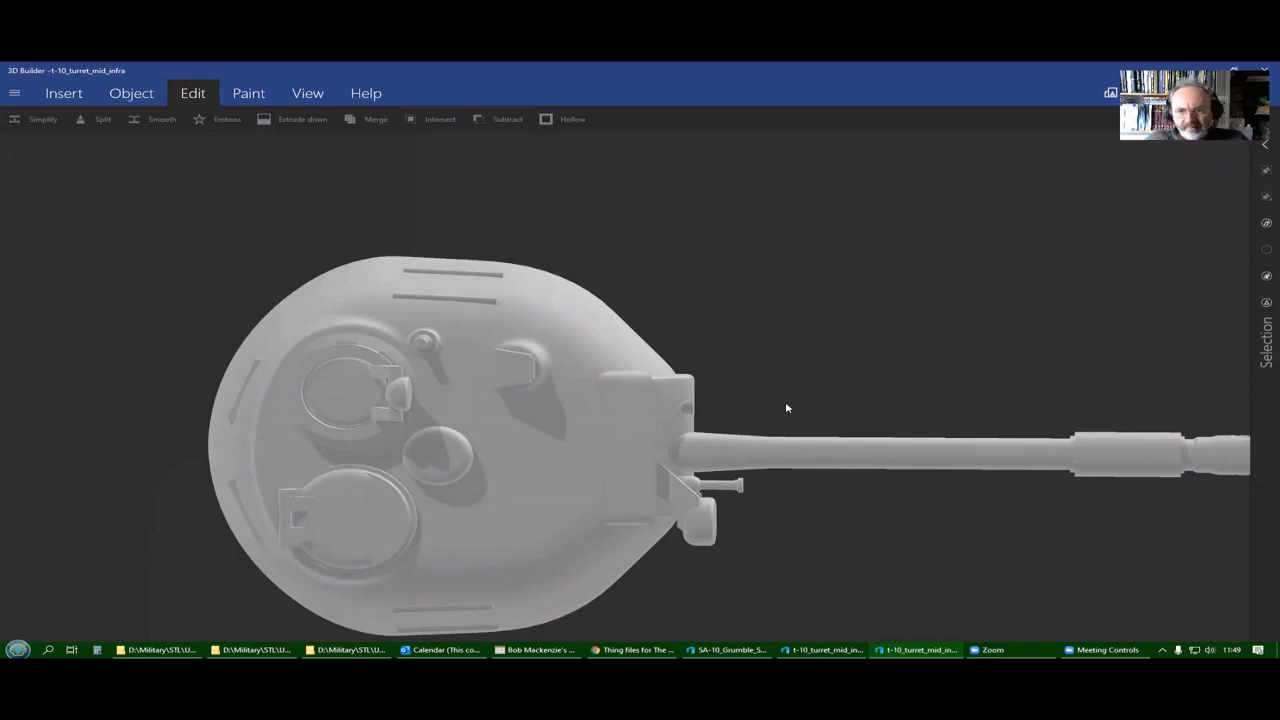
{"action": "mouse_move", "coordinate": [876, 345]}
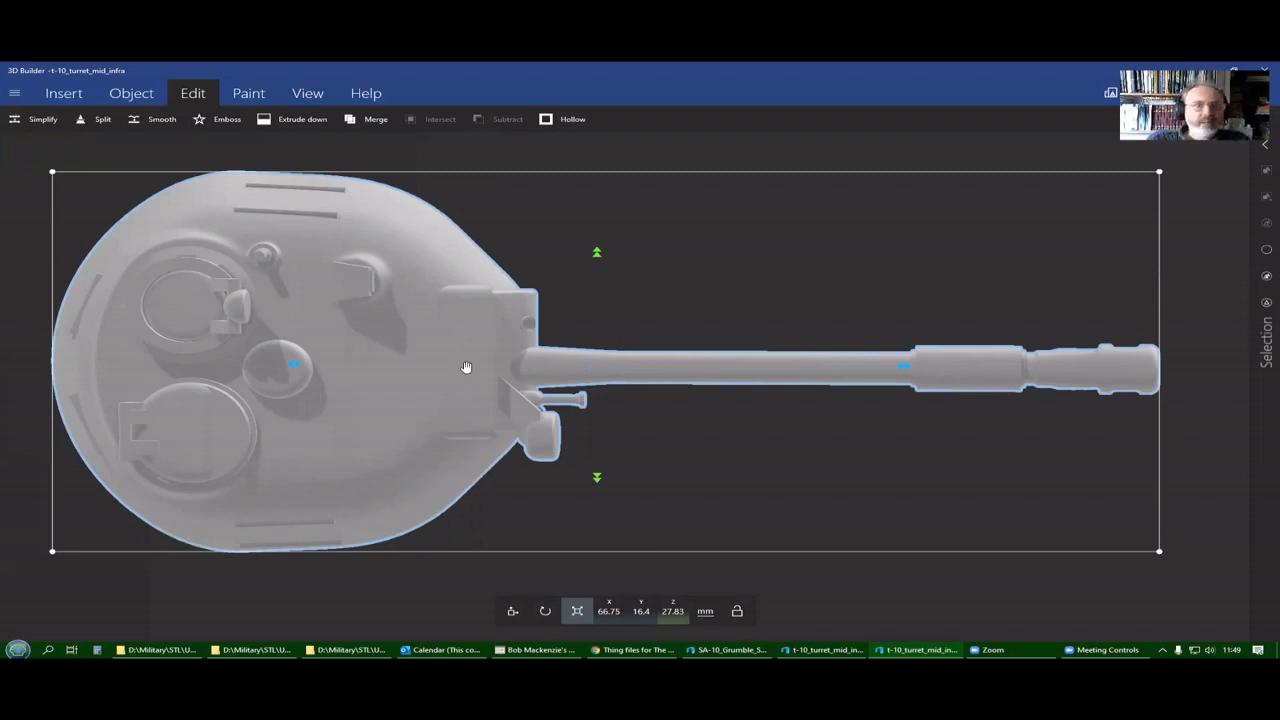
{"action": "mouse_move", "coordinate": [114, 150]}
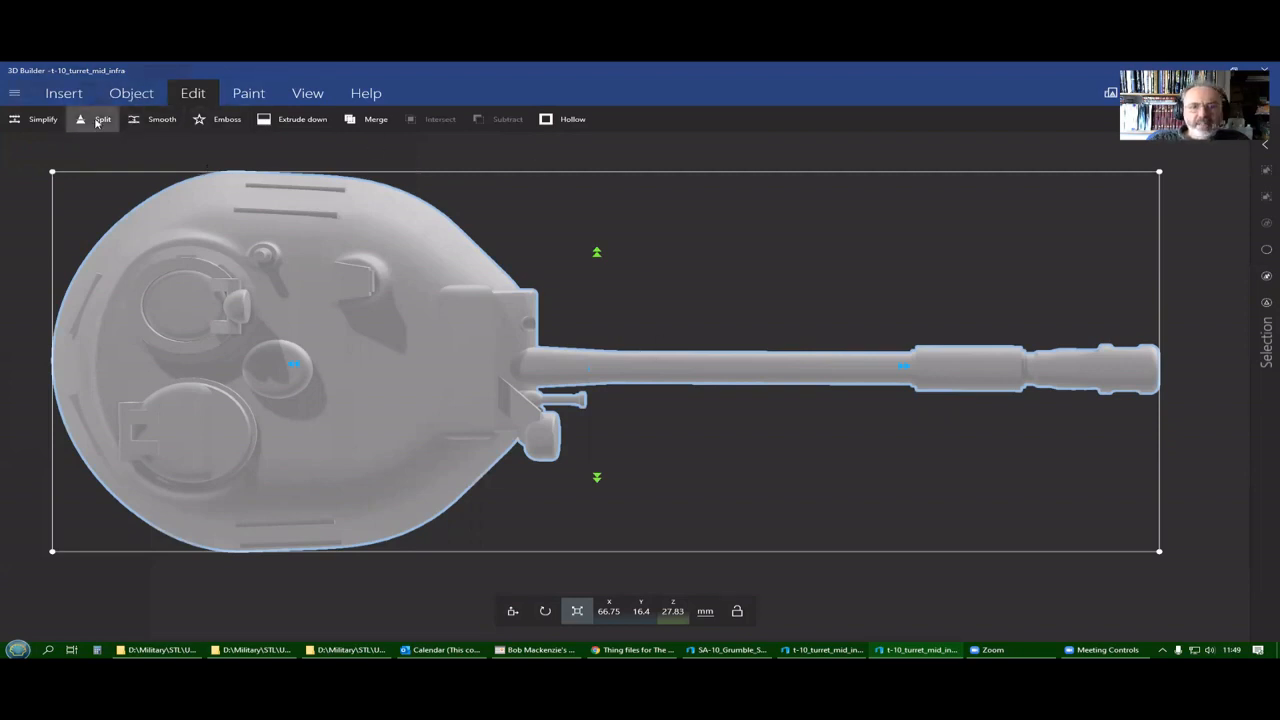
Start Split mode on the T-10 turret model for a barrel cut.
{"action": "left_click", "coordinate": [97, 120]}
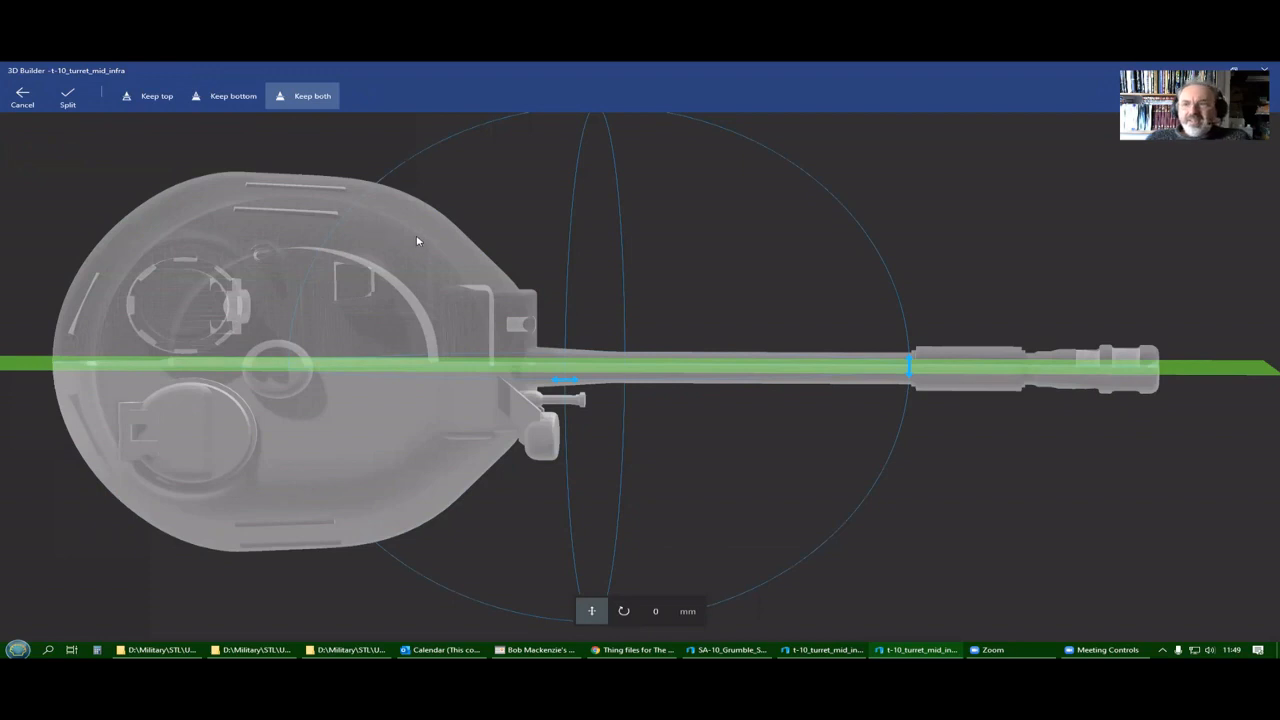
{"action": "mouse_move", "coordinate": [392, 260]}
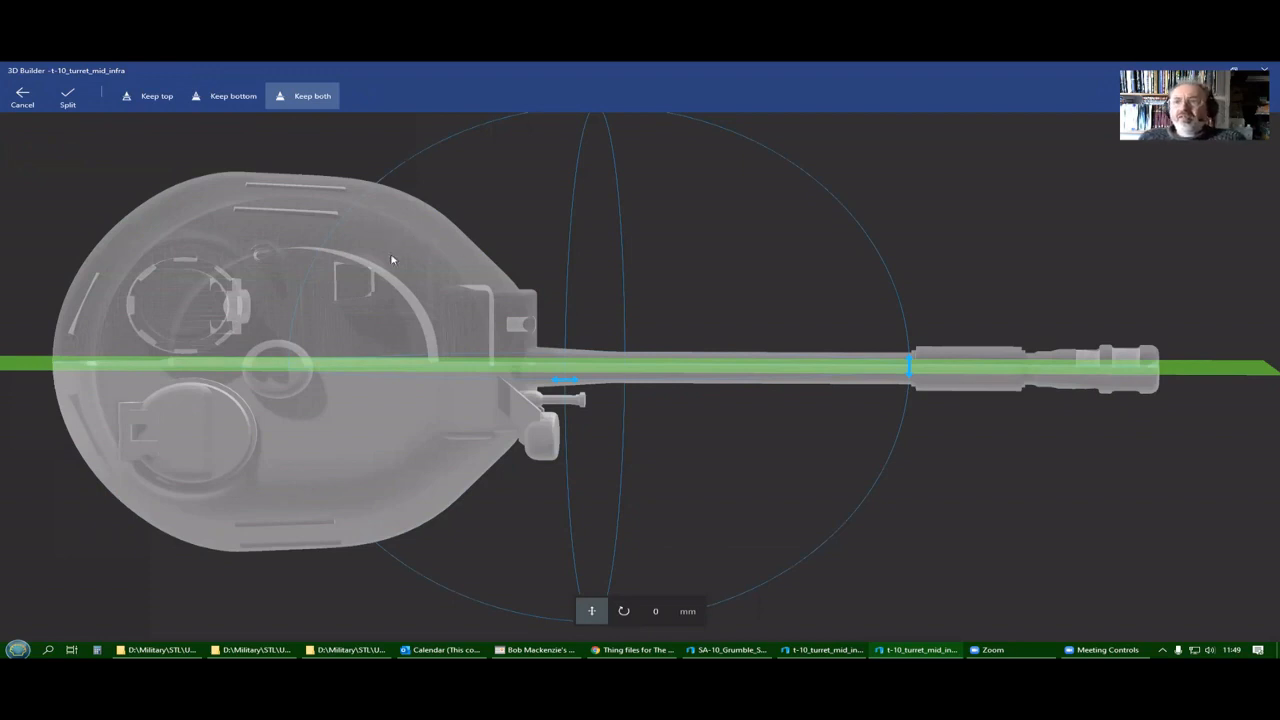
{"action": "mouse_move", "coordinate": [472, 251]}
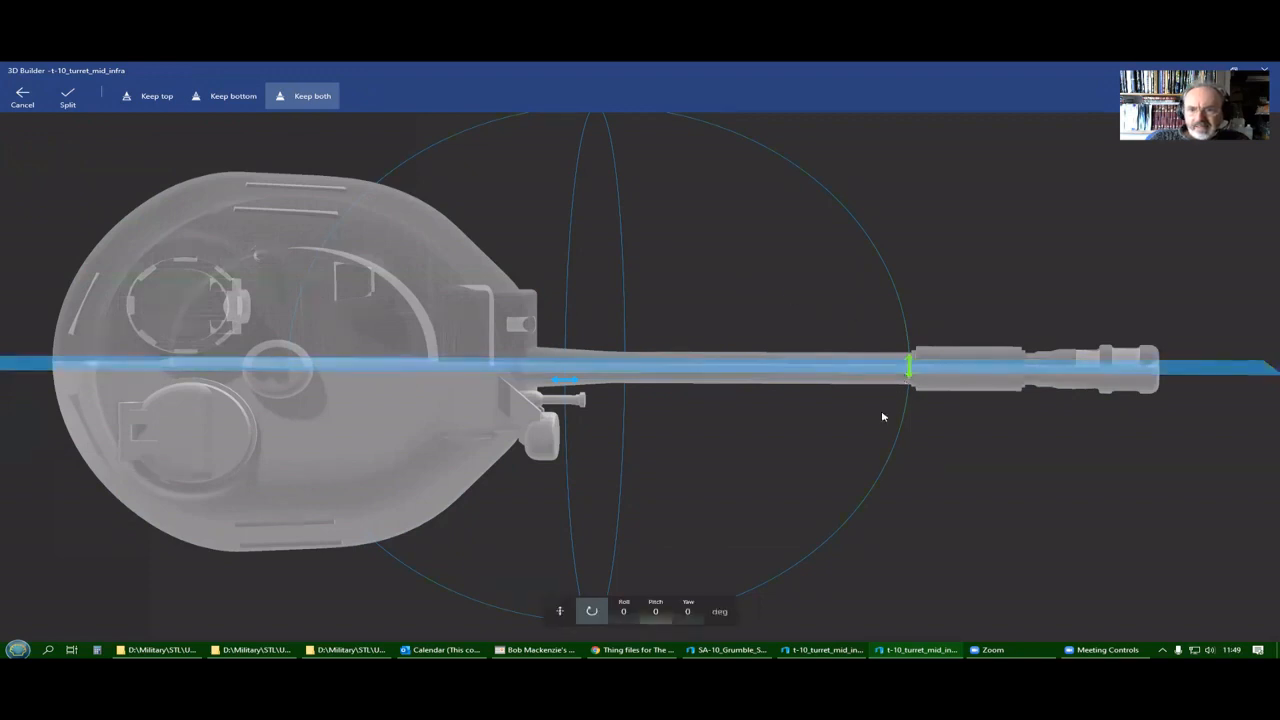
{"action": "mouse_move", "coordinate": [843, 450]}
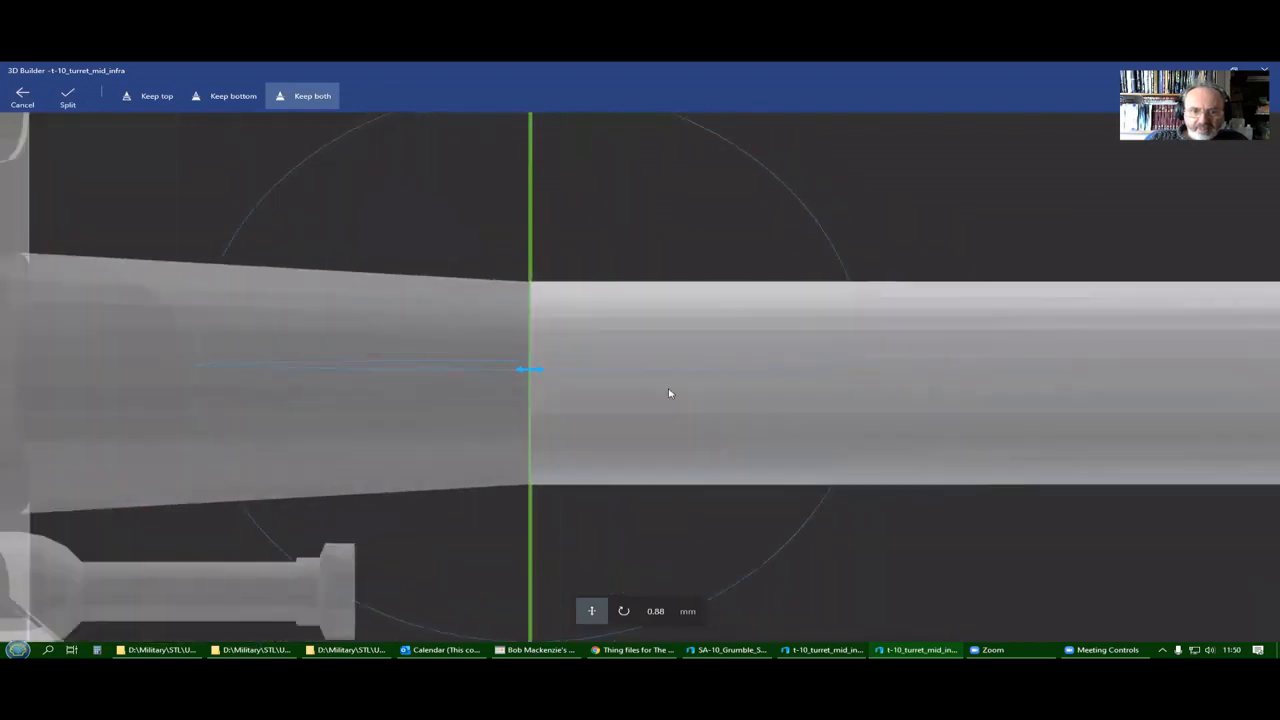
{"action": "mouse_move", "coordinate": [531, 260]}
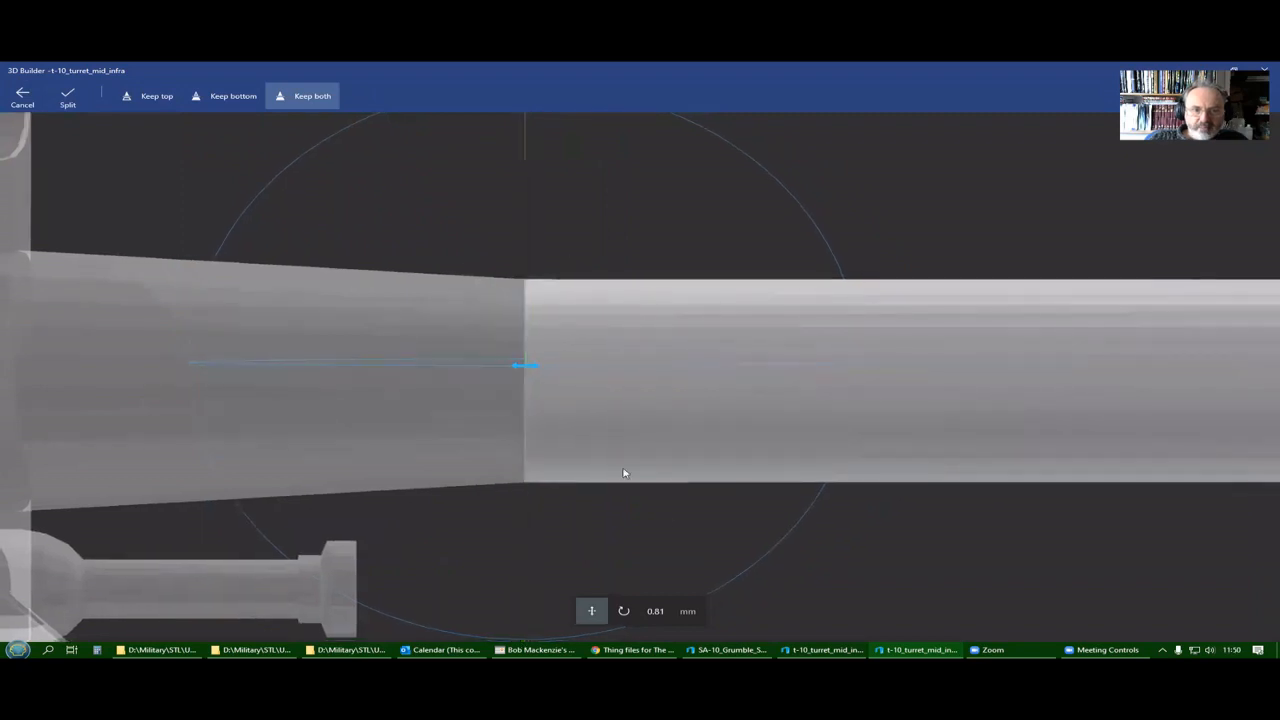
{"action": "mouse_move", "coordinate": [666, 524]}
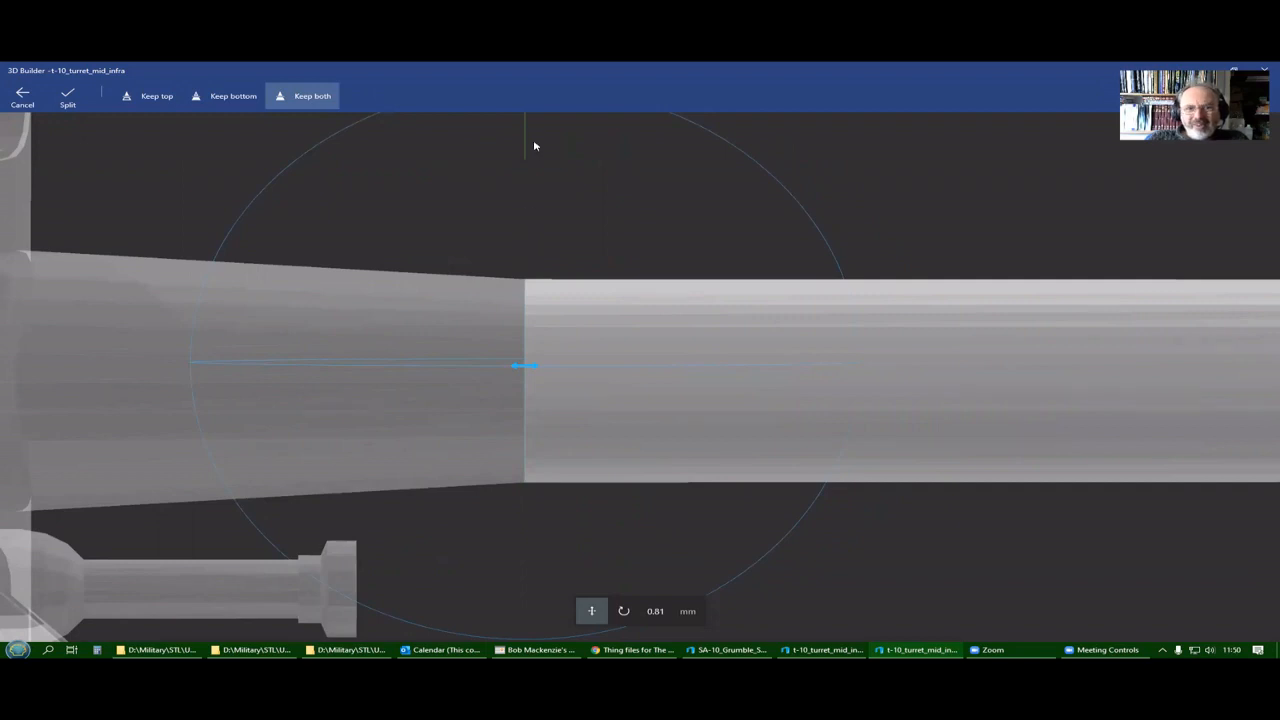
{"action": "mouse_move", "coordinate": [566, 400]}
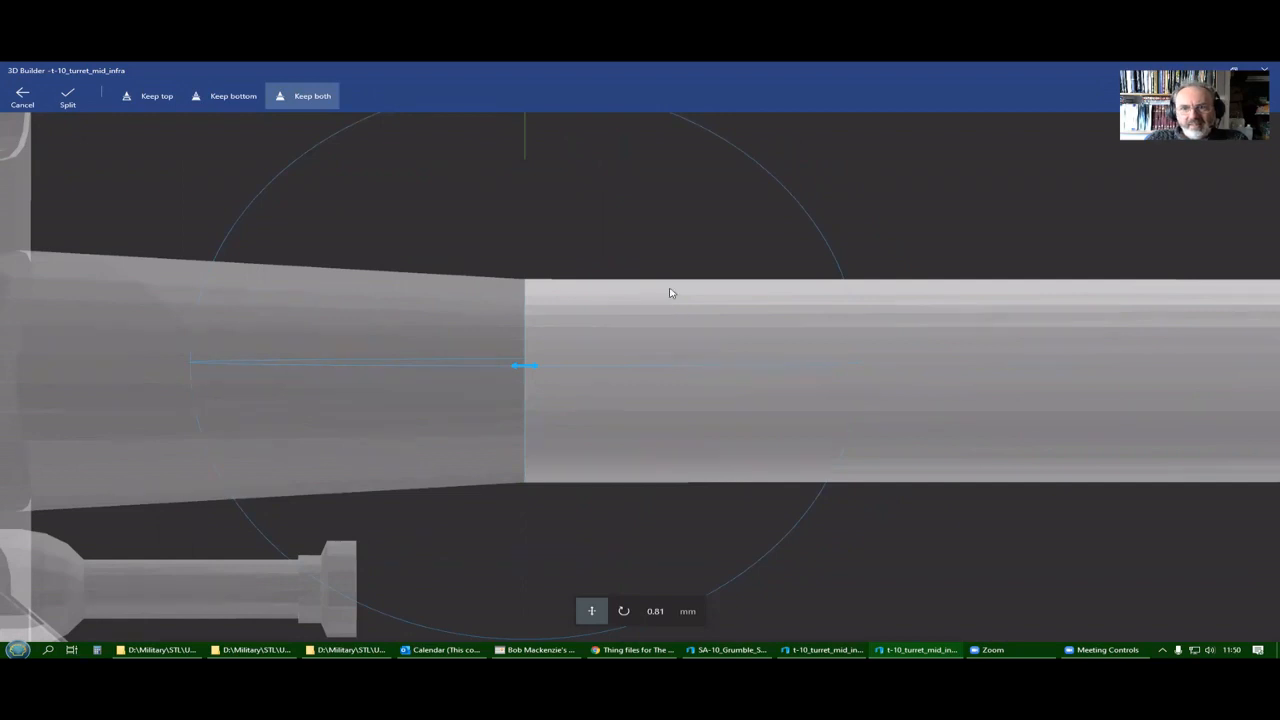
{"action": "mouse_move", "coordinate": [690, 265]}
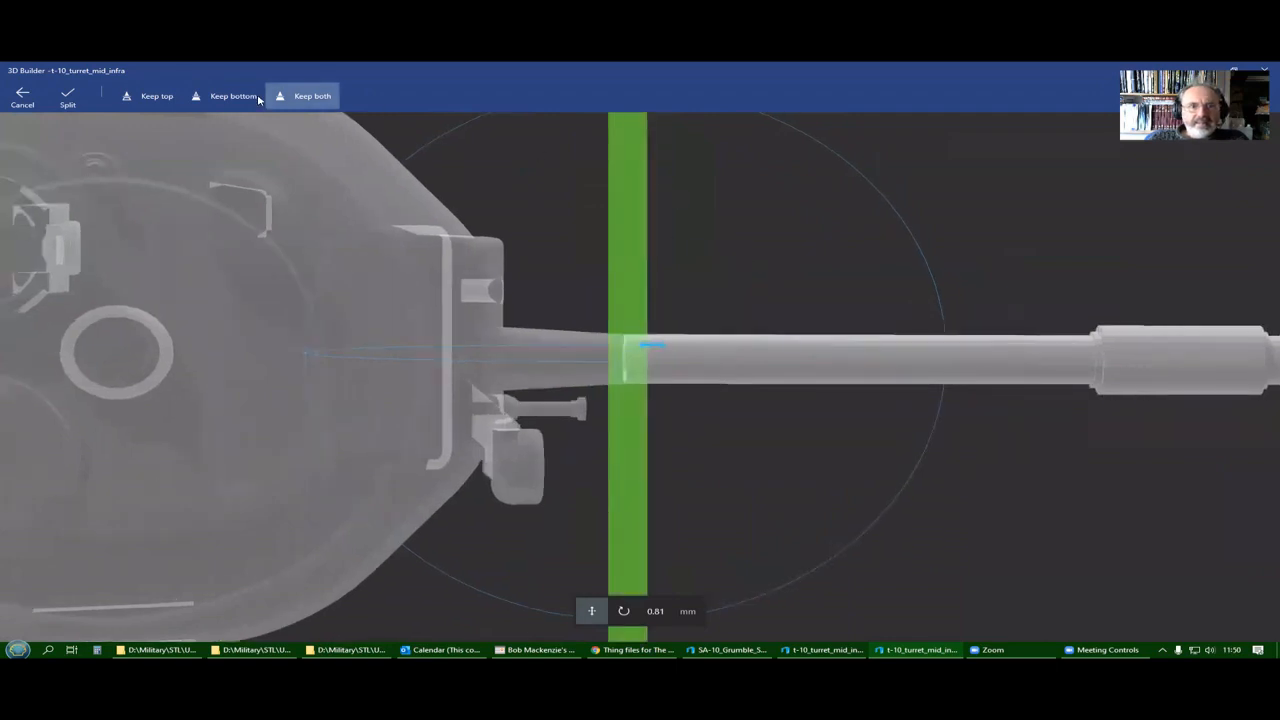
Preview Keep top and Keep bottom, then keep both barrel pieces.
{"action": "left_click", "coordinate": [158, 95]}
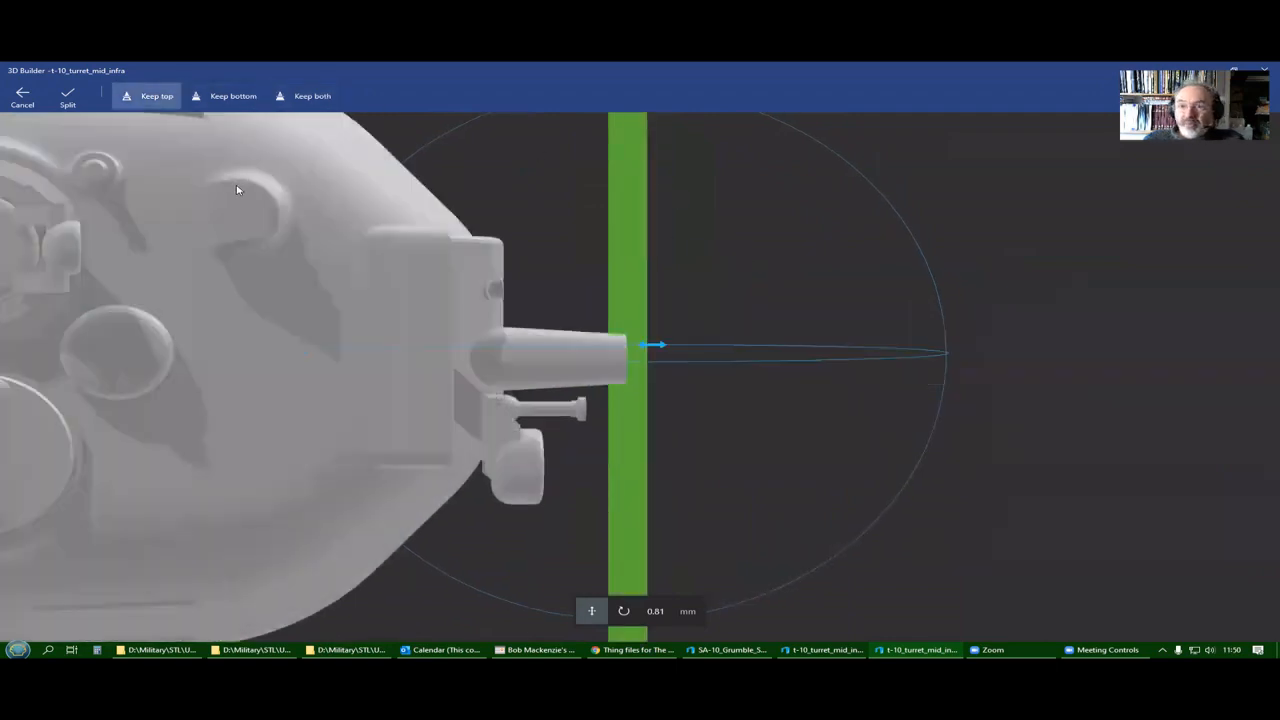
{"action": "left_click", "coordinate": [232, 96]}
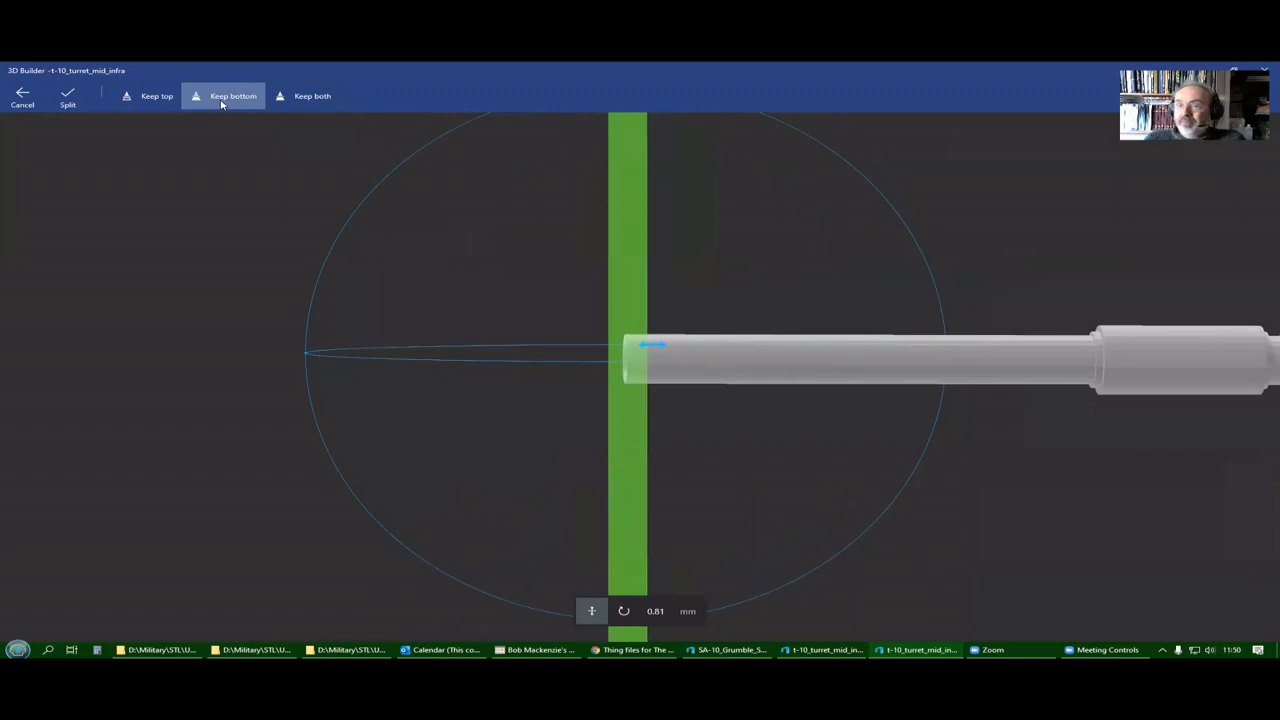
{"action": "left_click", "coordinate": [312, 96]}
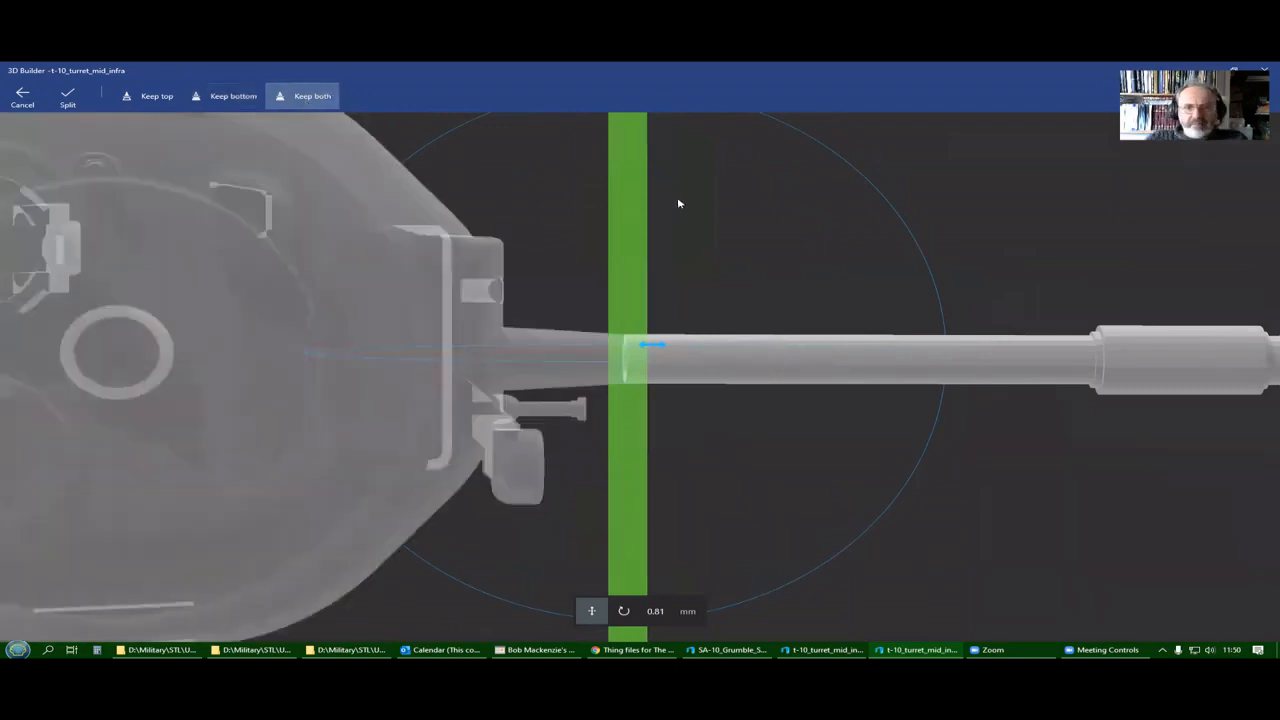
{"action": "mouse_move", "coordinate": [710, 210]}
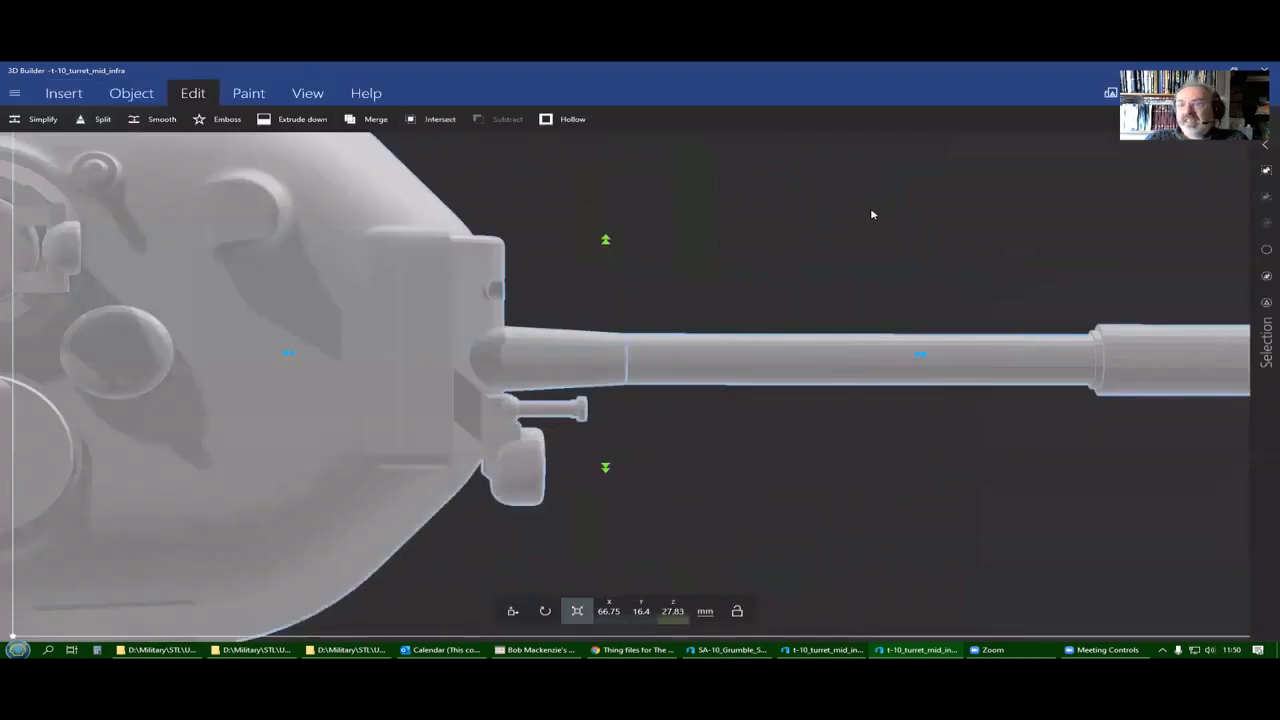
{"action": "mouse_move", "coordinate": [822, 210]}
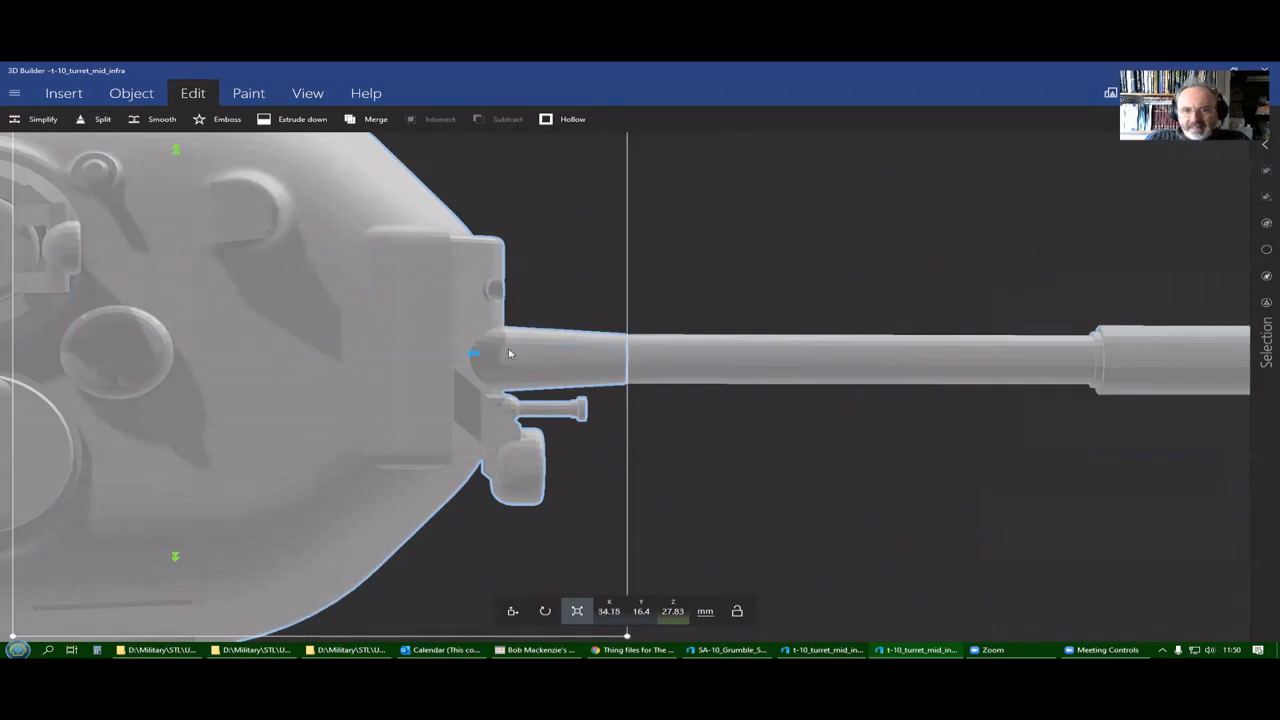
{"action": "mouse_move", "coordinate": [514, 427]}
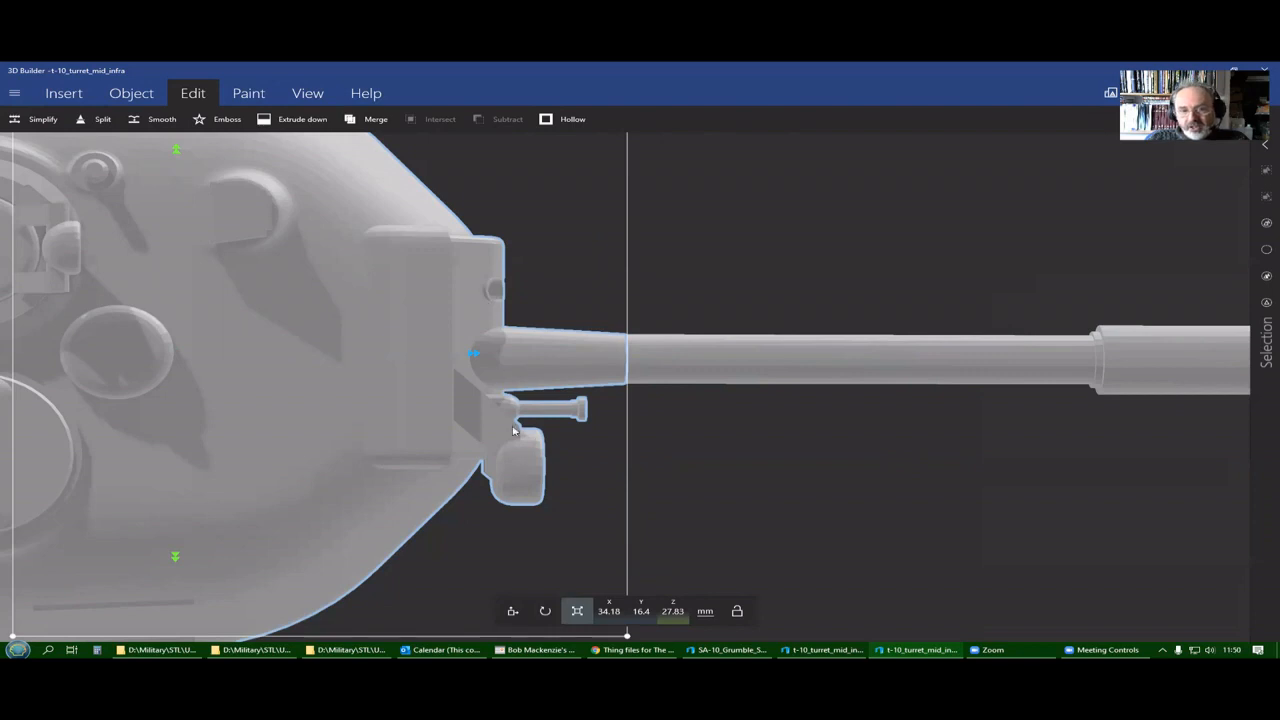
{"action": "mouse_move", "coordinate": [560, 415]}
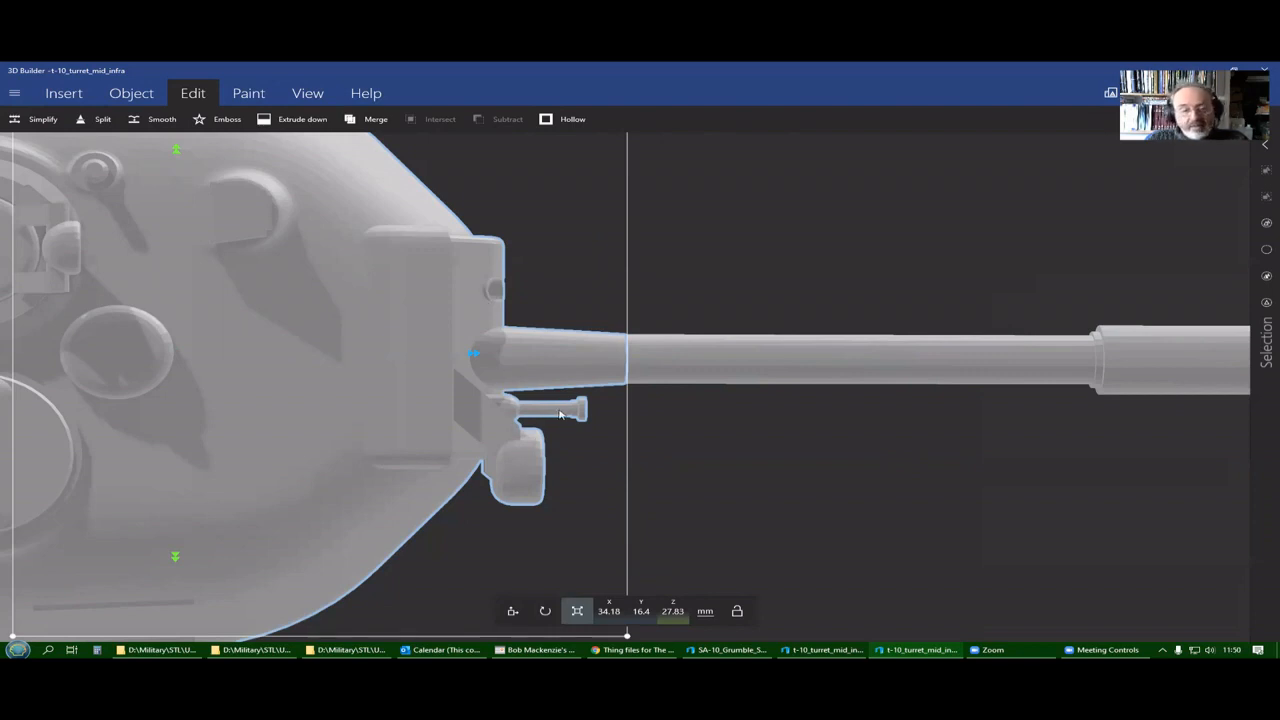
{"action": "mouse_move", "coordinate": [494, 480]}
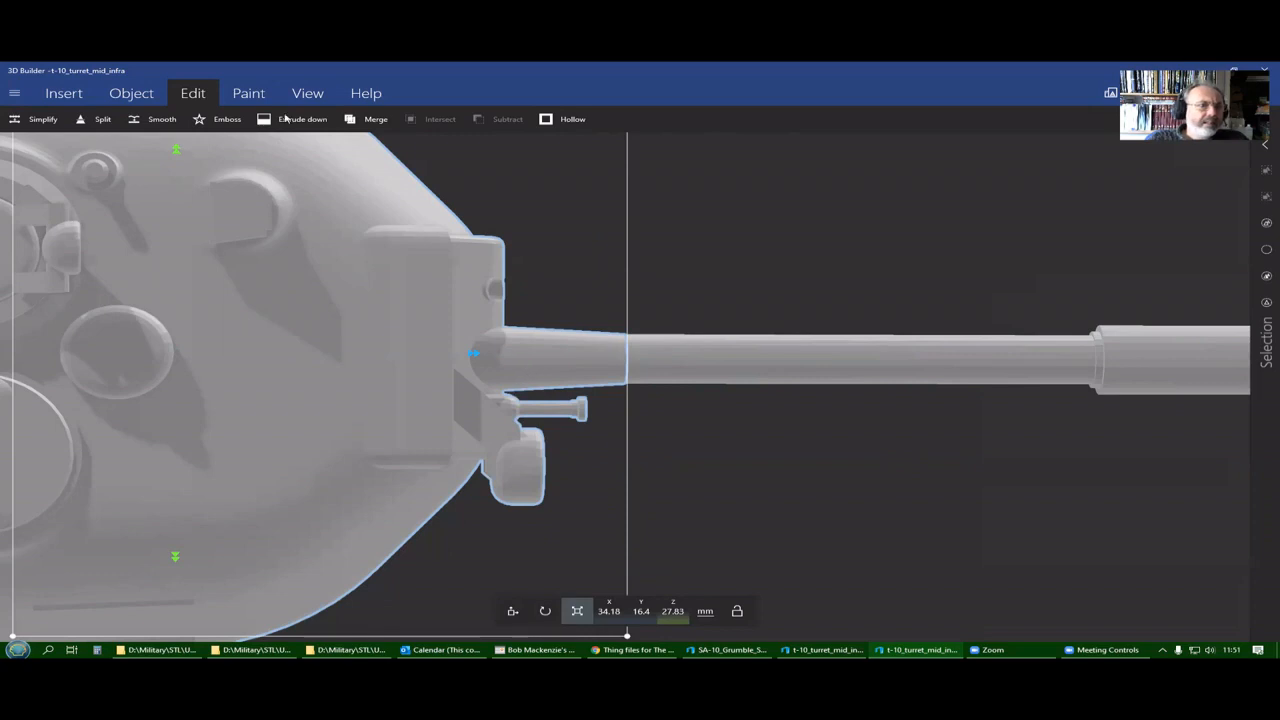
Split the turret piece with a 90° upright plane at the mantlet, keeping both sides.
{"action": "left_click", "coordinate": [96, 121]}
{"action": "type", "text": "90"}
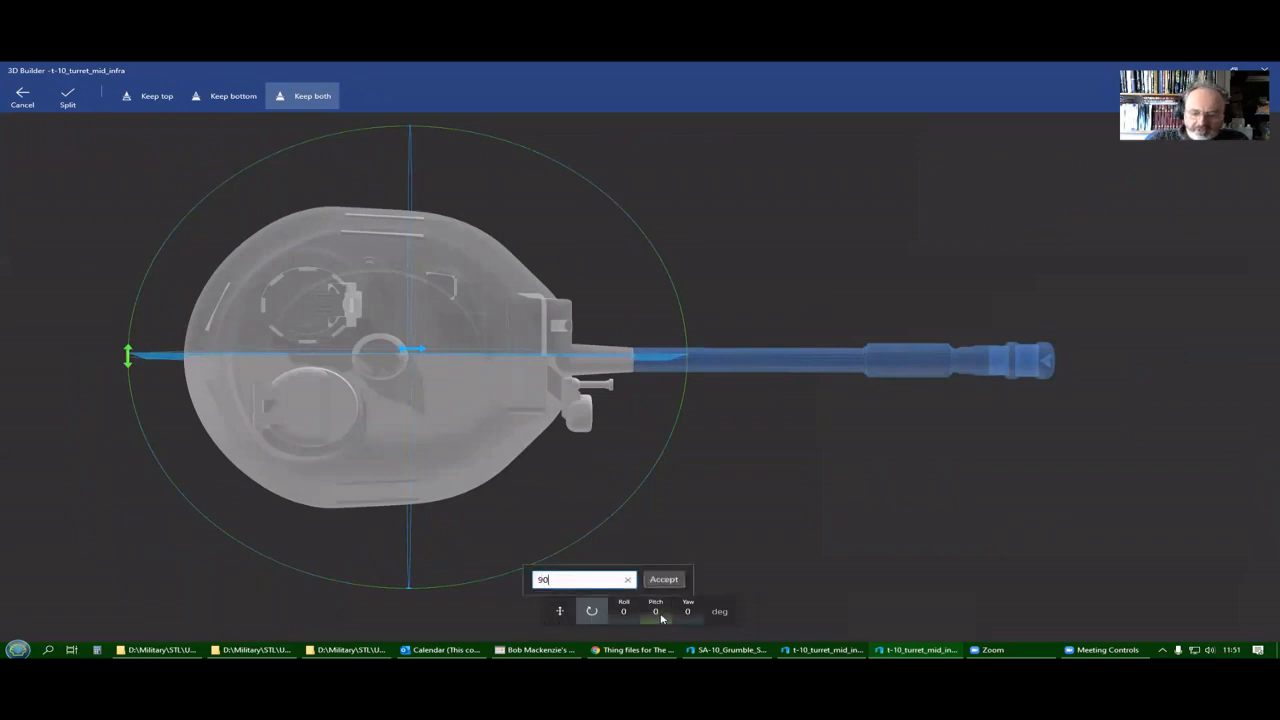
{"action": "left_click", "coordinate": [663, 579]}
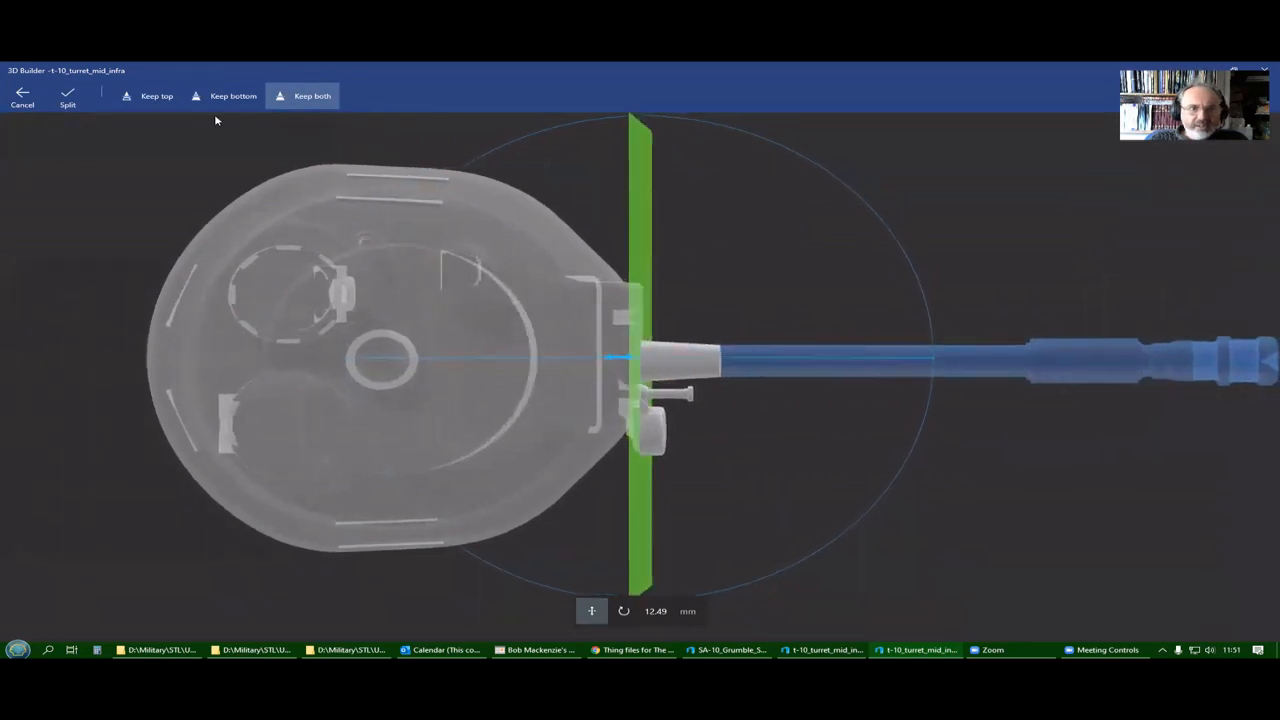
{"action": "left_click", "coordinate": [232, 94]}
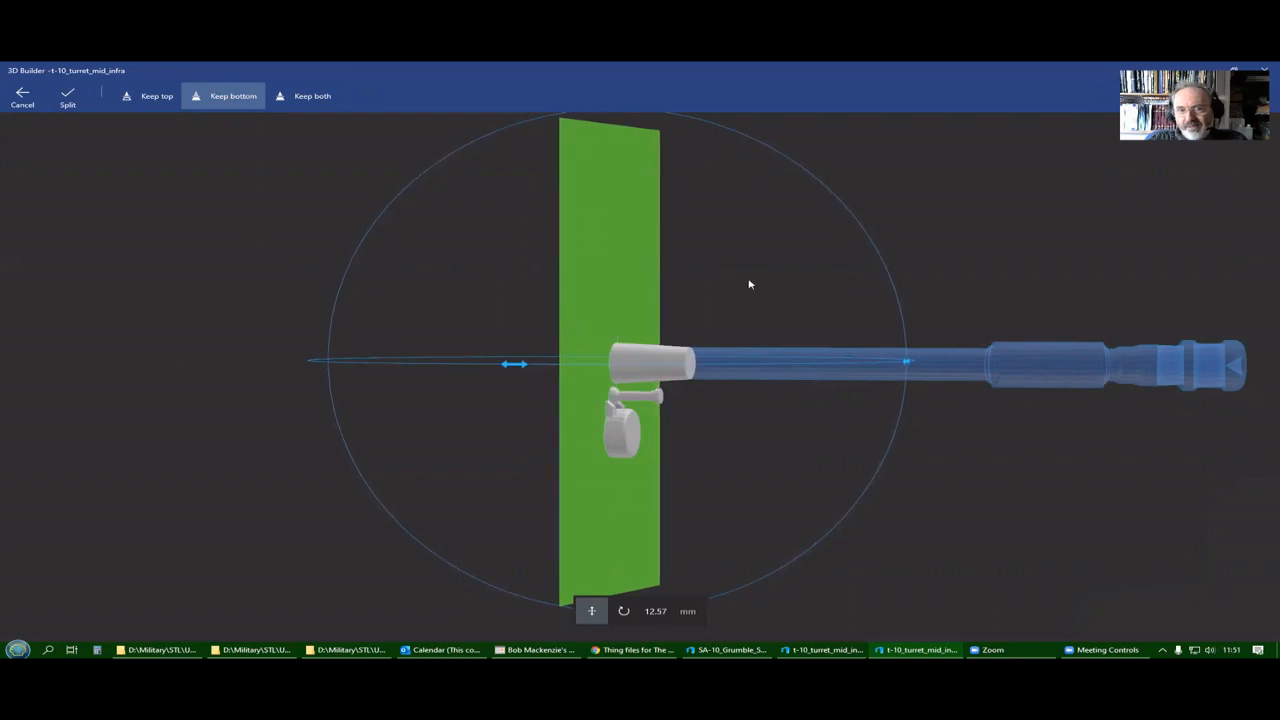
{"action": "mouse_move", "coordinate": [575, 313]}
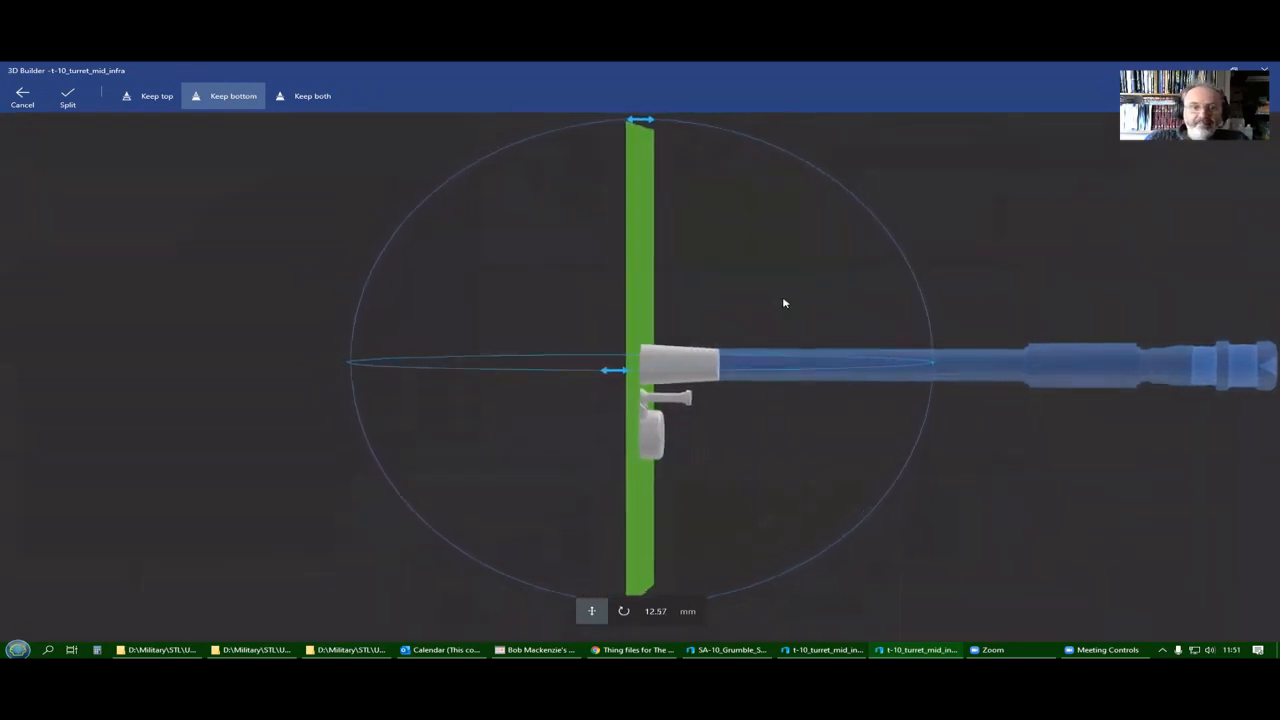
{"action": "left_click", "coordinate": [312, 95]}
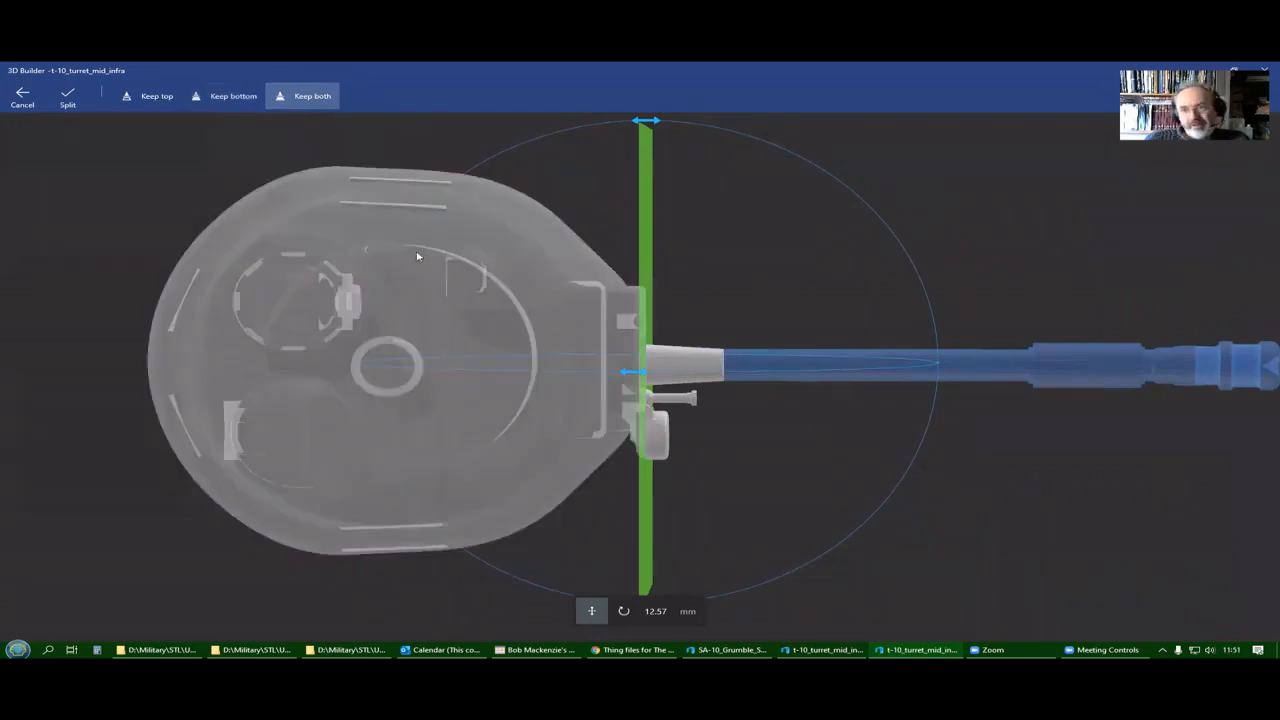
{"action": "mouse_move", "coordinate": [579, 263]}
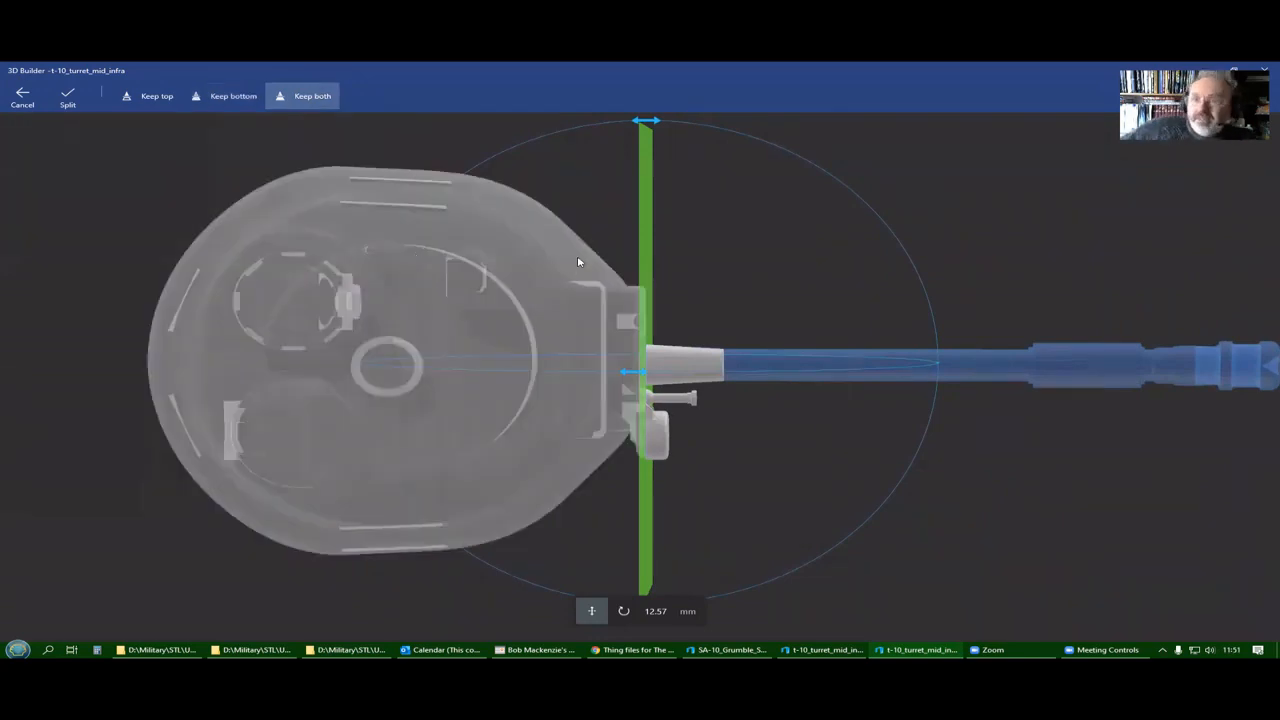
{"action": "mouse_move", "coordinate": [108, 112]}
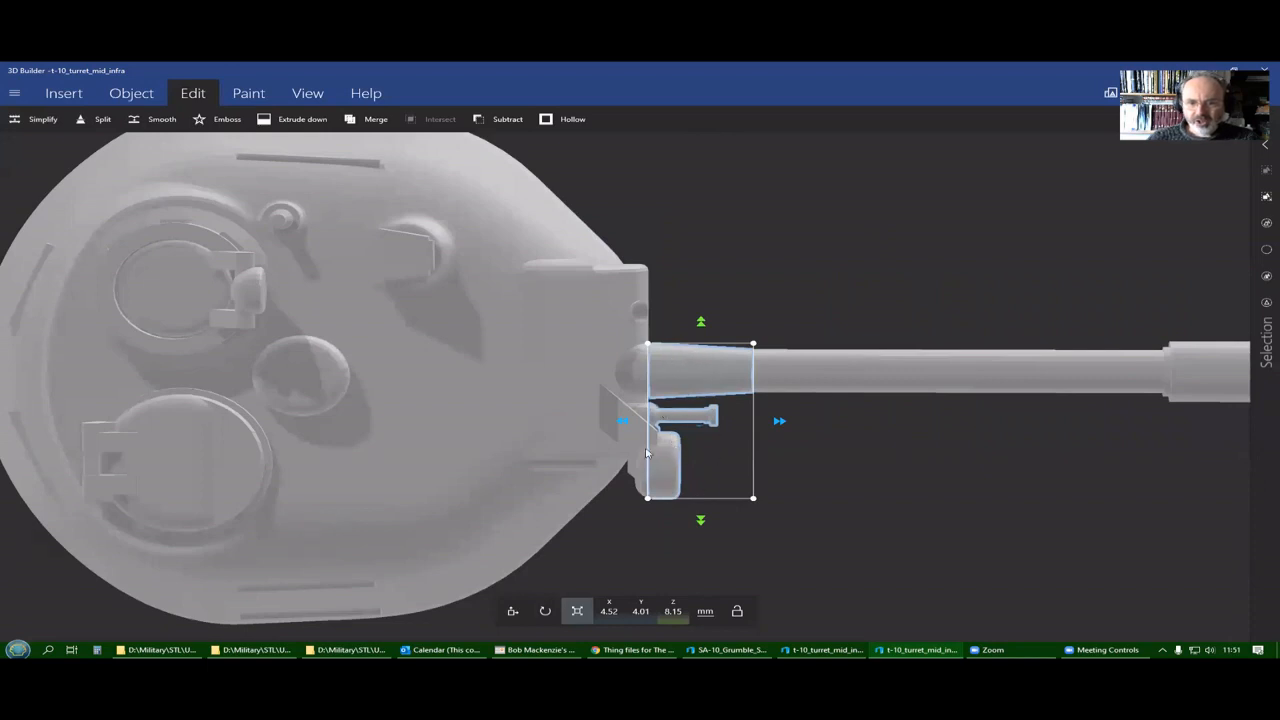
{"action": "mouse_move", "coordinate": [1204, 158]}
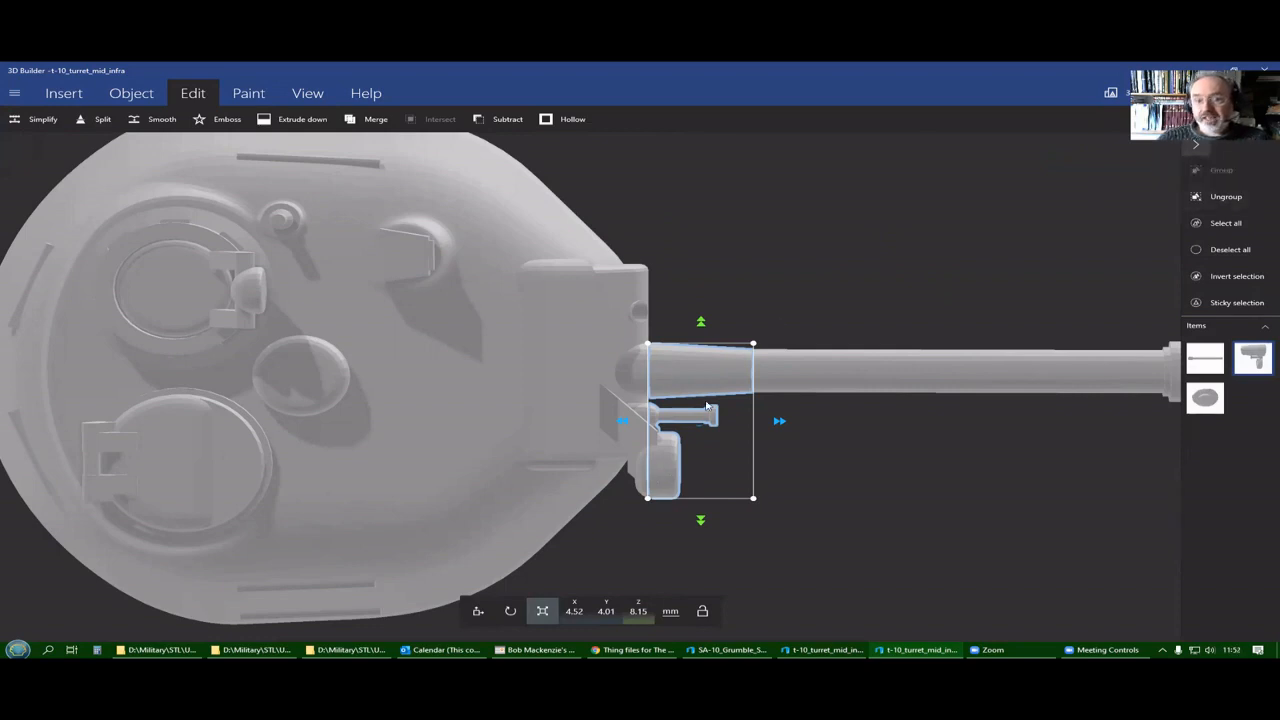
{"action": "mouse_move", "coordinate": [769, 319]}
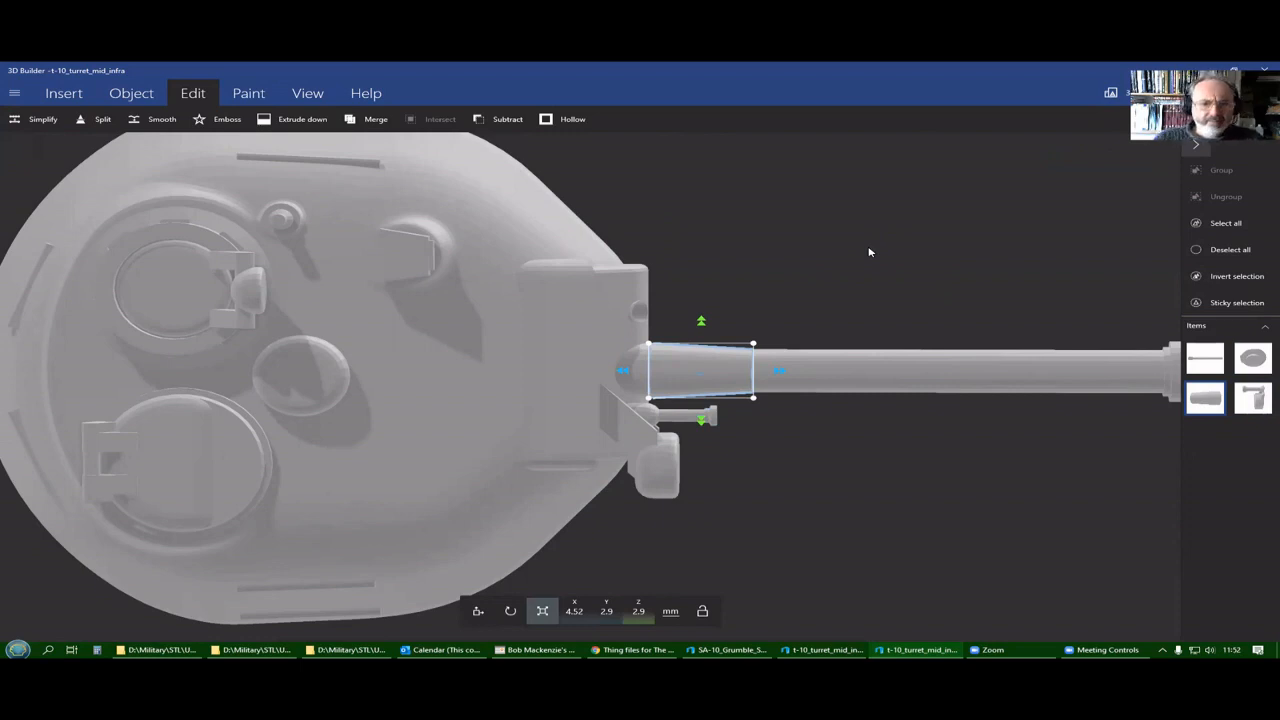
{"action": "mouse_move", "coordinate": [880, 304]}
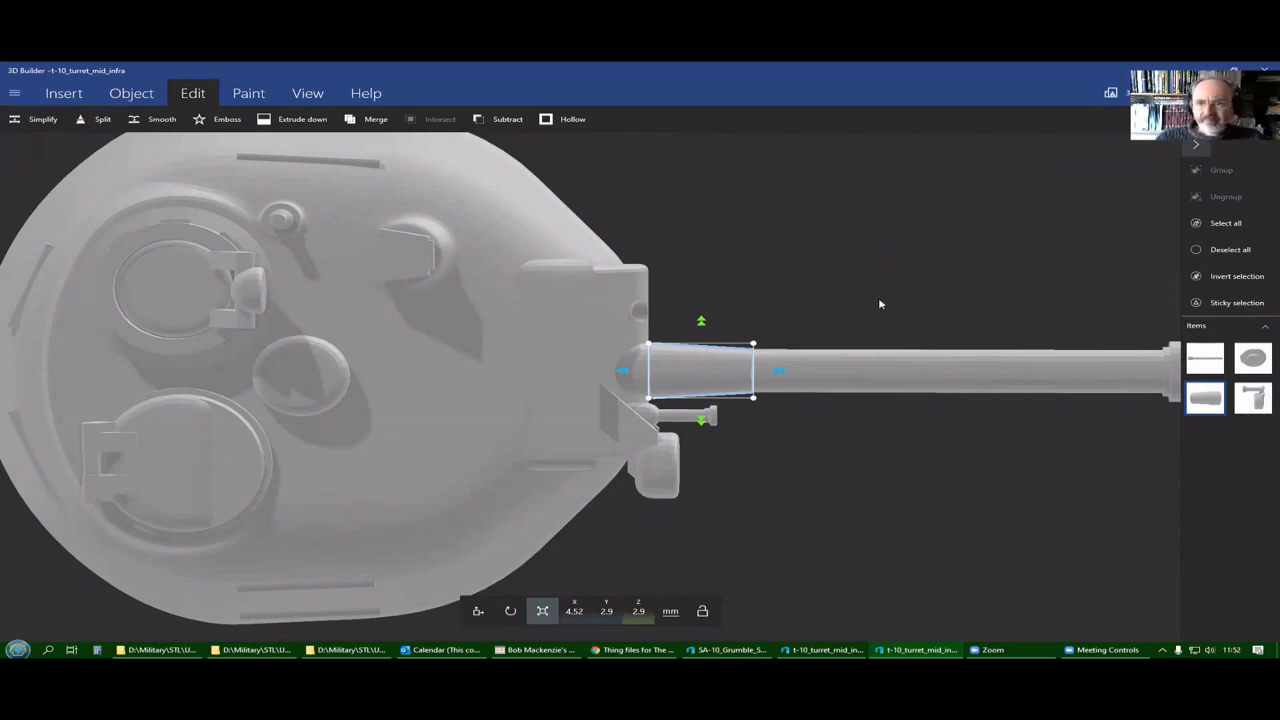
{"action": "mouse_move", "coordinate": [904, 378]}
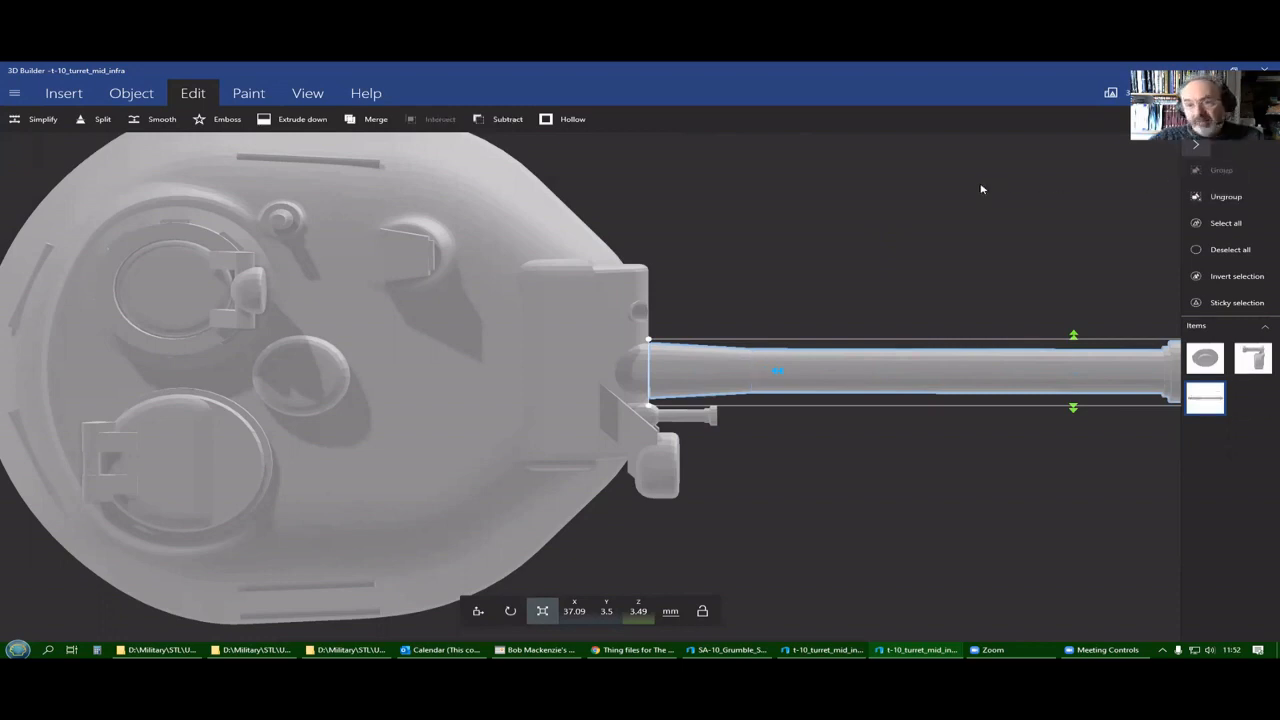
{"action": "mouse_move", "coordinate": [1041, 502]}
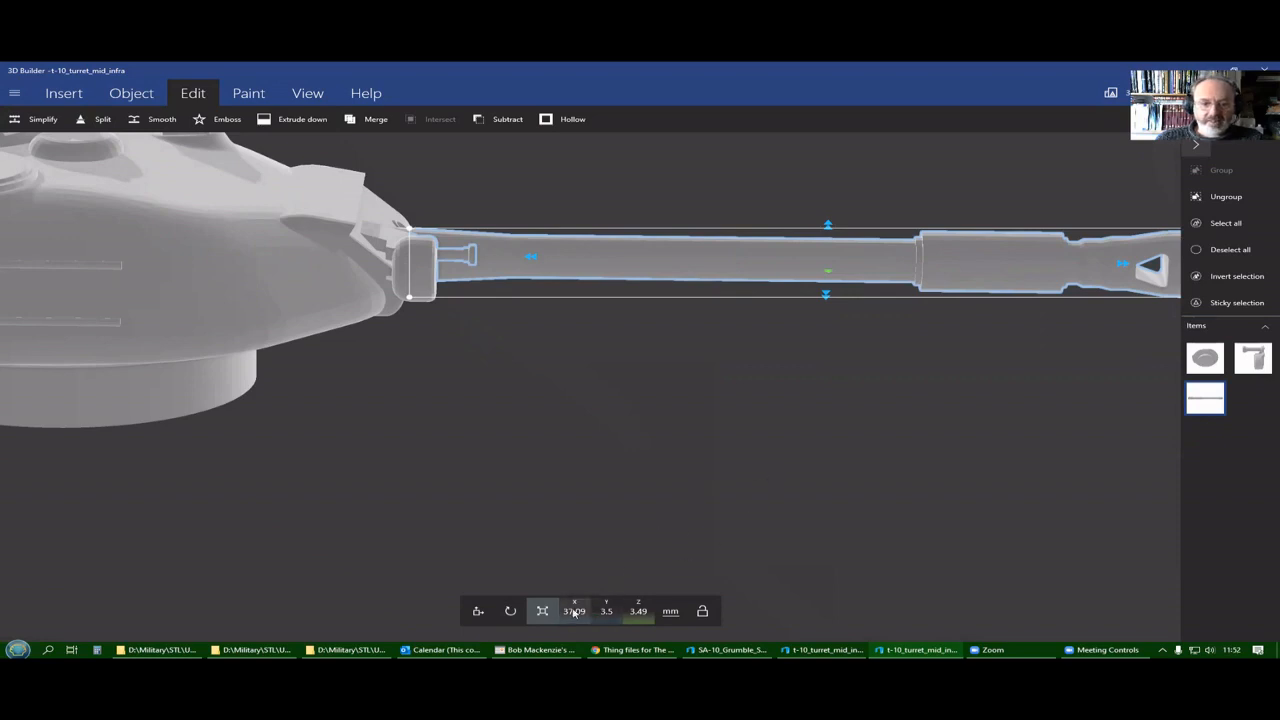
{"action": "mouse_move", "coordinate": [584, 518]}
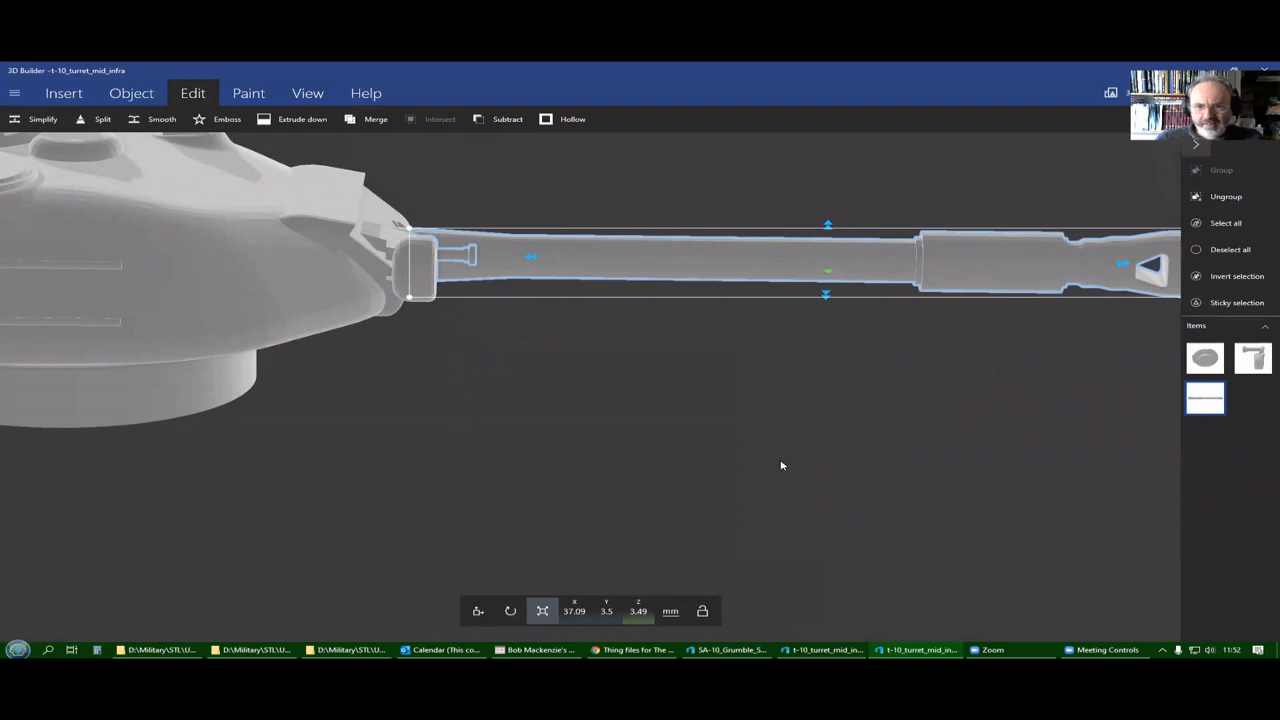
Orbit the view to show the barrel's muzzle brake end.
{"action": "left_click_drag", "start_coordinate": [782, 465], "coordinate": [985, 315]}
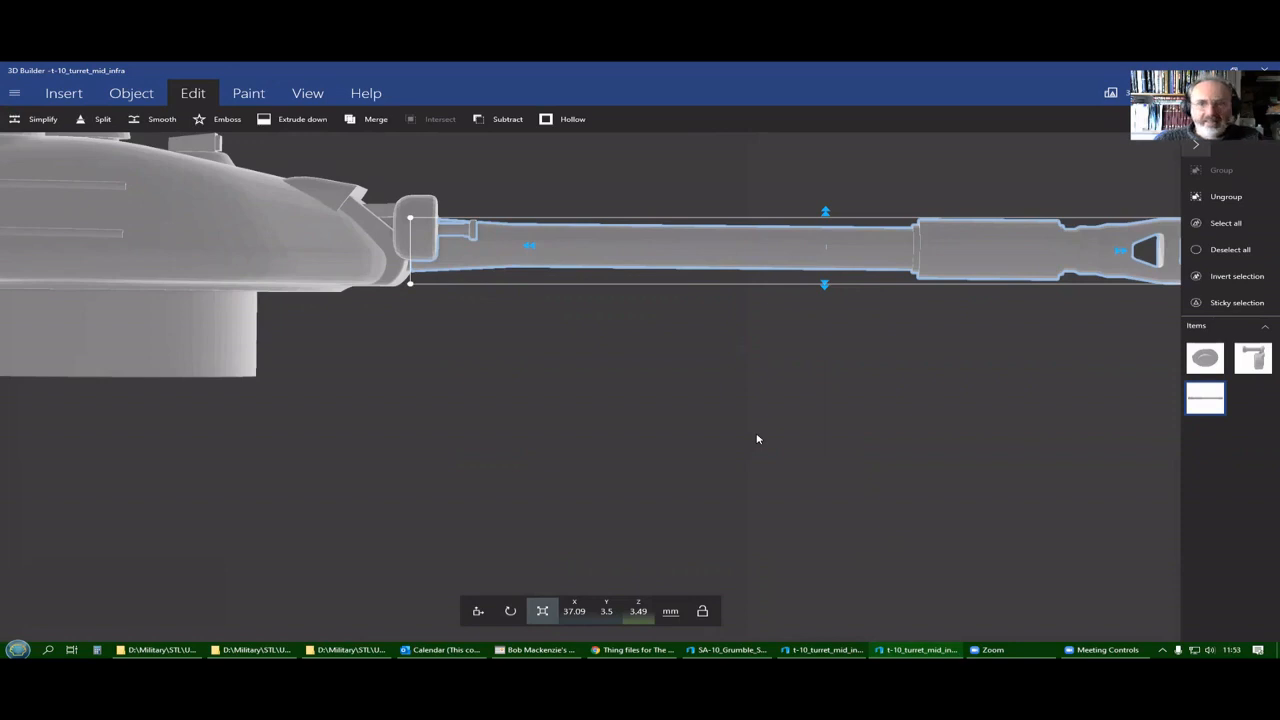
{"action": "mouse_move", "coordinate": [802, 358]}
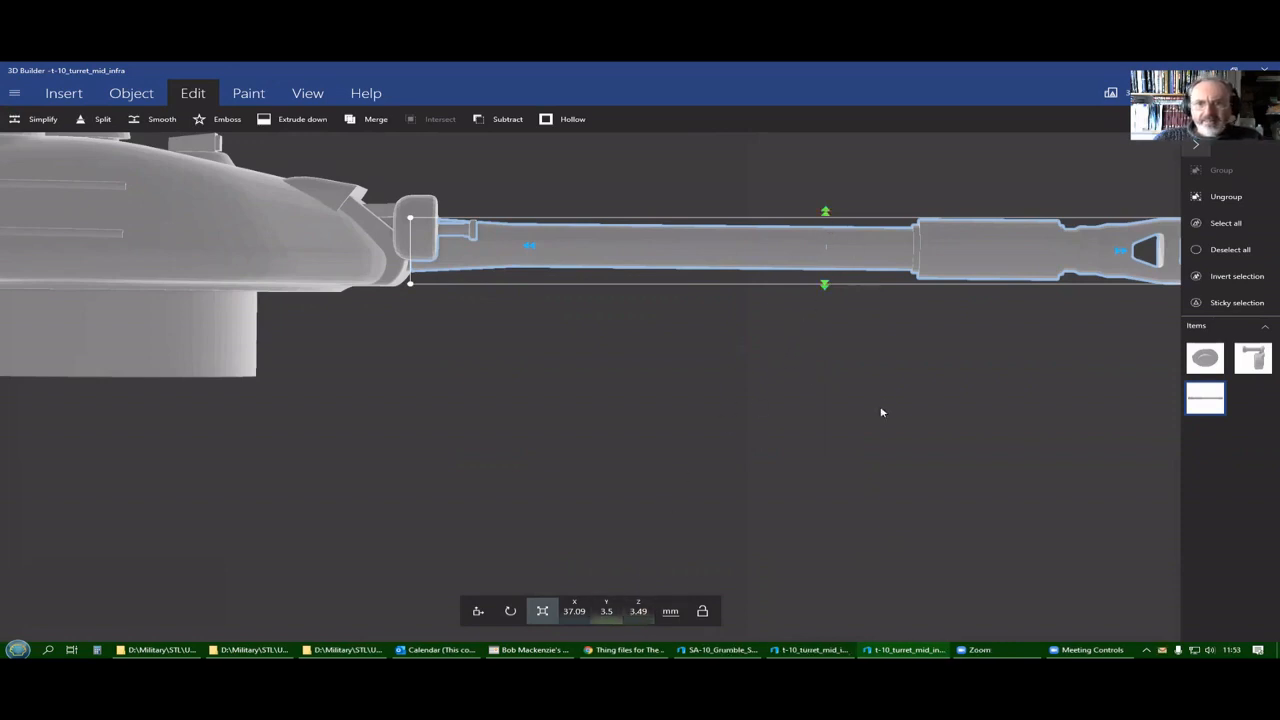
{"action": "mouse_move", "coordinate": [728, 596]}
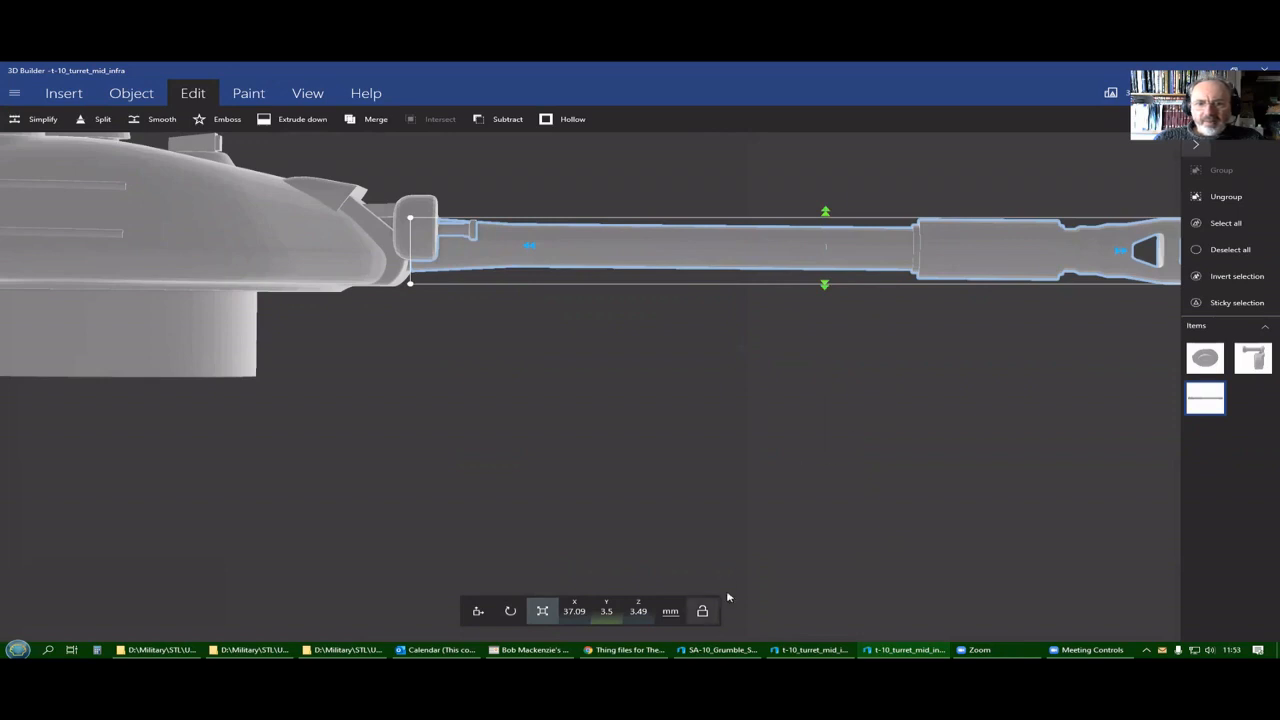
{"action": "mouse_move", "coordinate": [705, 633]}
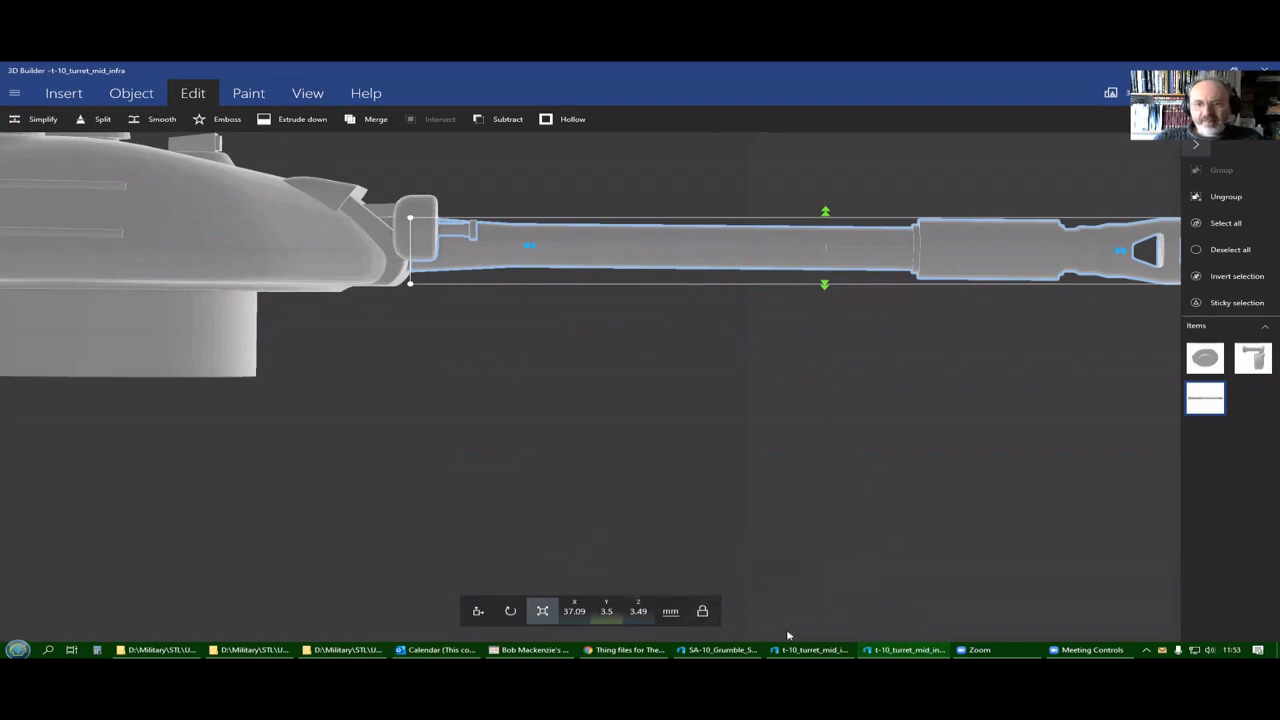
{"action": "mouse_move", "coordinate": [824, 214]}
{"action": "type", "text": "4"}
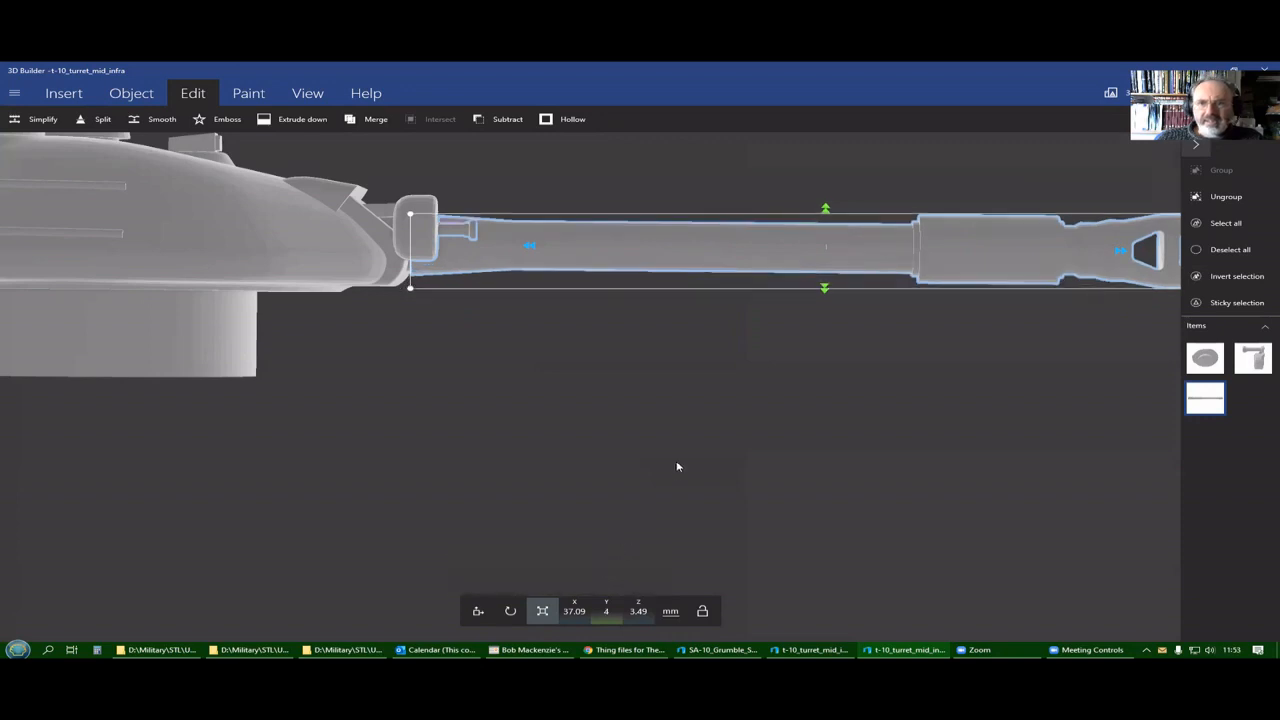
Widen the gun barrel's Y size to 4.5 mm.
{"action": "left_click_drag", "start_coordinate": [678, 467], "coordinate": [649, 577]}
{"action": "type", "text": ".5"}
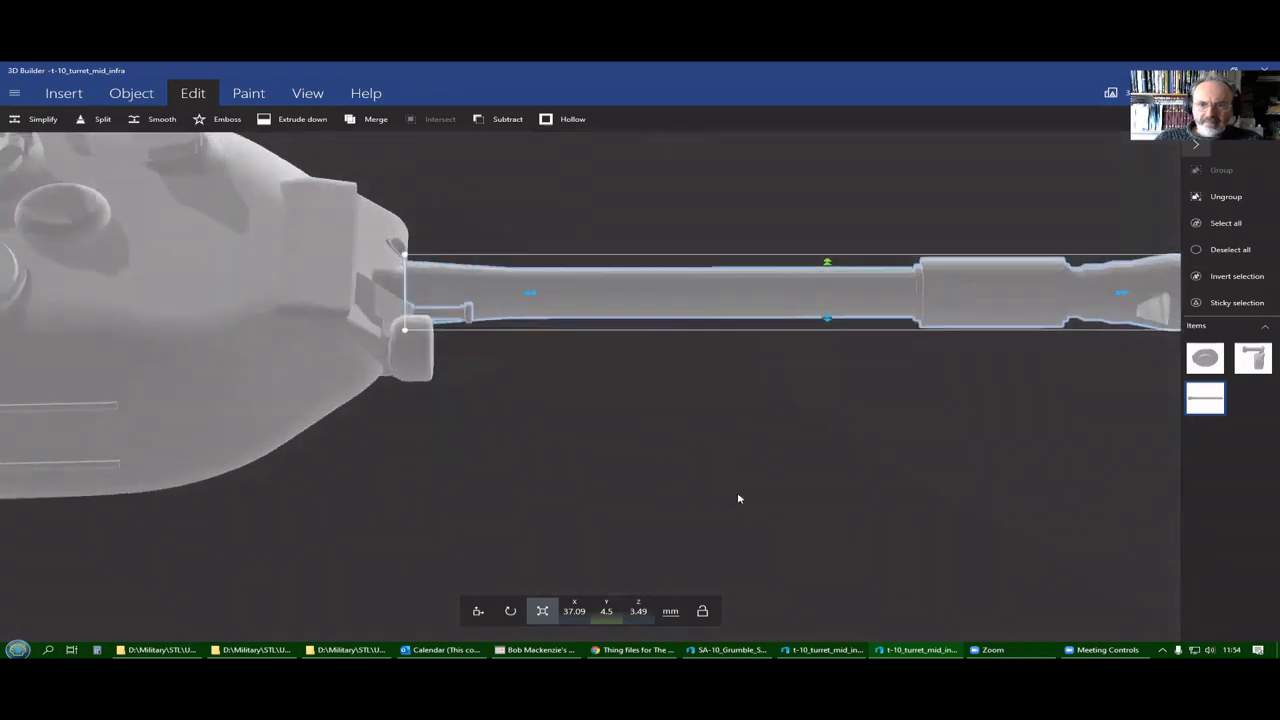
{"action": "left_click", "coordinate": [645, 611]}
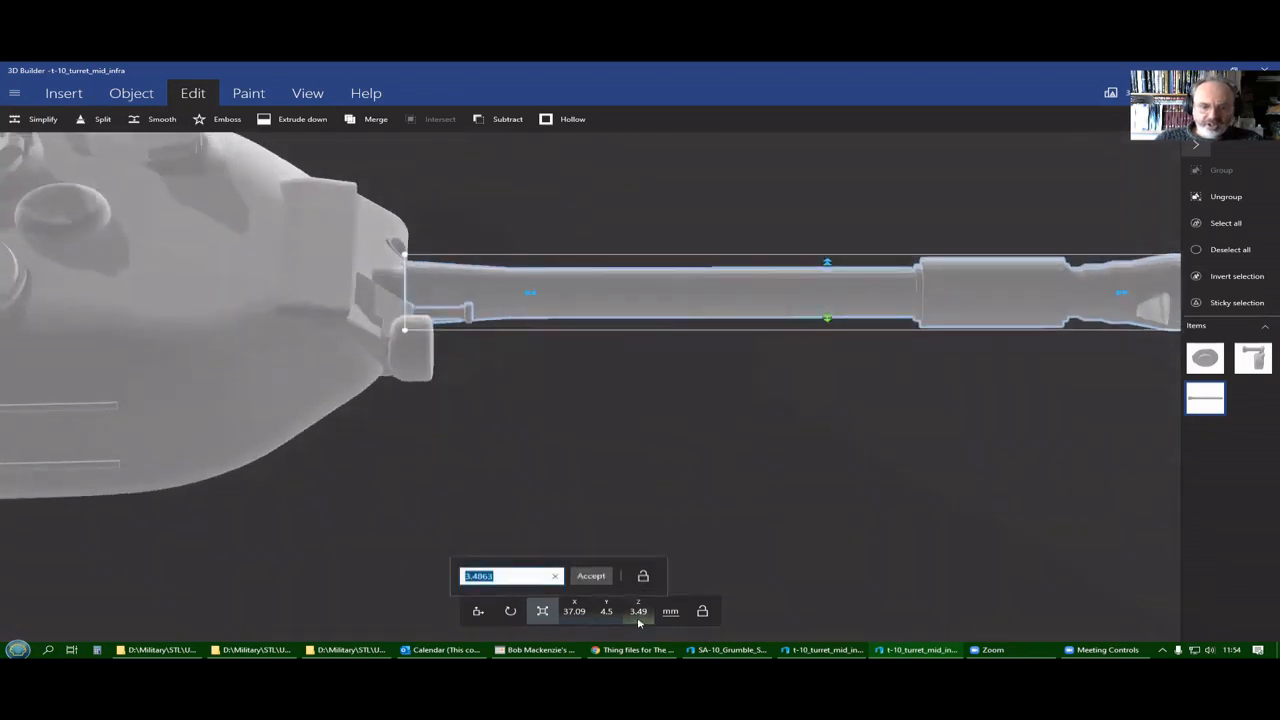
{"action": "left_click", "coordinate": [590, 575]}
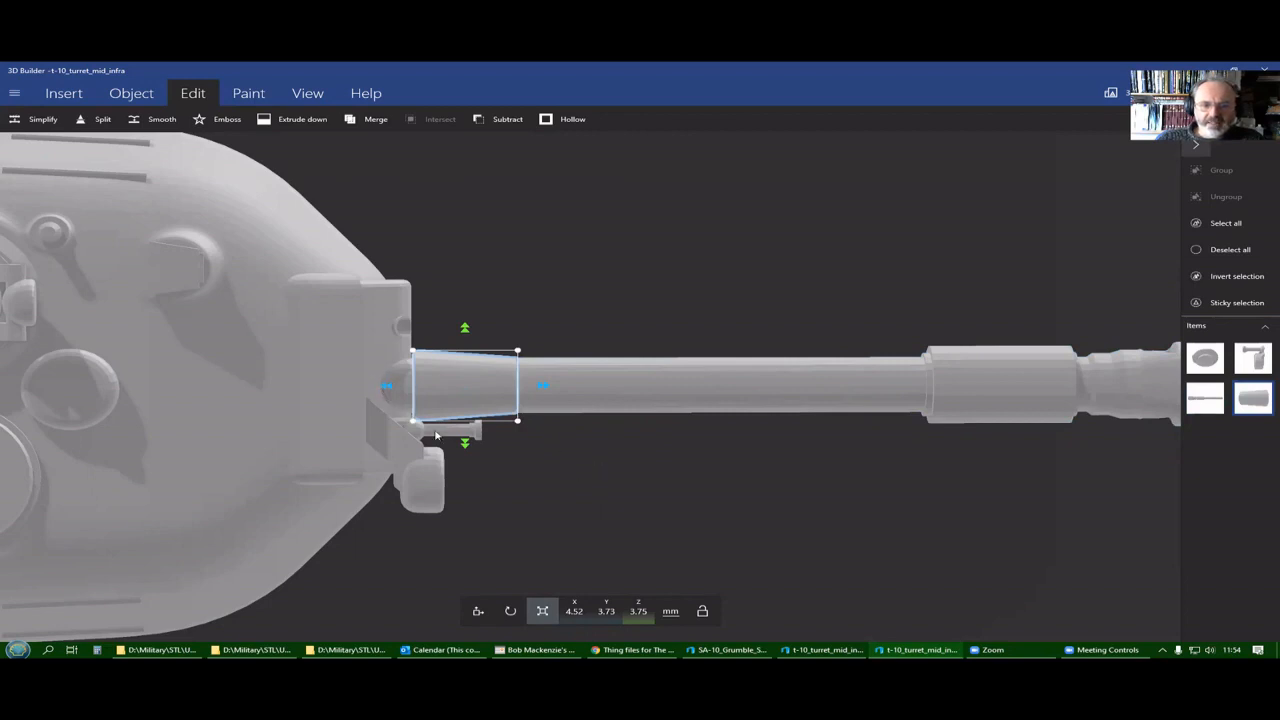
{"action": "mouse_move", "coordinate": [488, 538]}
{"action": "type", "text": "4"}
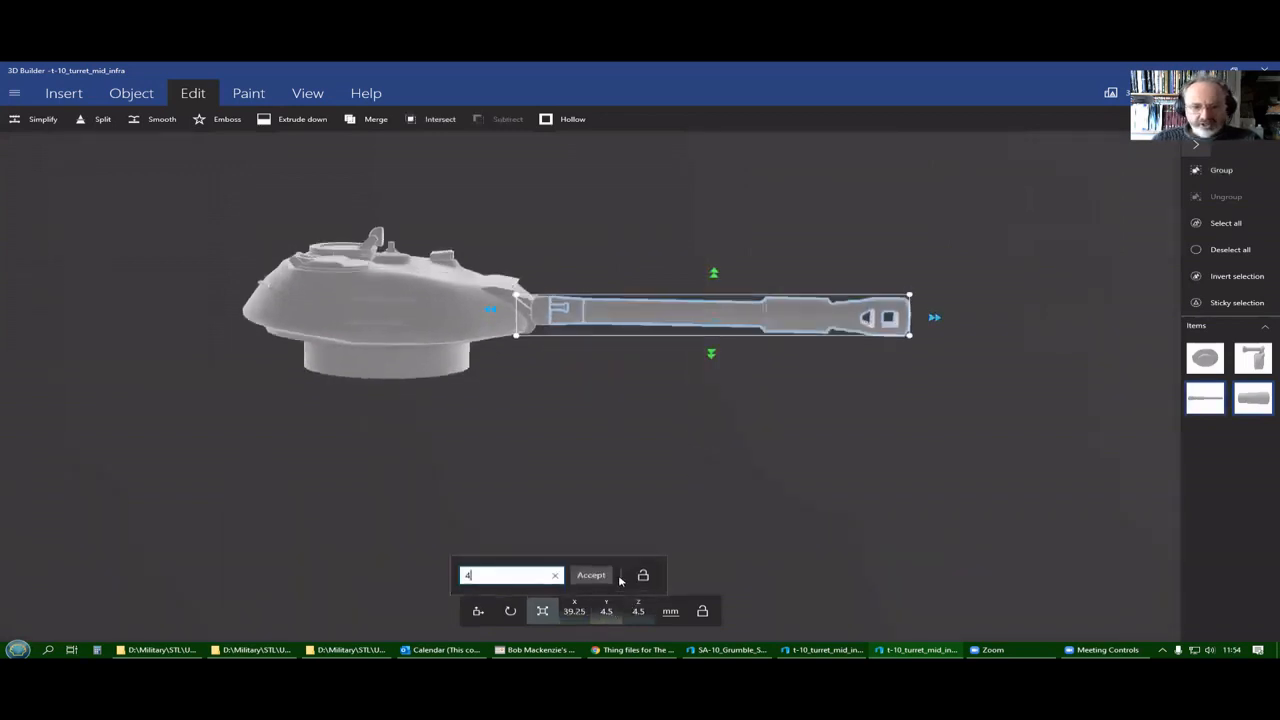
Set the barrel's width and height to 4 mm each.
{"action": "left_click", "coordinate": [590, 575]}
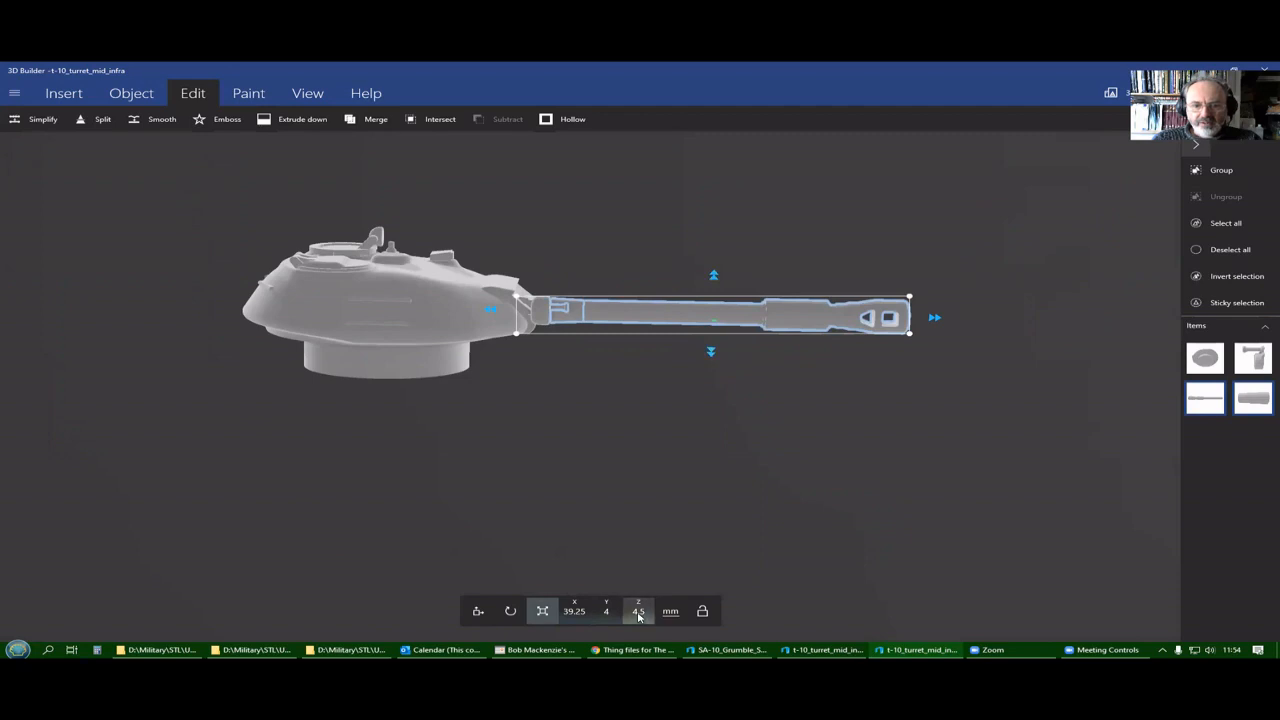
{"action": "left_click", "coordinate": [644, 610]}
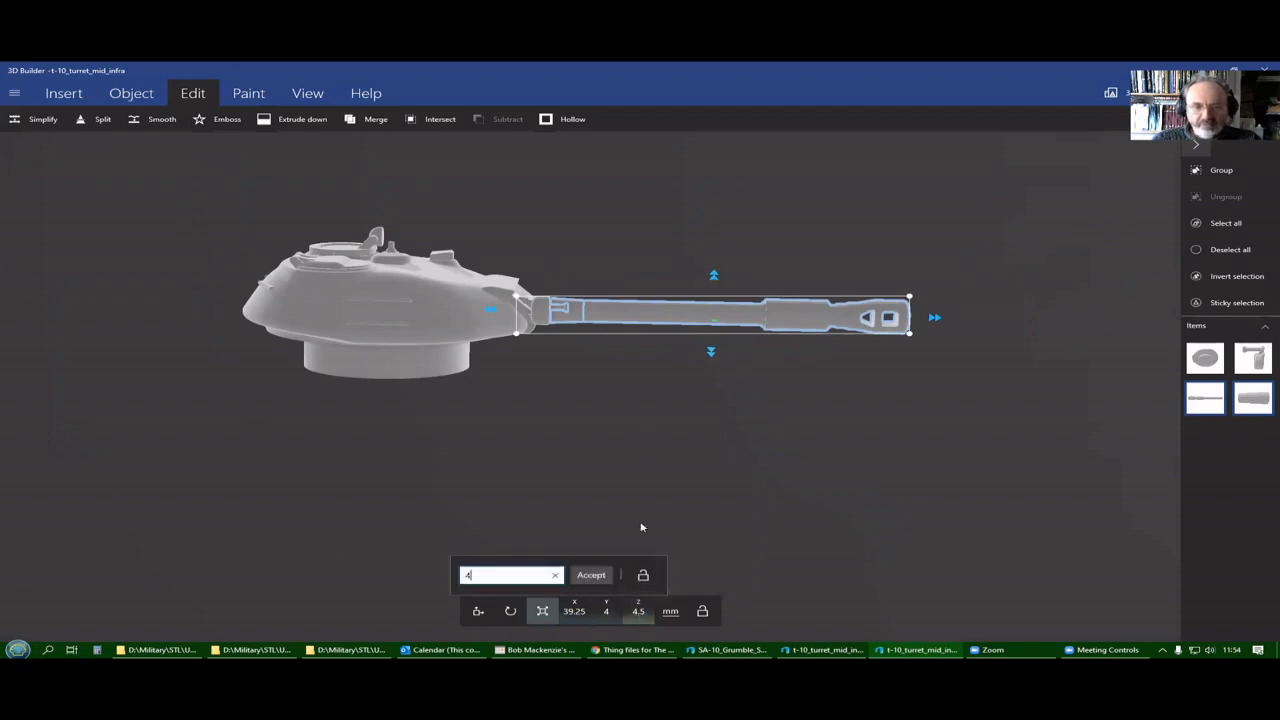
{"action": "left_click", "coordinate": [590, 574]}
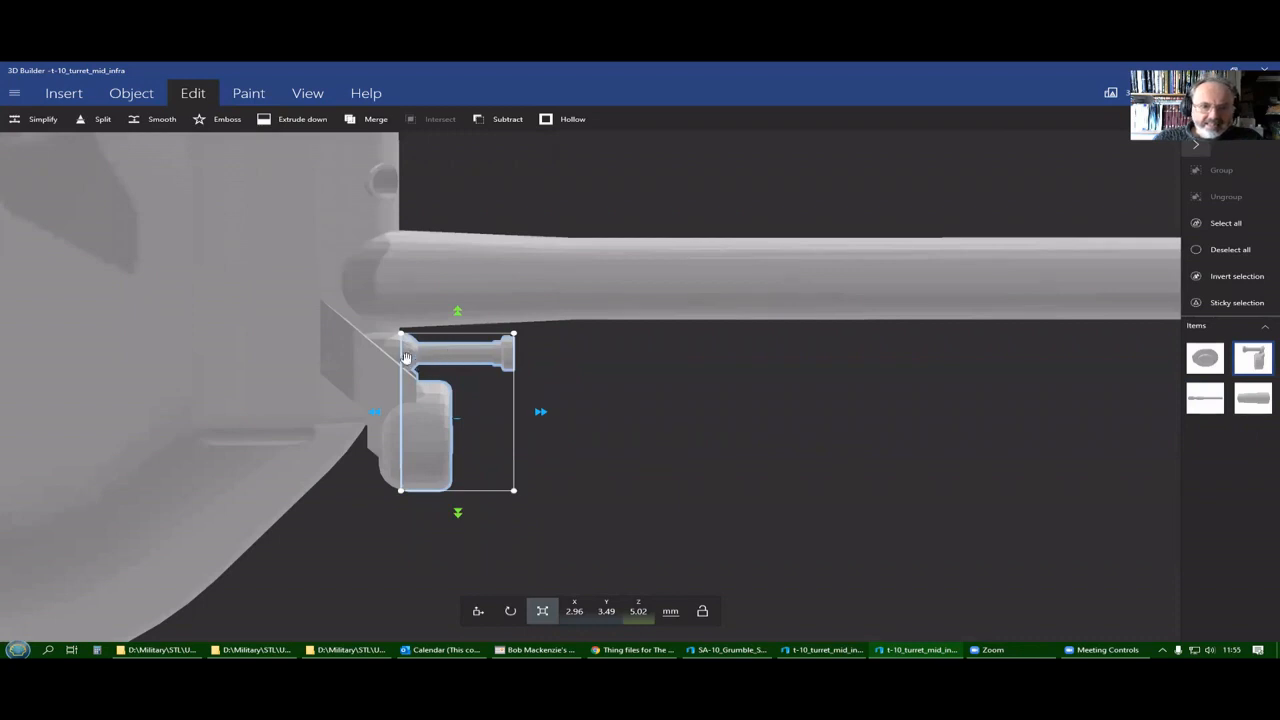
{"action": "mouse_move", "coordinate": [410, 345]}
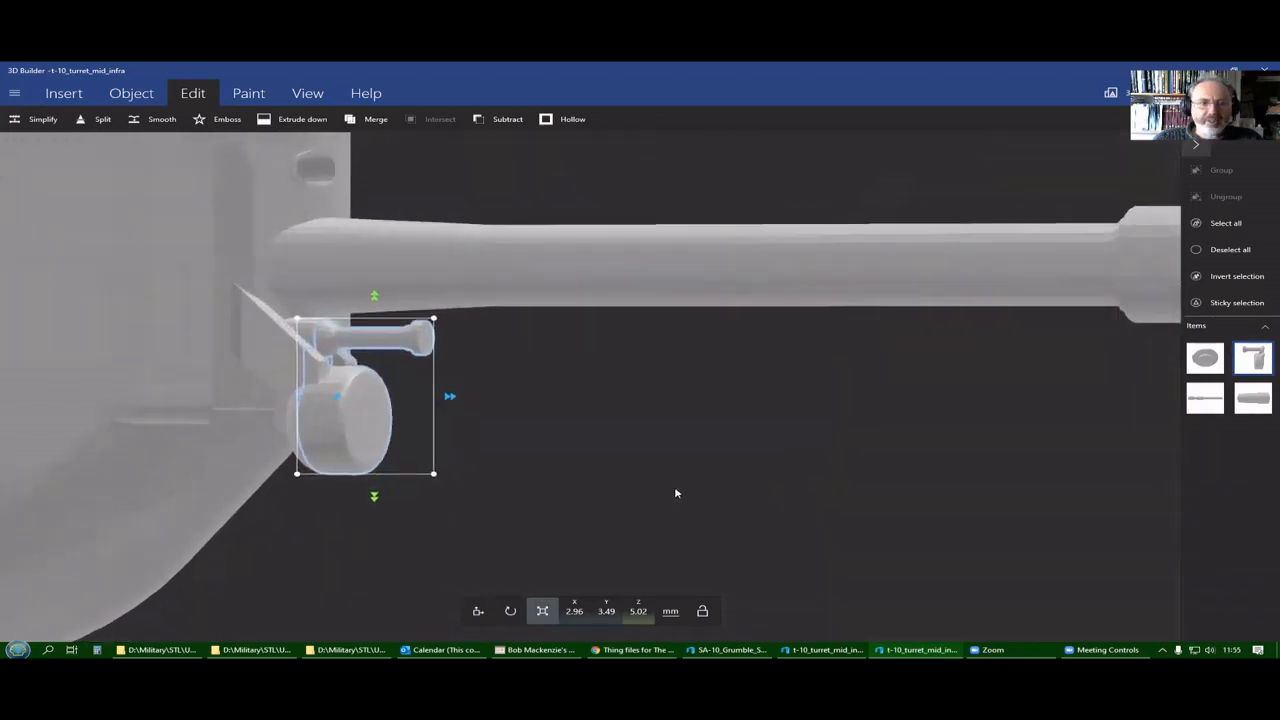
{"action": "left_click", "coordinate": [100, 119]}
{"action": "type", "text": "9"}
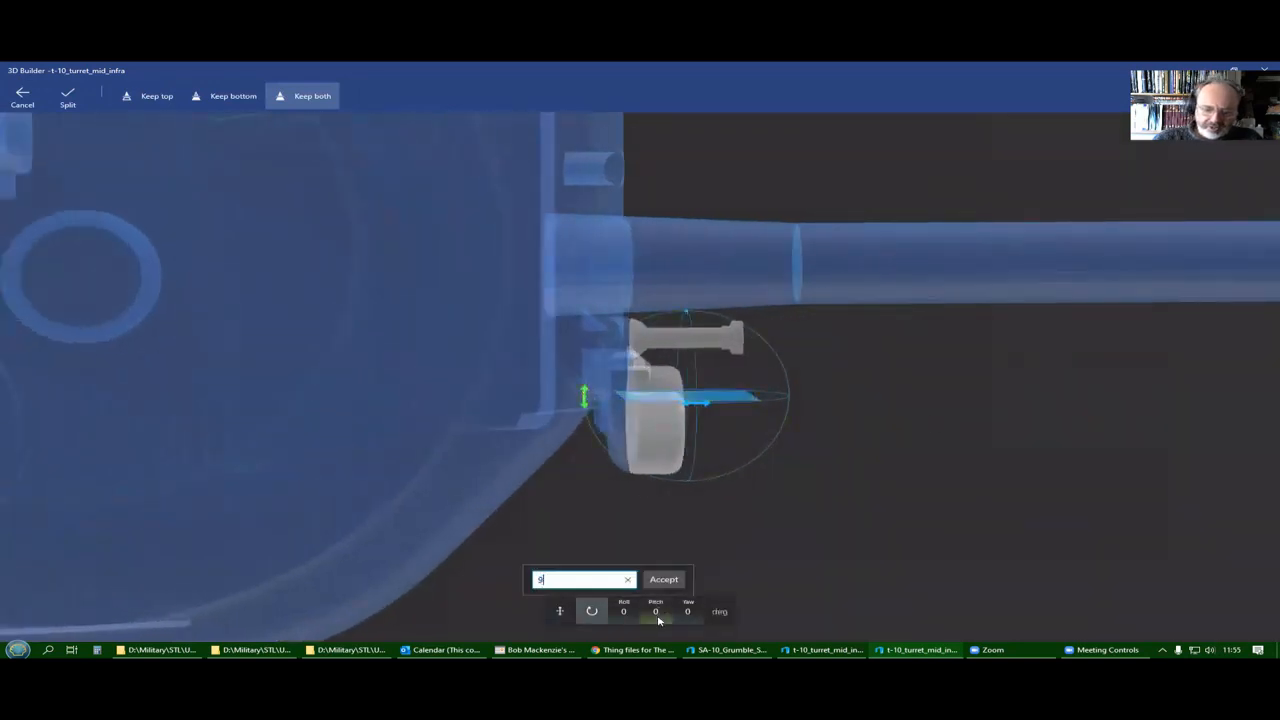
{"action": "left_click", "coordinate": [664, 579]}
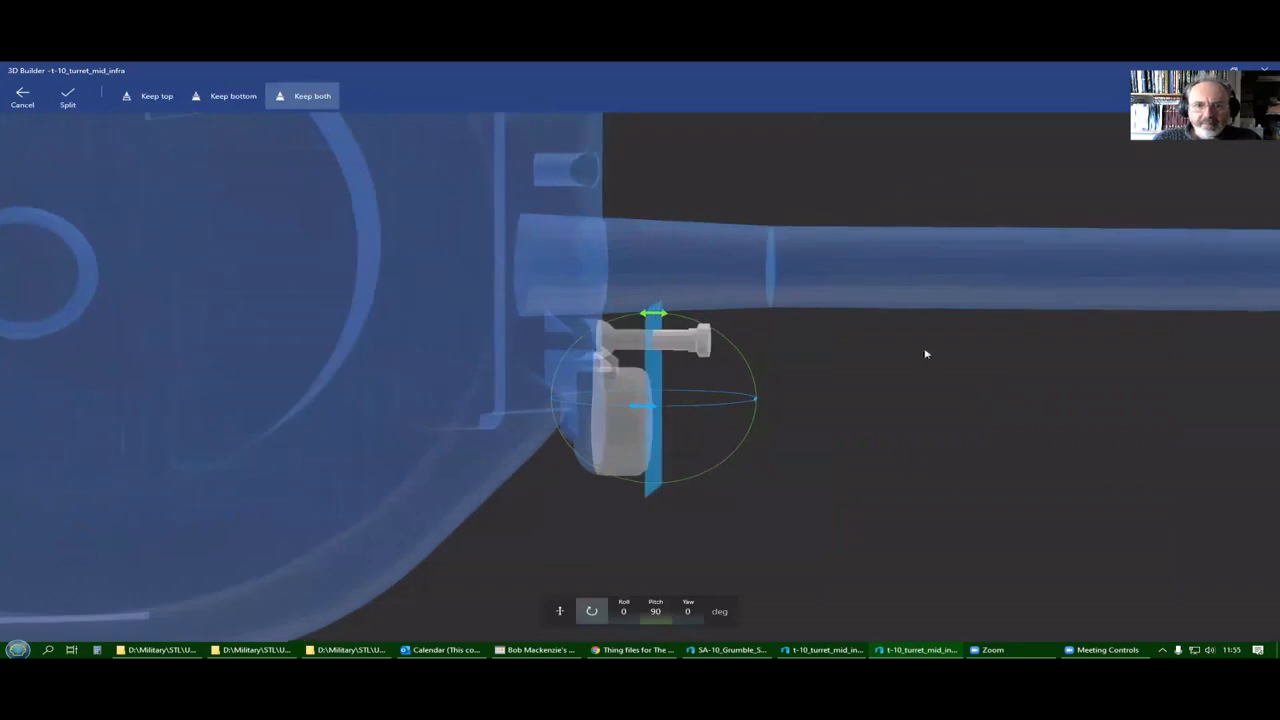
{"action": "mouse_move", "coordinate": [250, 64]}
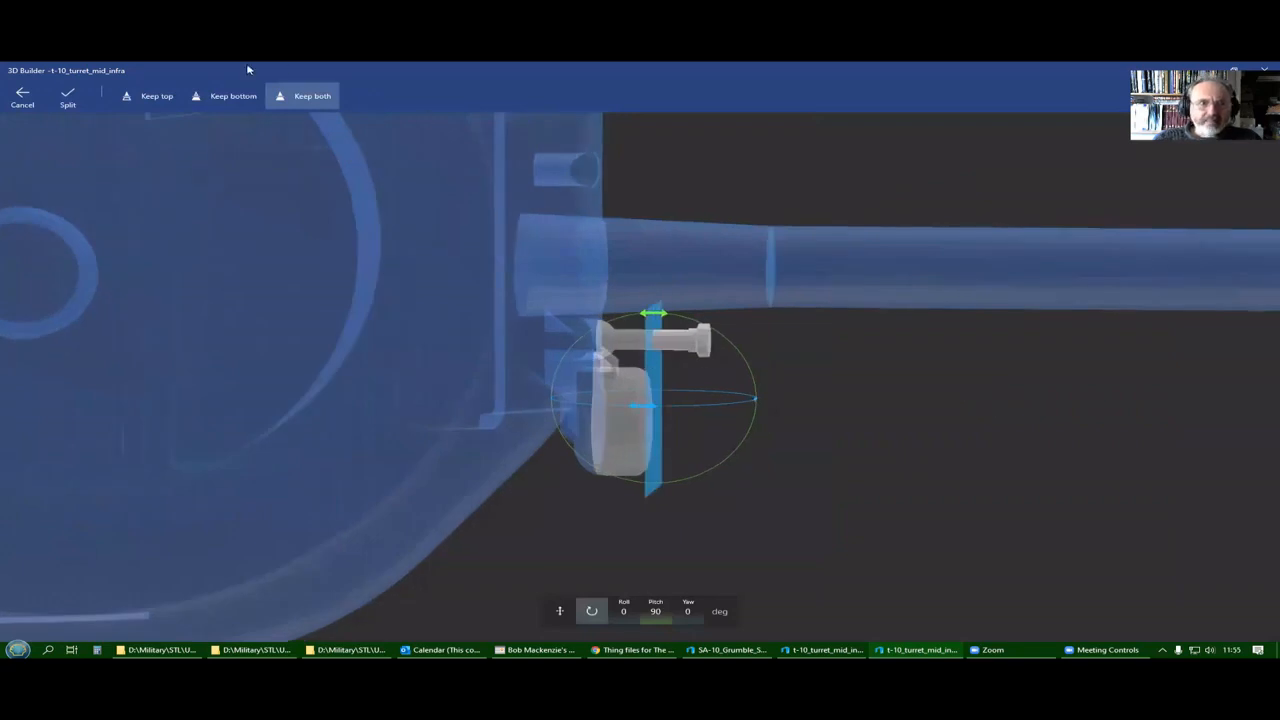
{"action": "left_click", "coordinate": [232, 95]}
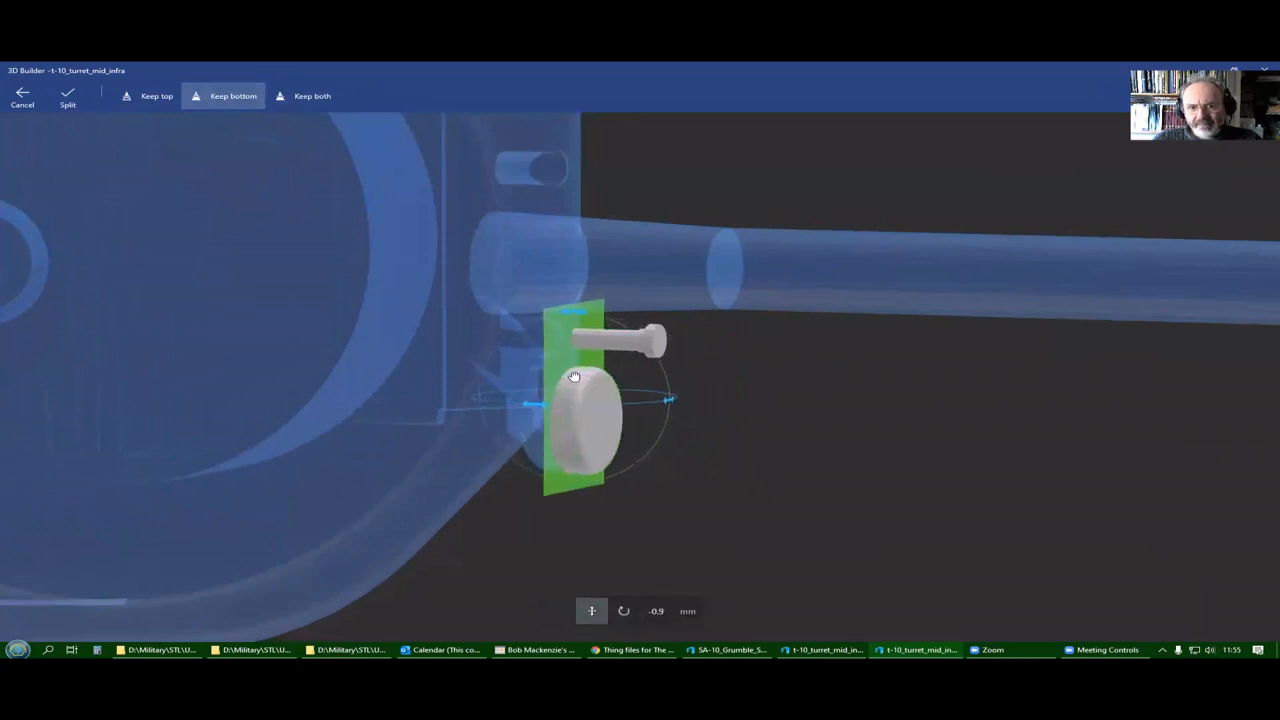
{"action": "left_click_drag", "start_coordinate": [575, 375], "coordinate": [566, 377]}
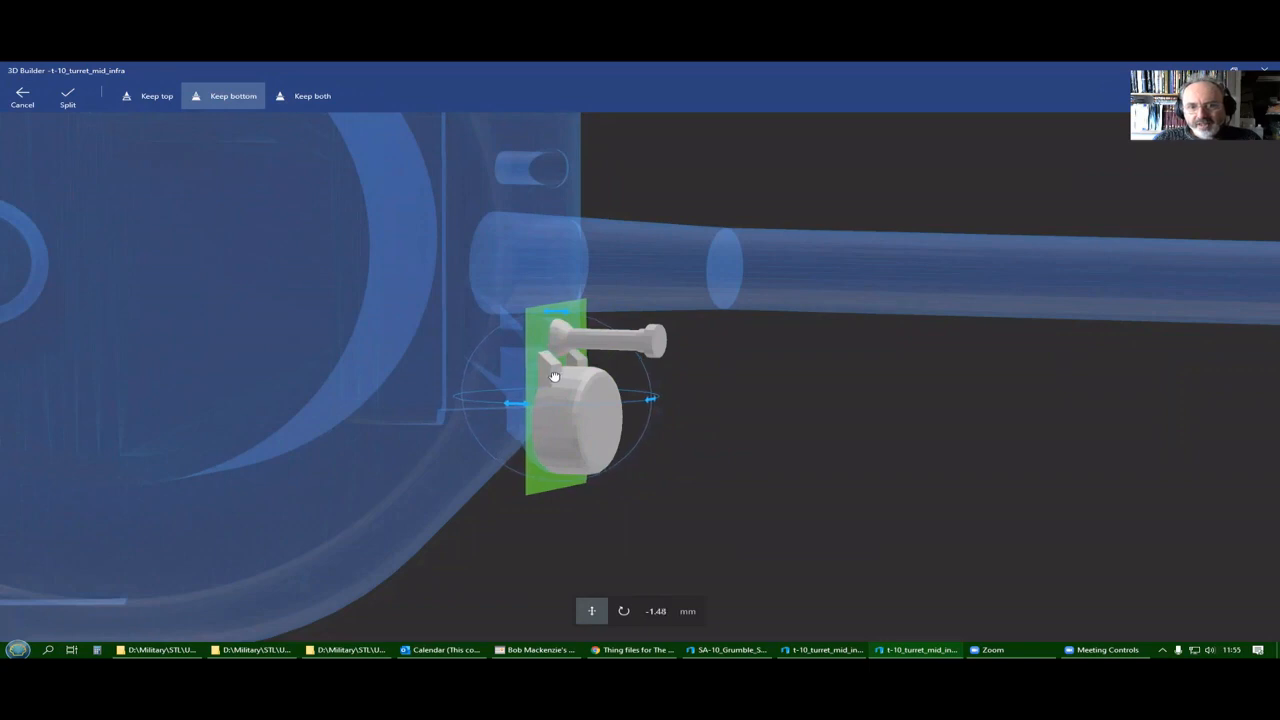
{"action": "mouse_move", "coordinate": [525, 376]}
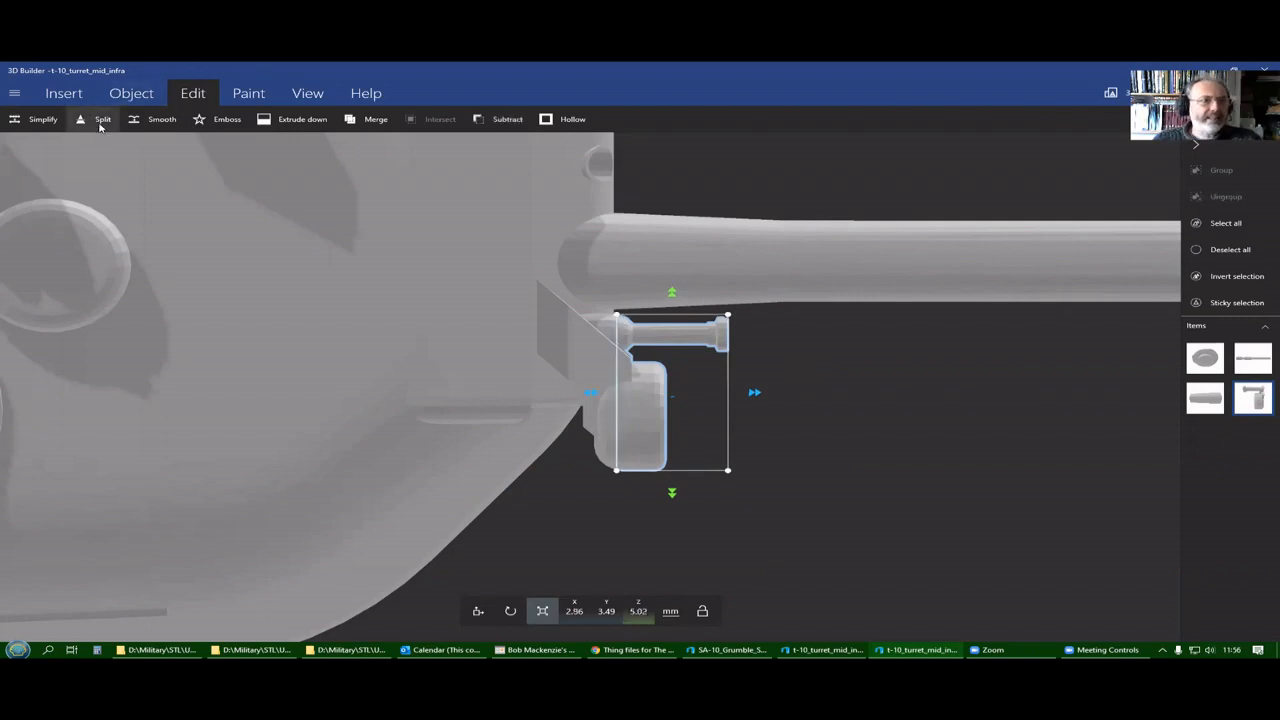
Split the machine gun at about -1.34 mm, keeping the bottom.
{"action": "left_click", "coordinate": [101, 119]}
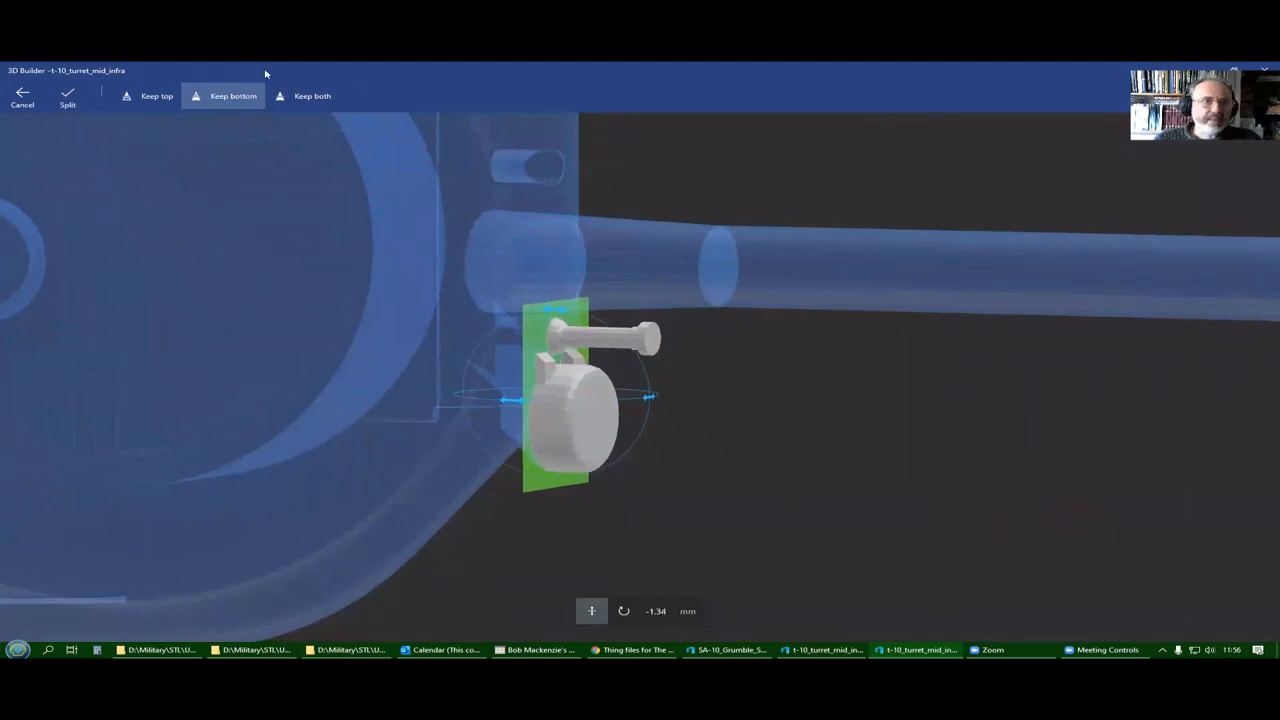
{"action": "left_click", "coordinate": [312, 95]}
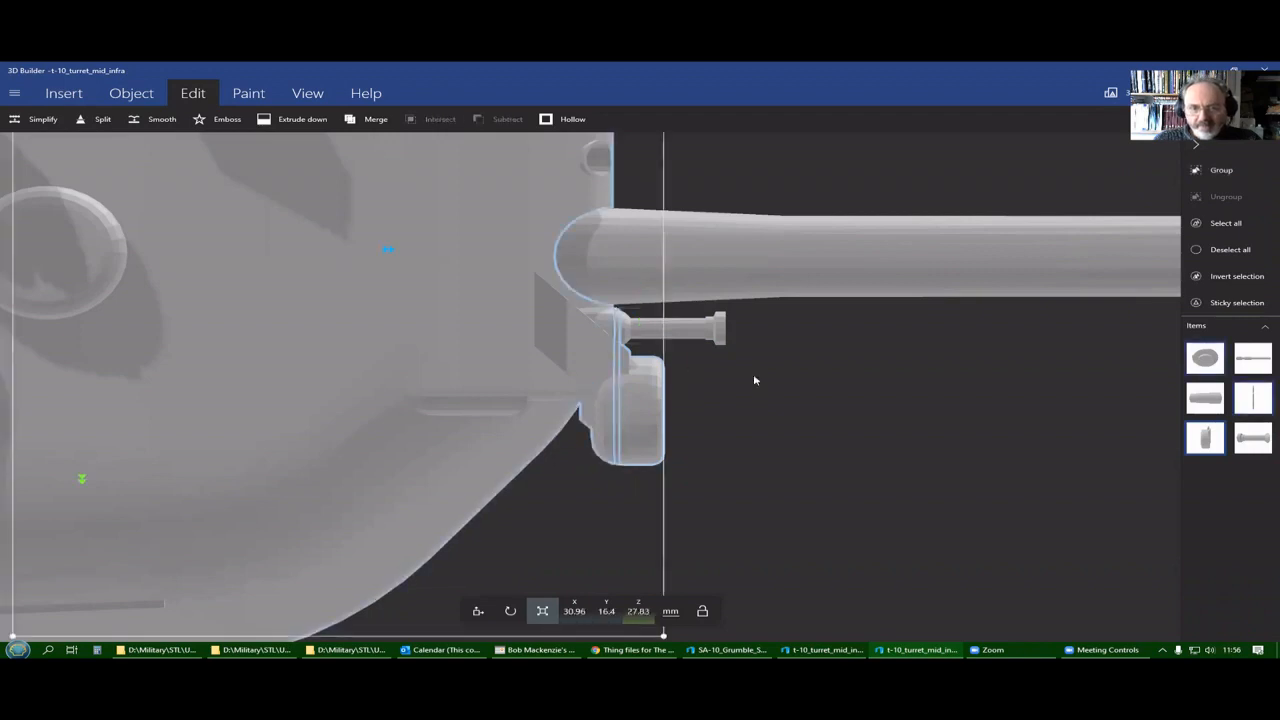
{"action": "mouse_move", "coordinate": [770, 384]}
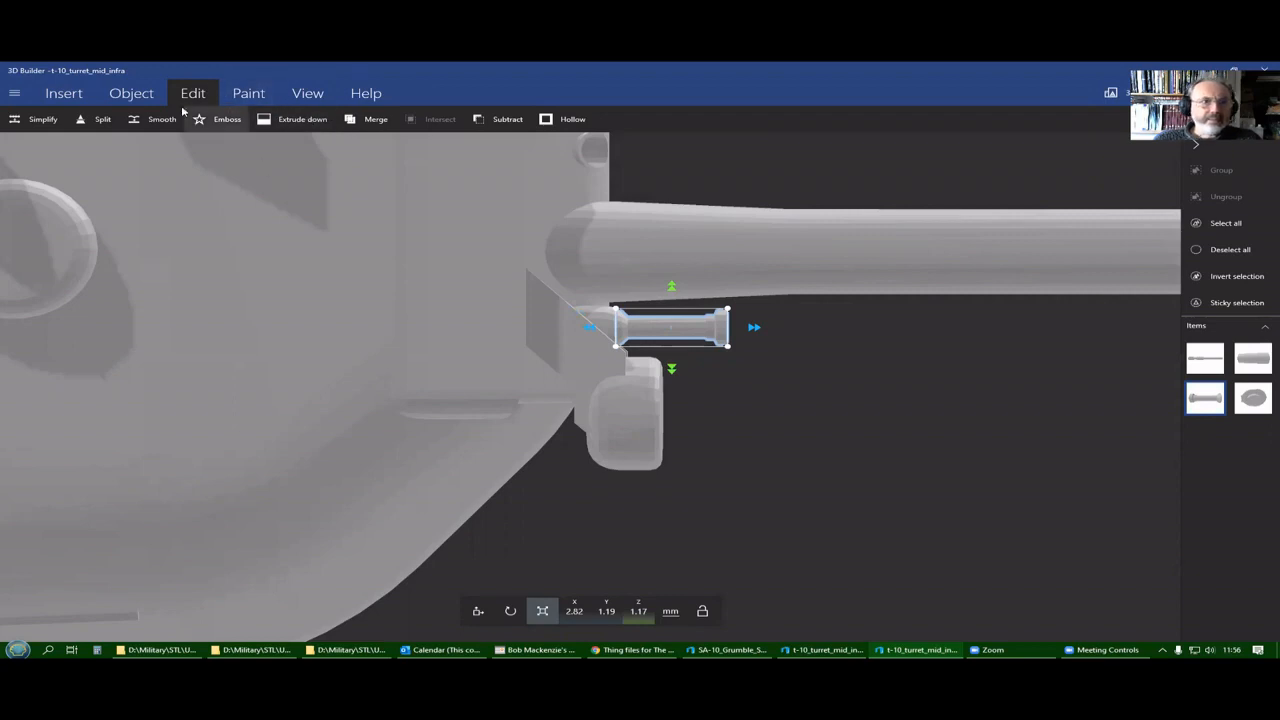
Split the machine gun barrel keeping both pieces, and make the grouped barrel 2 mm tall.
{"action": "left_click", "coordinate": [98, 120]}
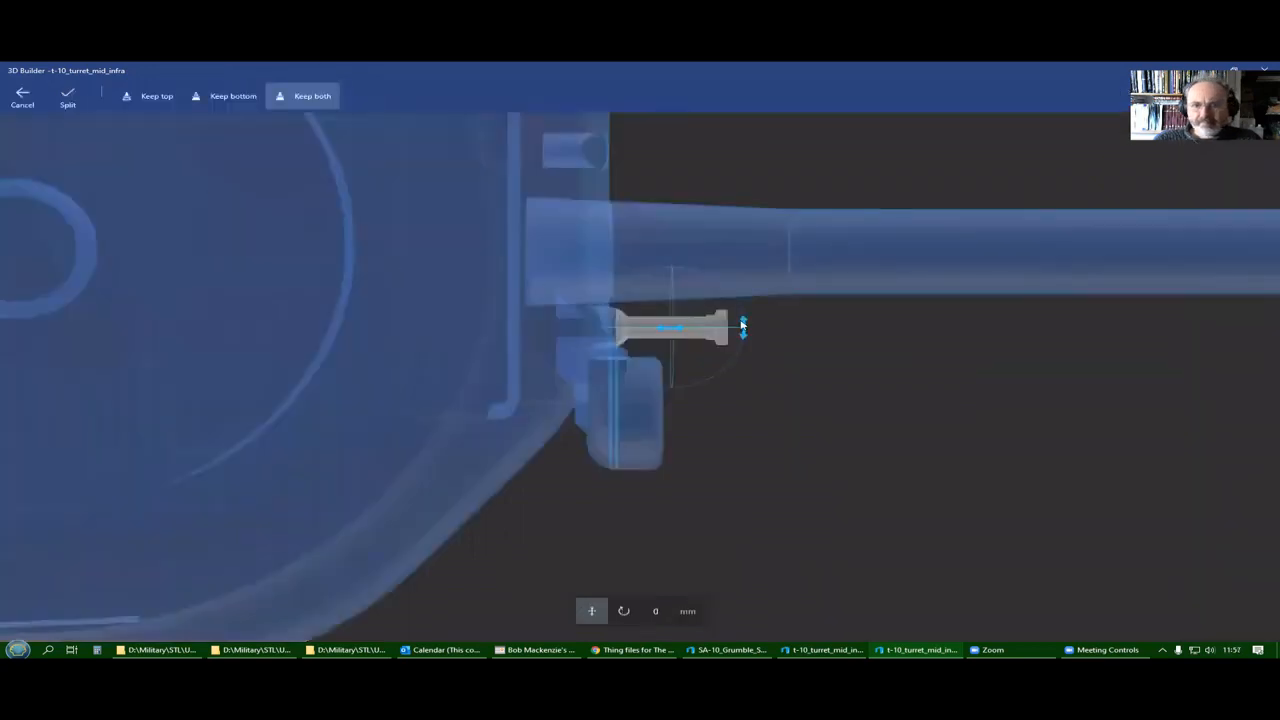
{"action": "left_click", "coordinate": [591, 610]}
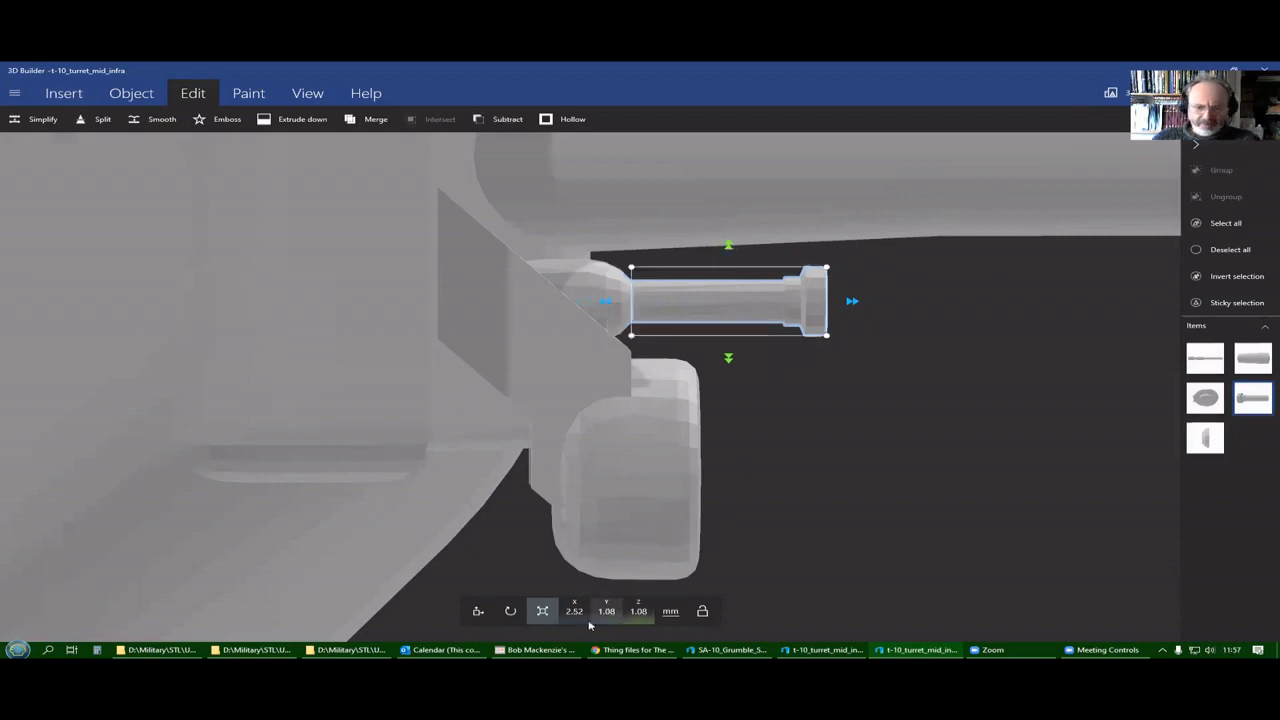
{"action": "mouse_move", "coordinate": [767, 474]}
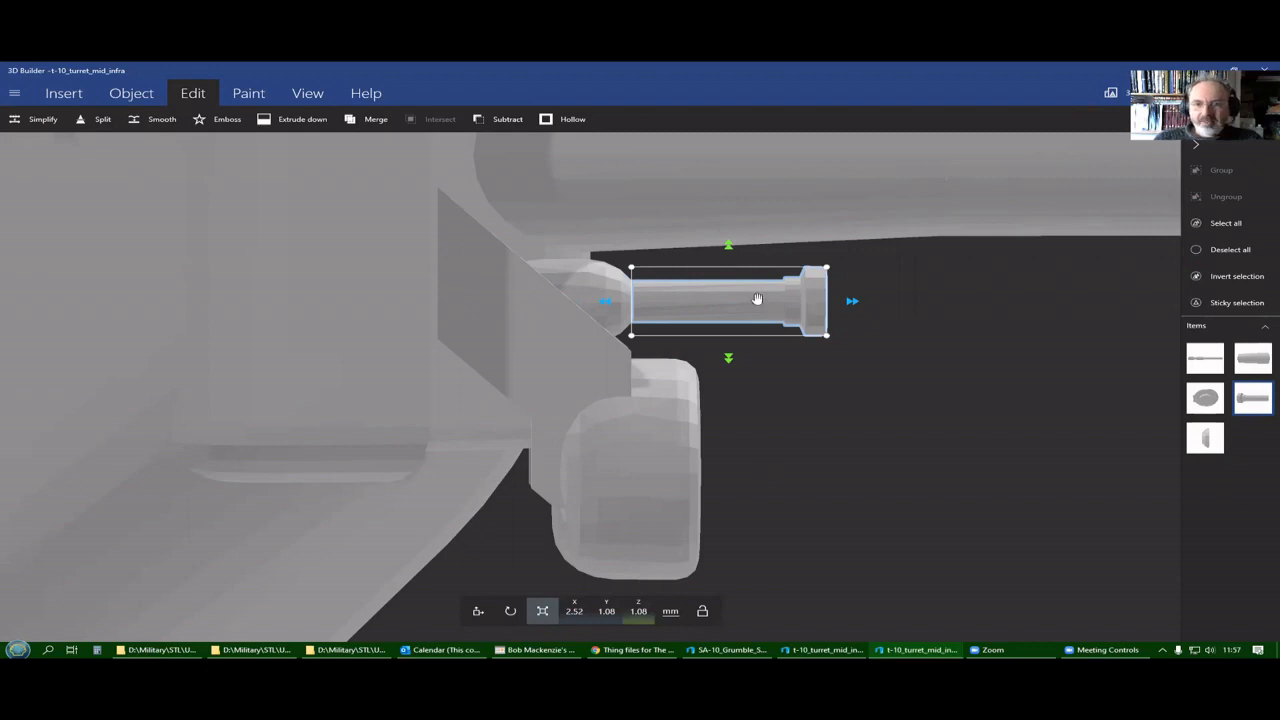
{"action": "mouse_move", "coordinate": [912, 300]}
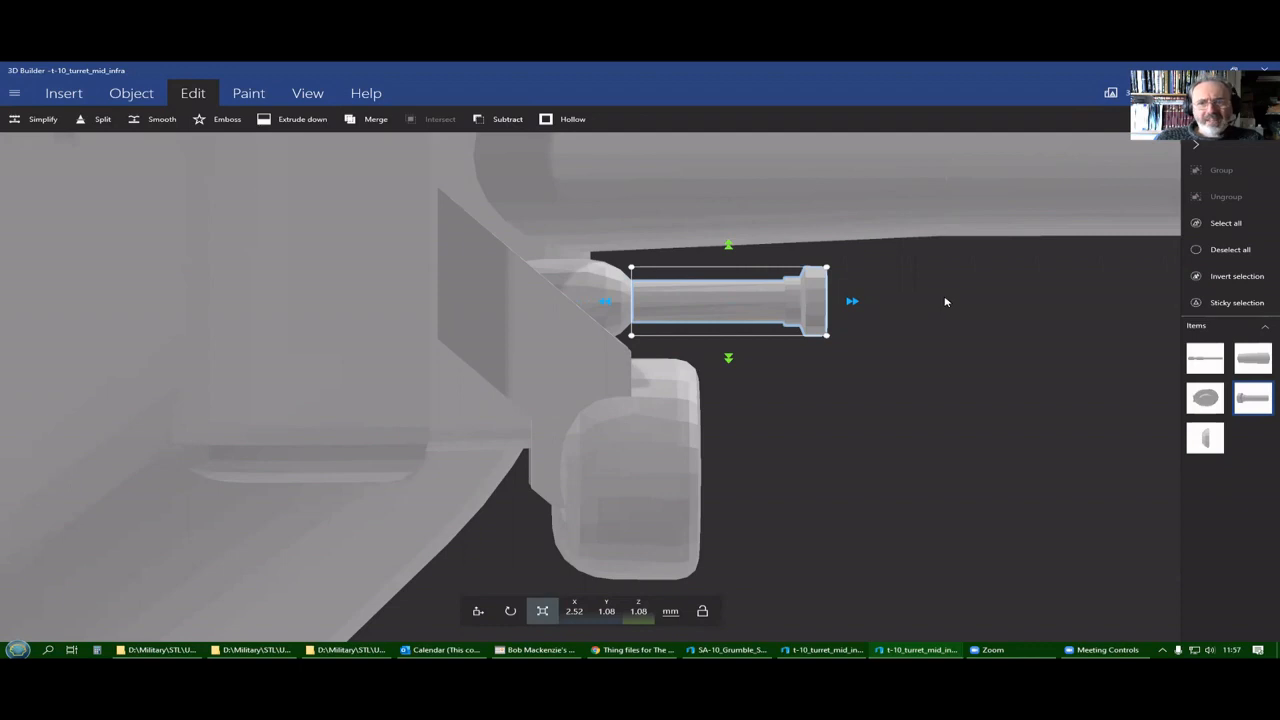
{"action": "mouse_move", "coordinate": [940, 307]}
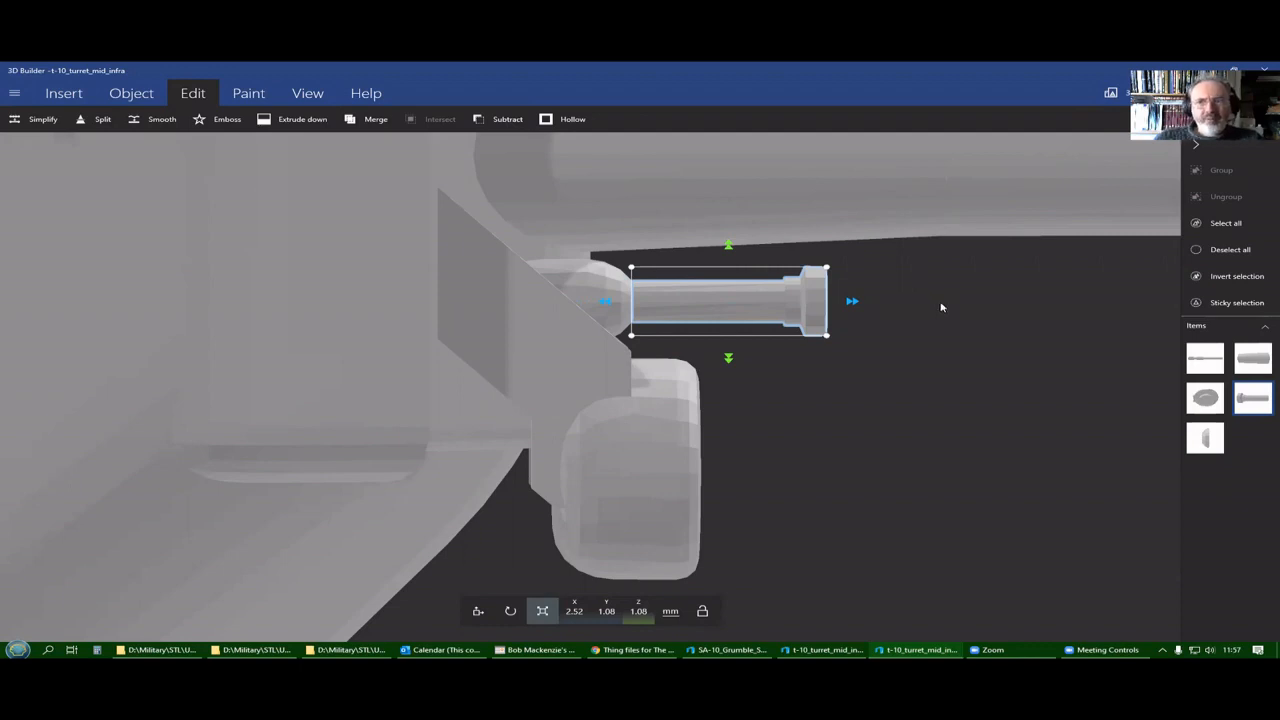
{"action": "mouse_move", "coordinate": [707, 281]}
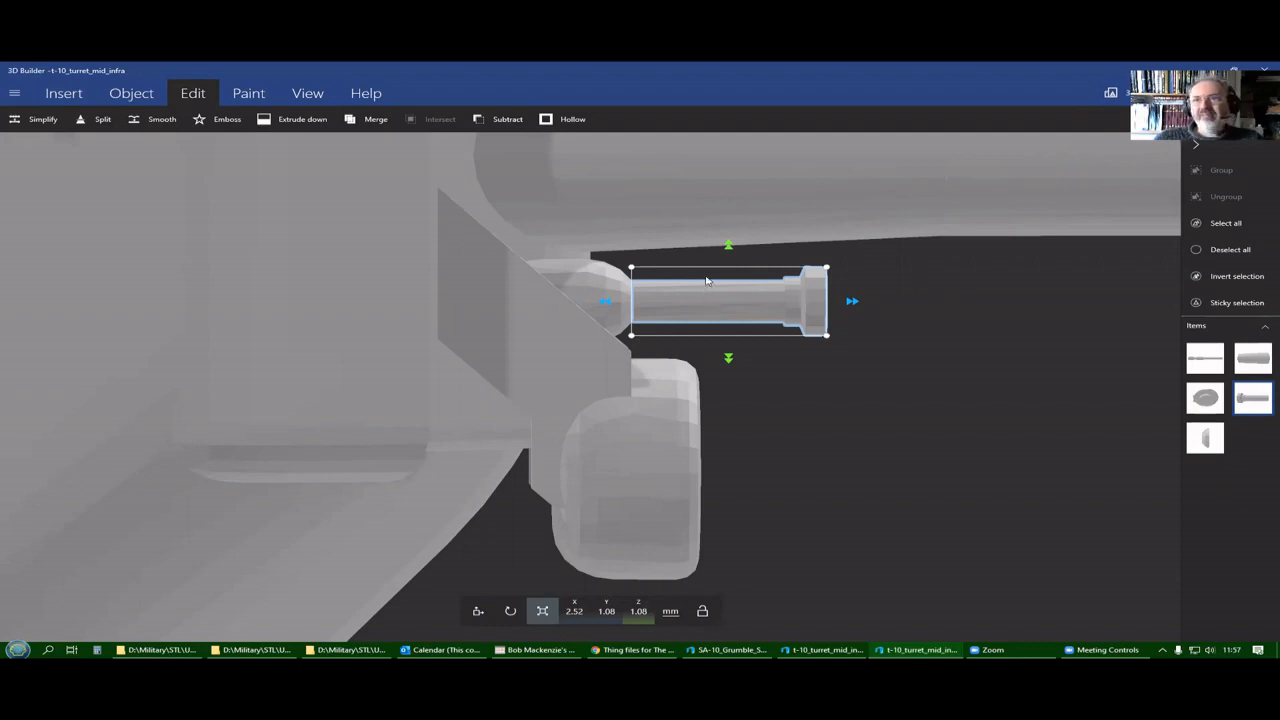
{"action": "mouse_move", "coordinate": [728, 301]}
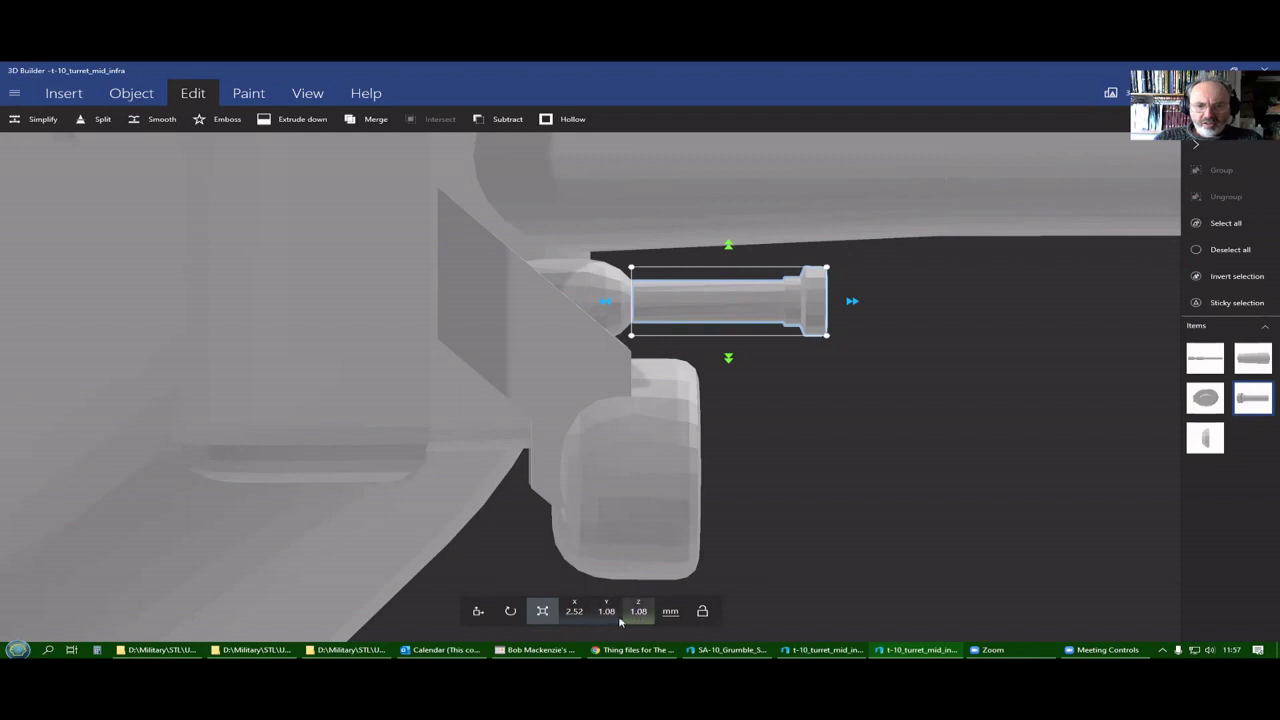
{"action": "mouse_move", "coordinate": [700, 594]}
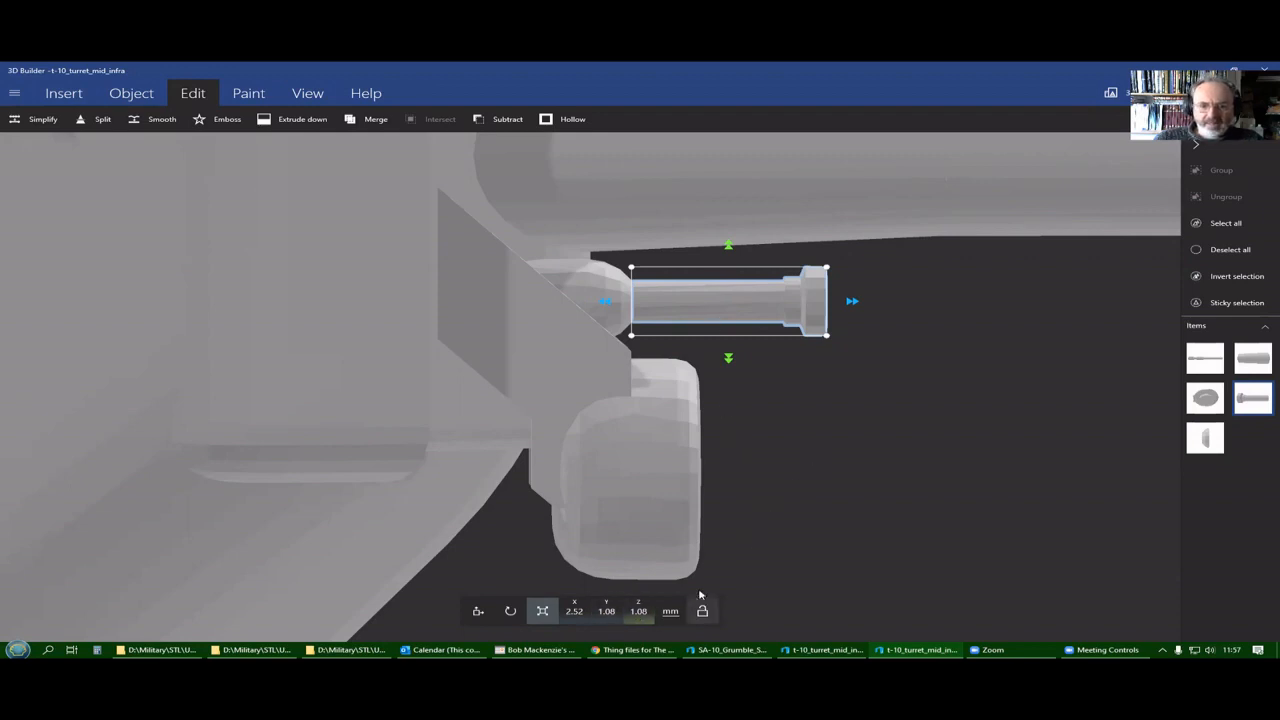
{"action": "mouse_move", "coordinate": [821, 363]}
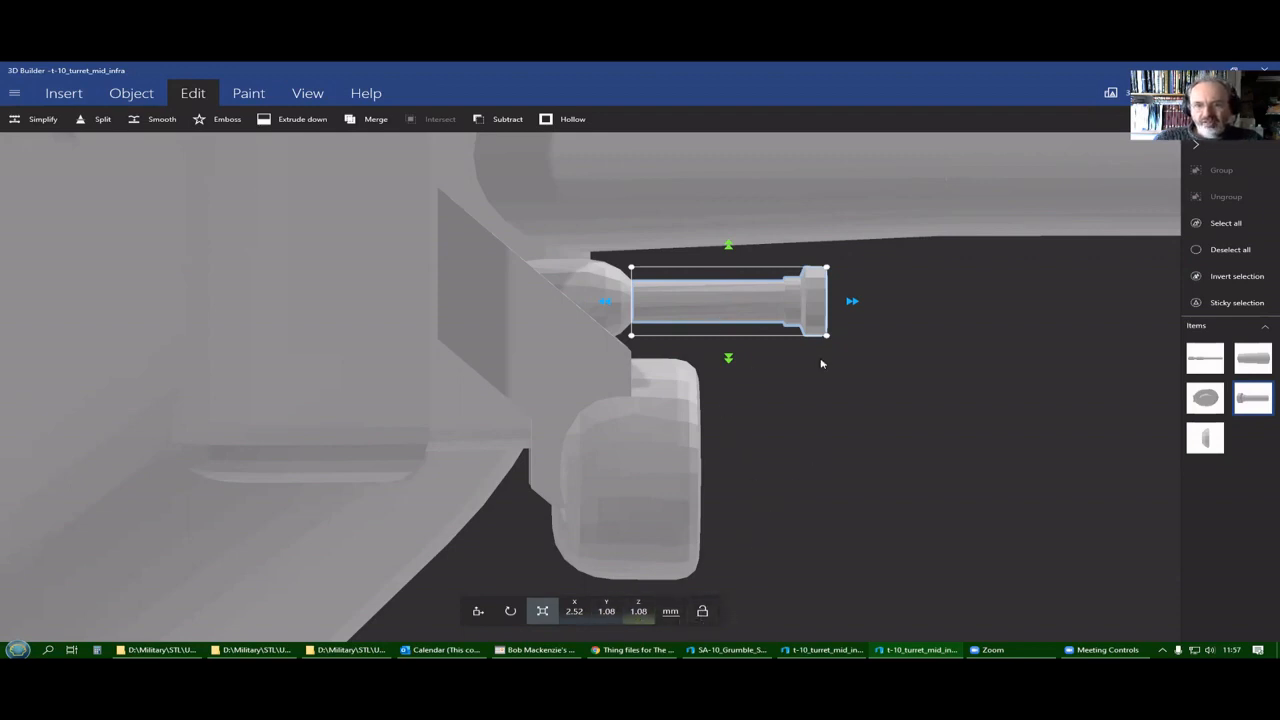
{"action": "mouse_move", "coordinate": [805, 357]}
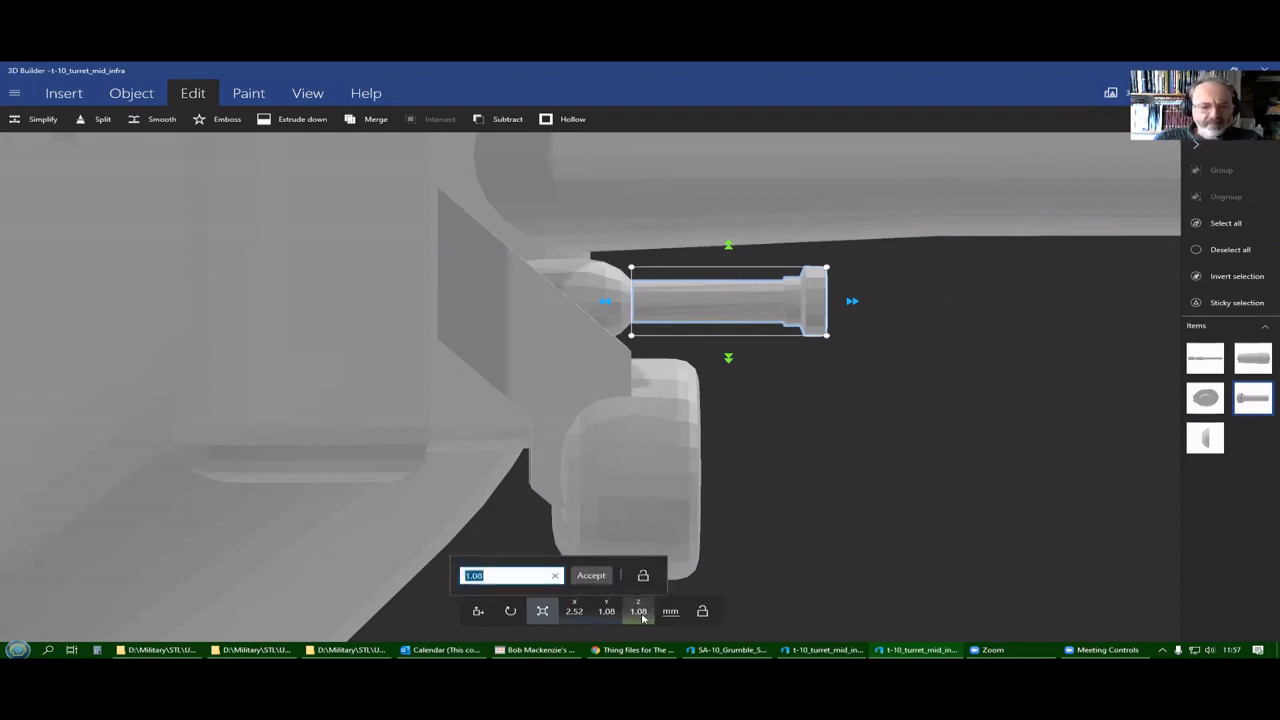
{"action": "type", "text": "2"}
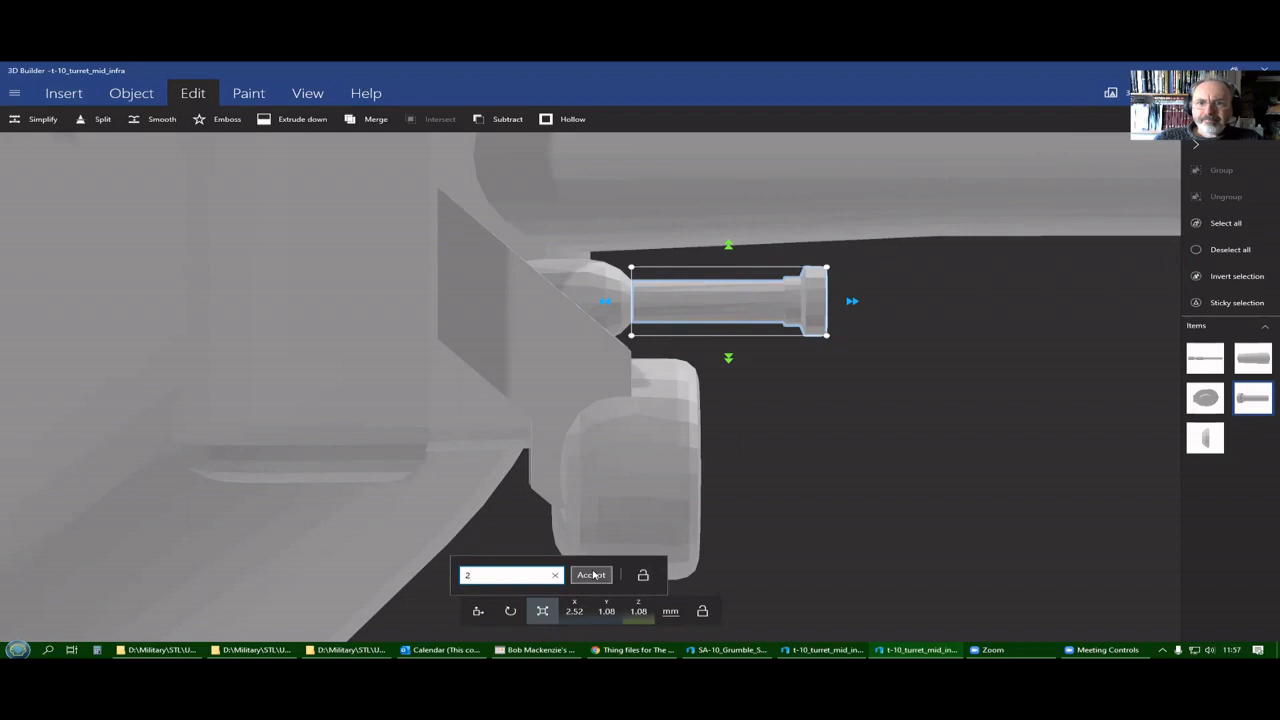
{"action": "left_click", "coordinate": [595, 574]}
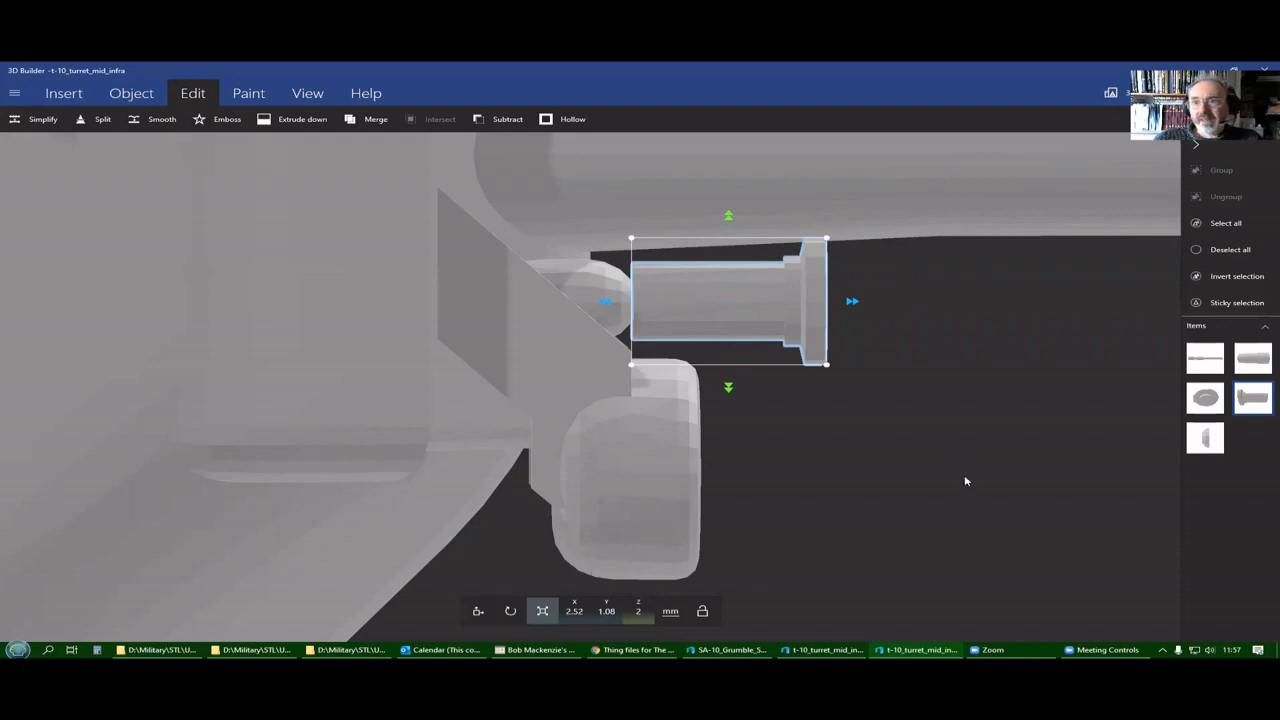
{"action": "mouse_move", "coordinate": [606, 296]}
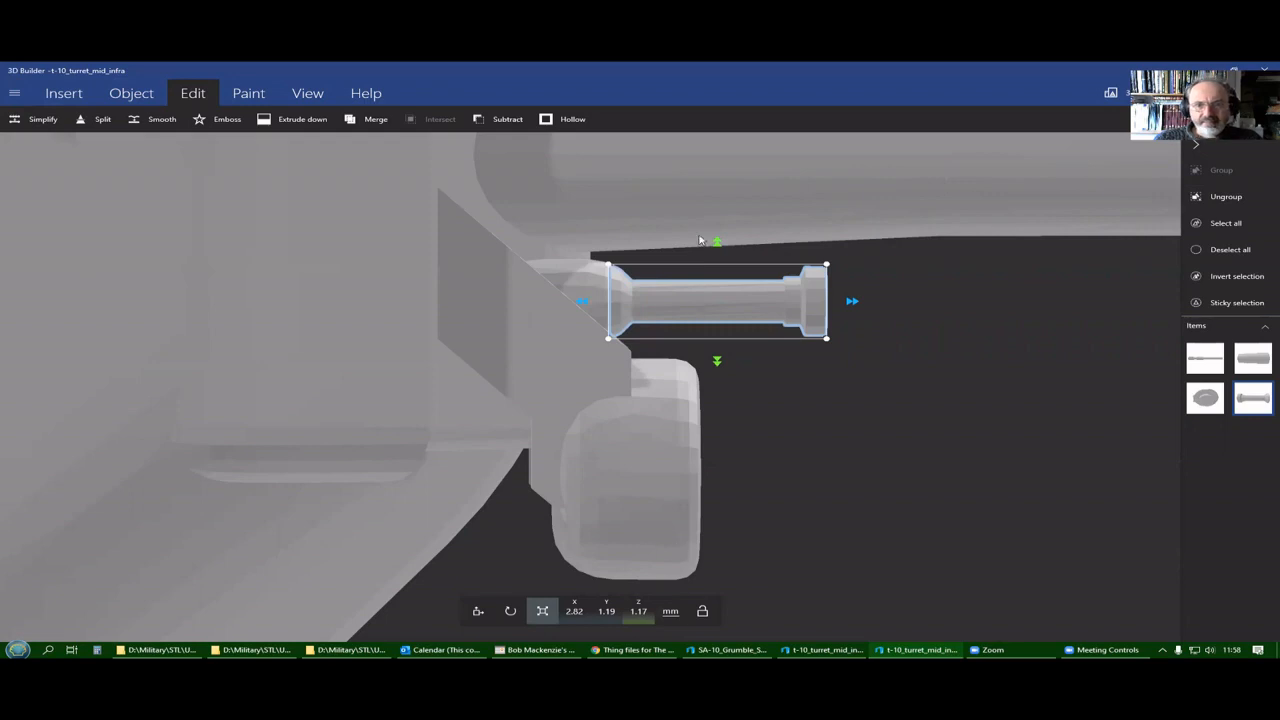
{"action": "left_click", "coordinate": [645, 612]}
{"action": "type", "text": "2"}
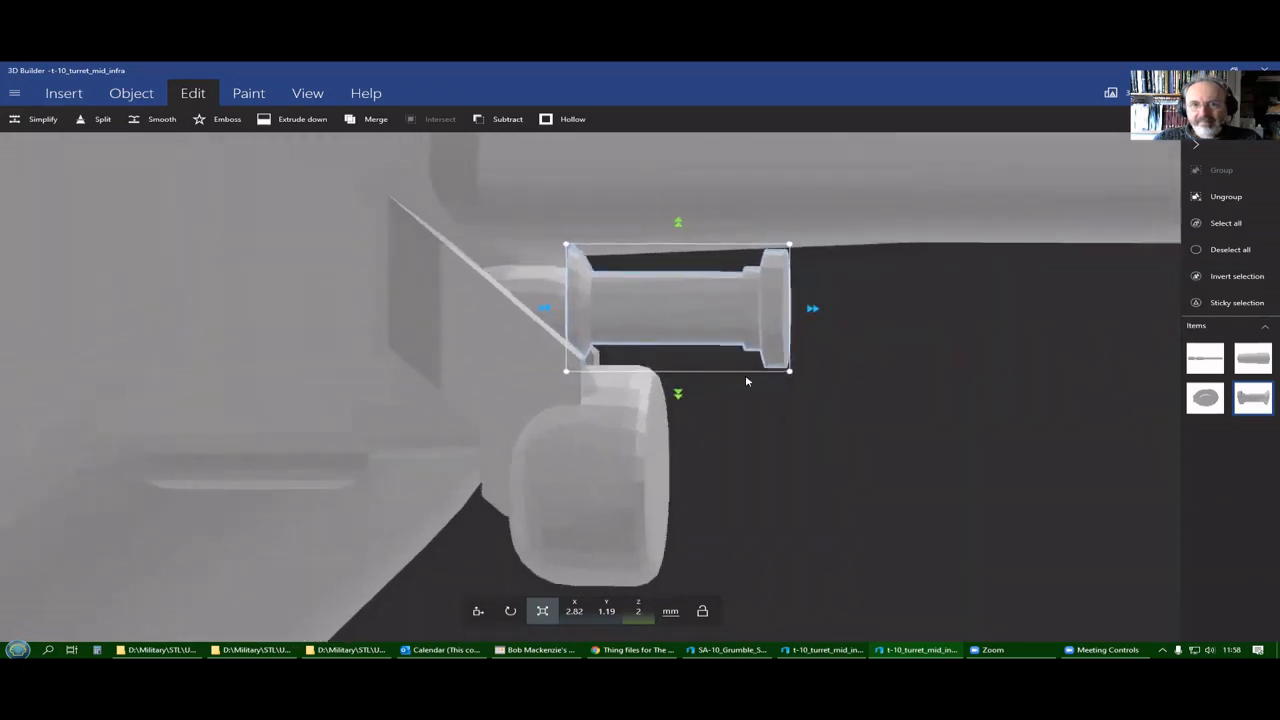
{"action": "mouse_move", "coordinate": [796, 439]}
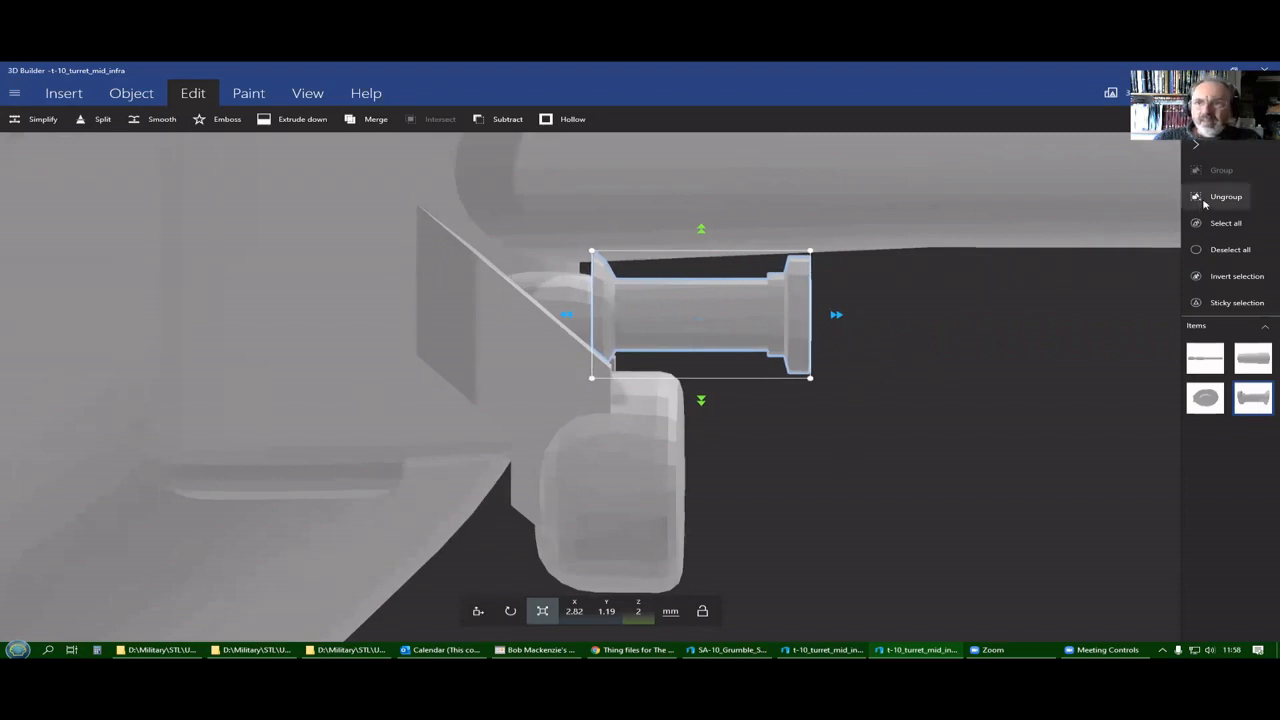
Ungroup the barrel pieces and set the machine gun's Y thickness to 2 mm.
{"action": "left_click", "coordinate": [1226, 196]}
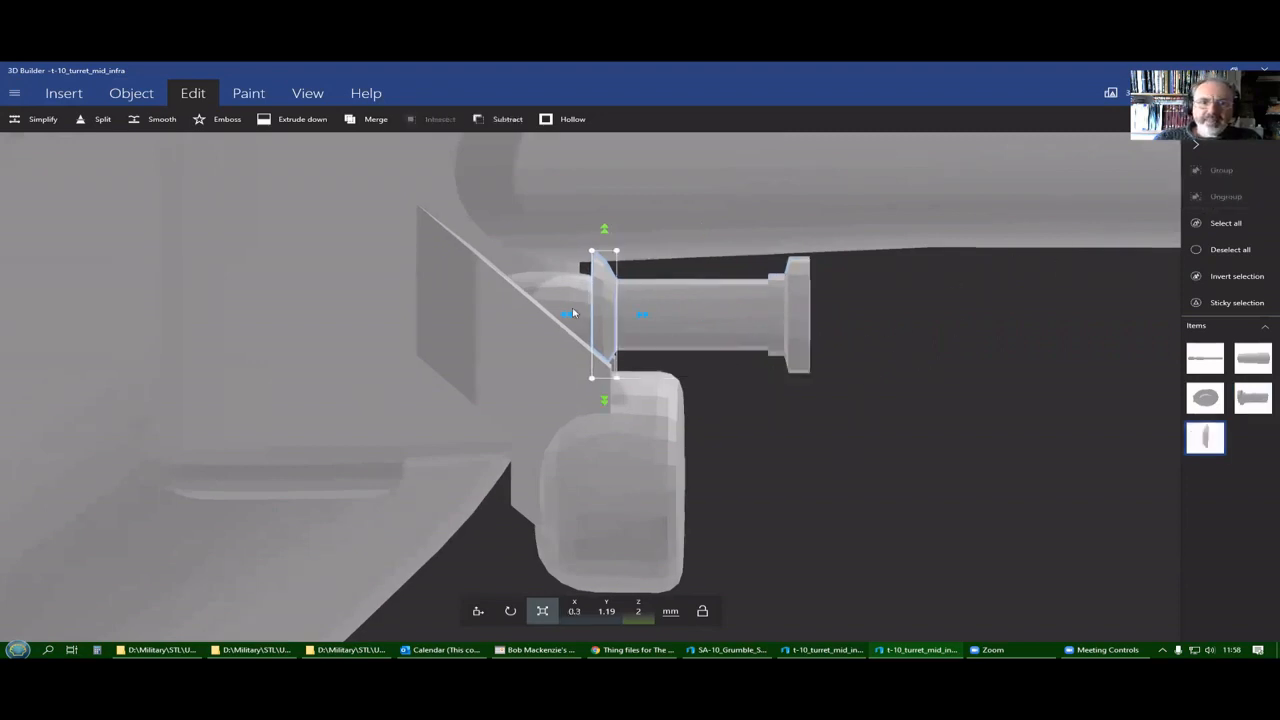
{"action": "mouse_move", "coordinate": [598, 320]}
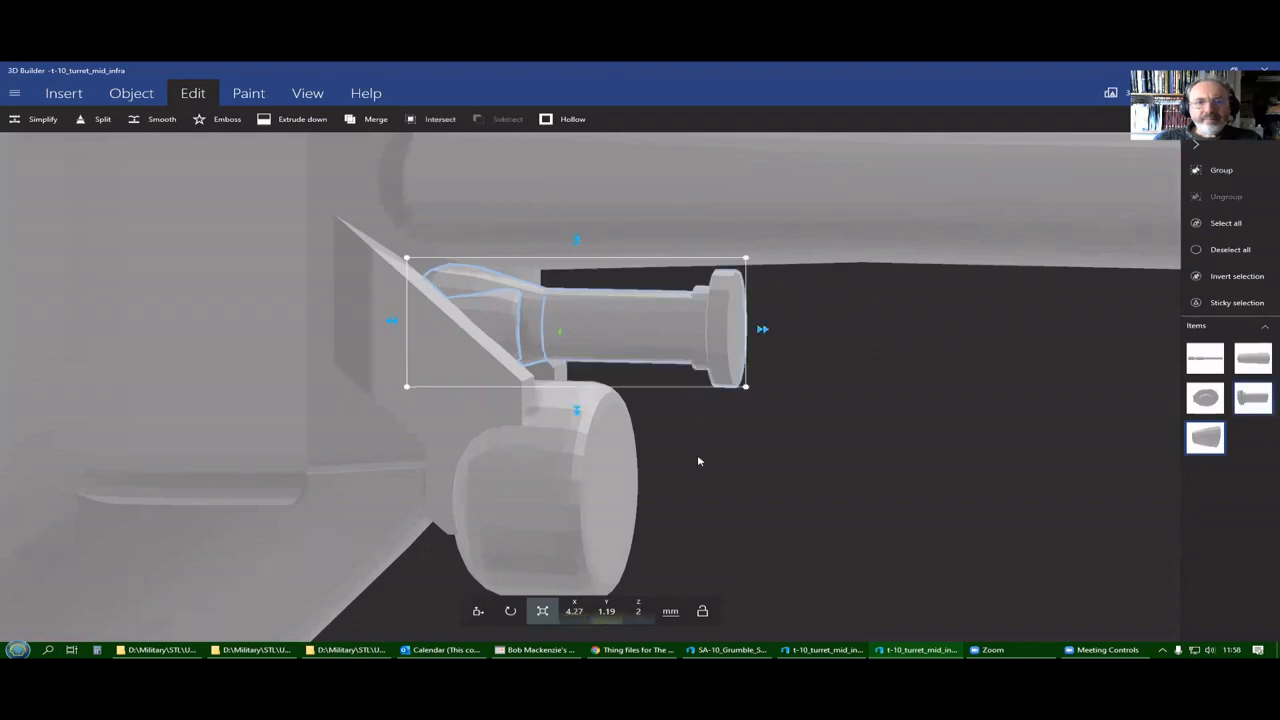
{"action": "left_click", "coordinate": [614, 611]}
{"action": "type", "text": "2"}
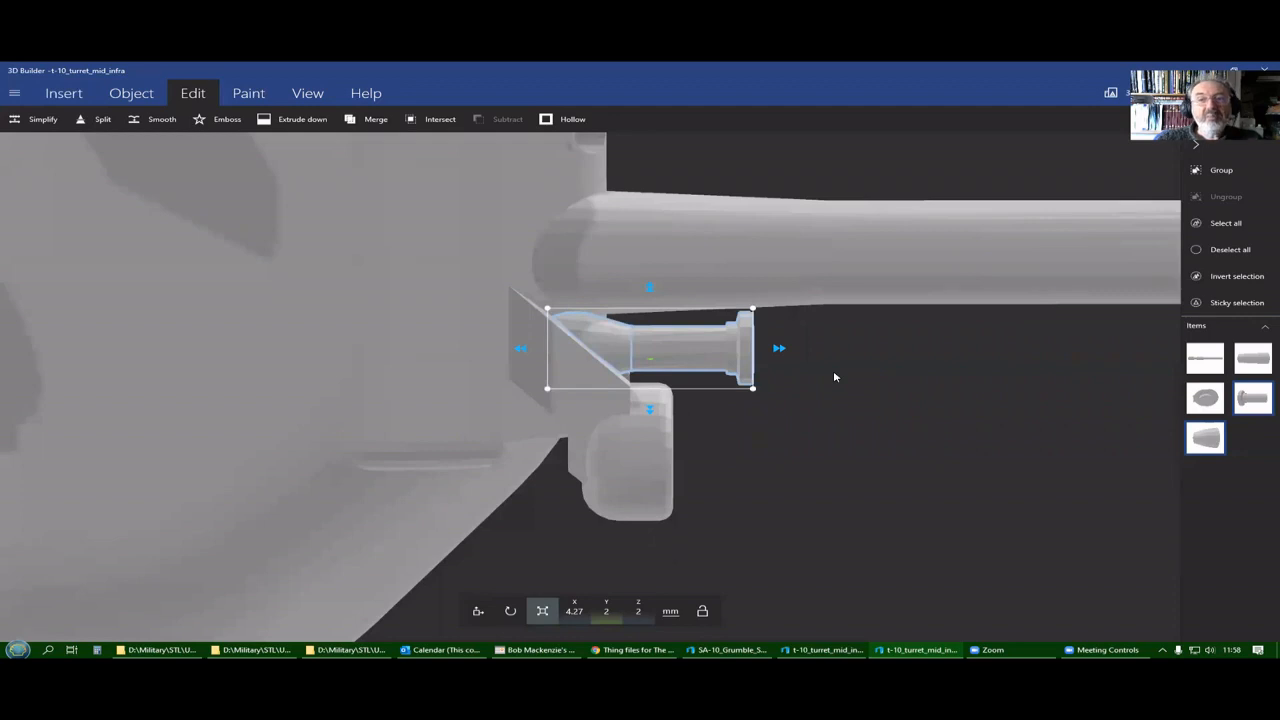
{"action": "mouse_move", "coordinate": [829, 363]}
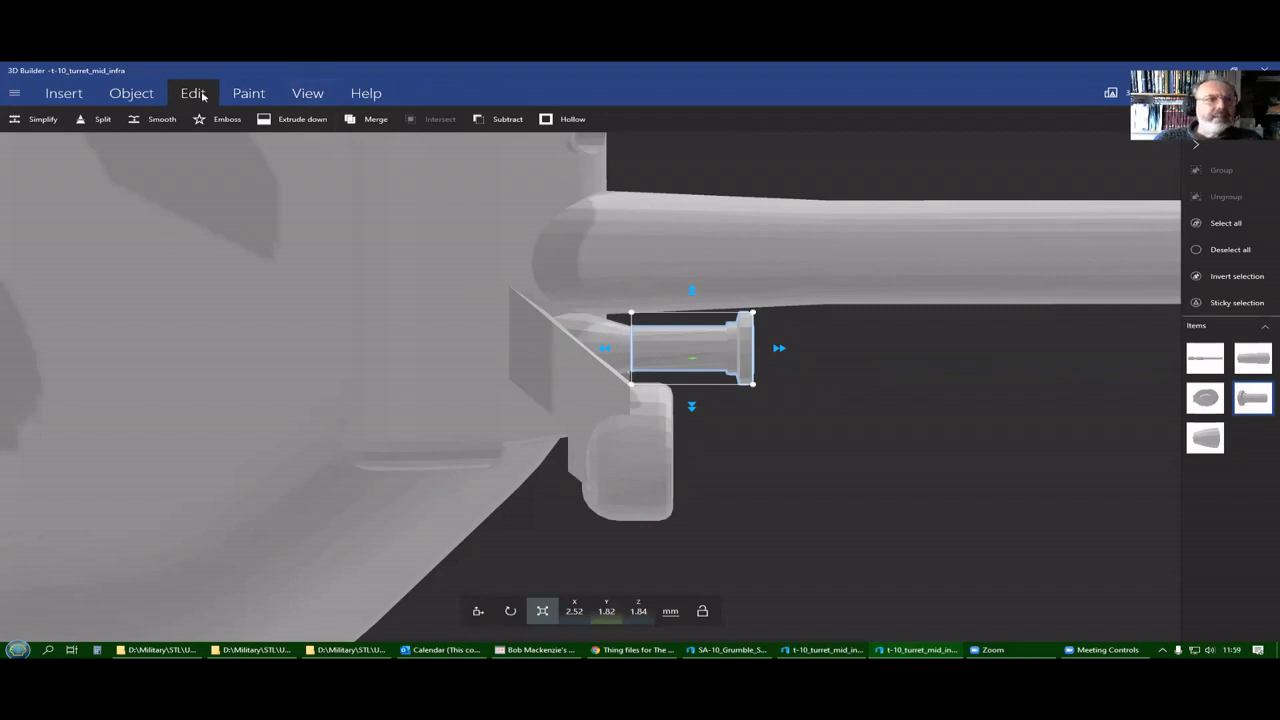
Edit the machine gun part down to 2.5 × 1.28 × 1.3 mm.
{"action": "left_click", "coordinate": [100, 120]}
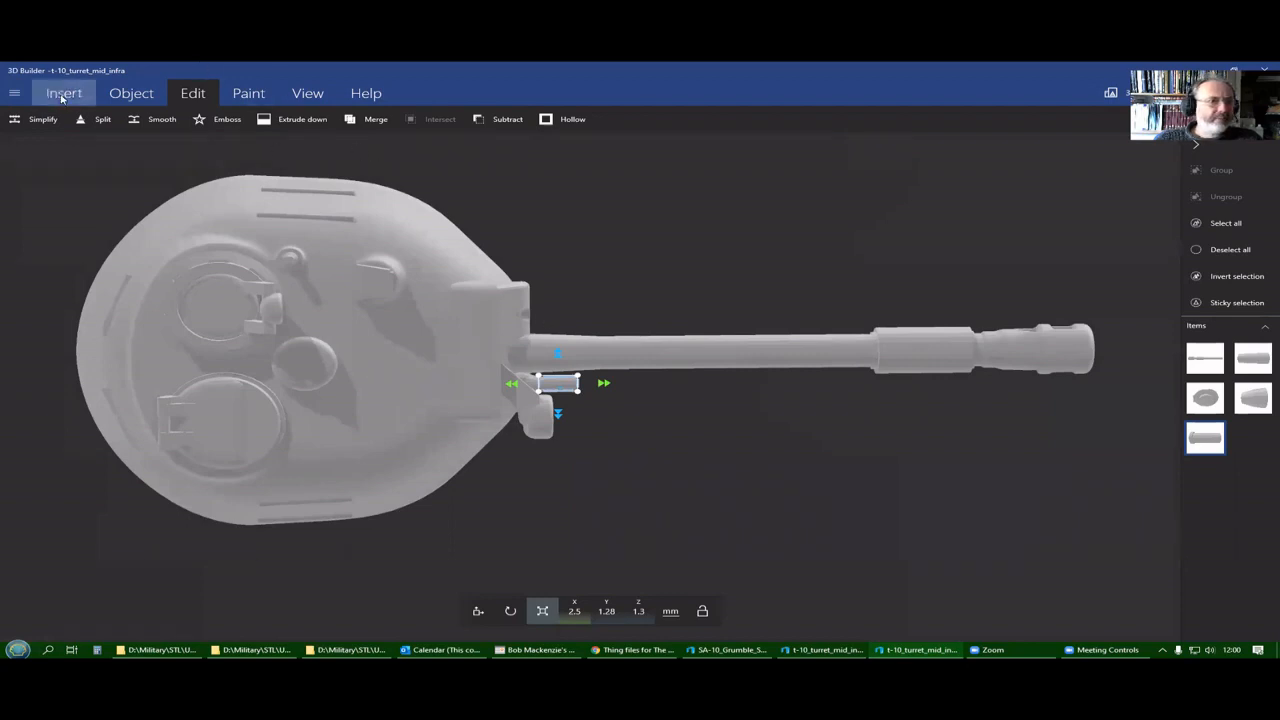
Insert a small cube, set its Y position to 7.1, and drag it onto the machine gun.
{"action": "left_click", "coordinate": [62, 93]}
{"action": "type", "text": "0"}
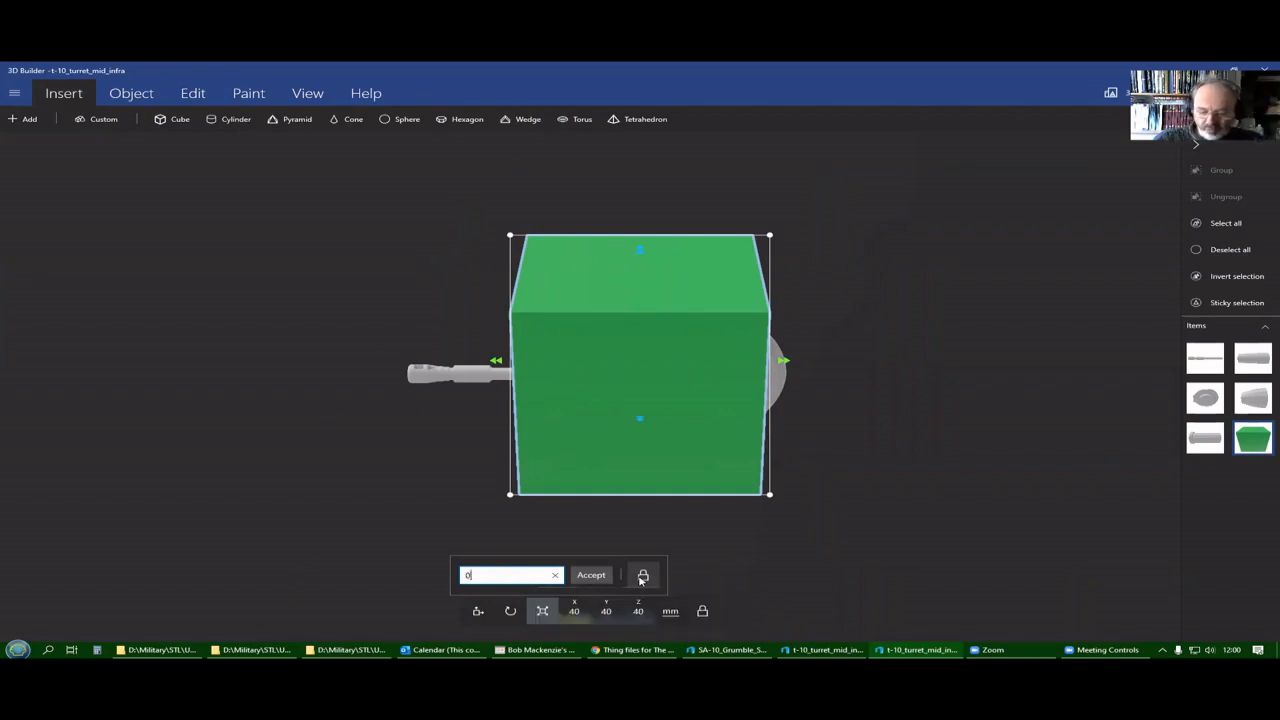
{"action": "left_click", "coordinate": [590, 575]}
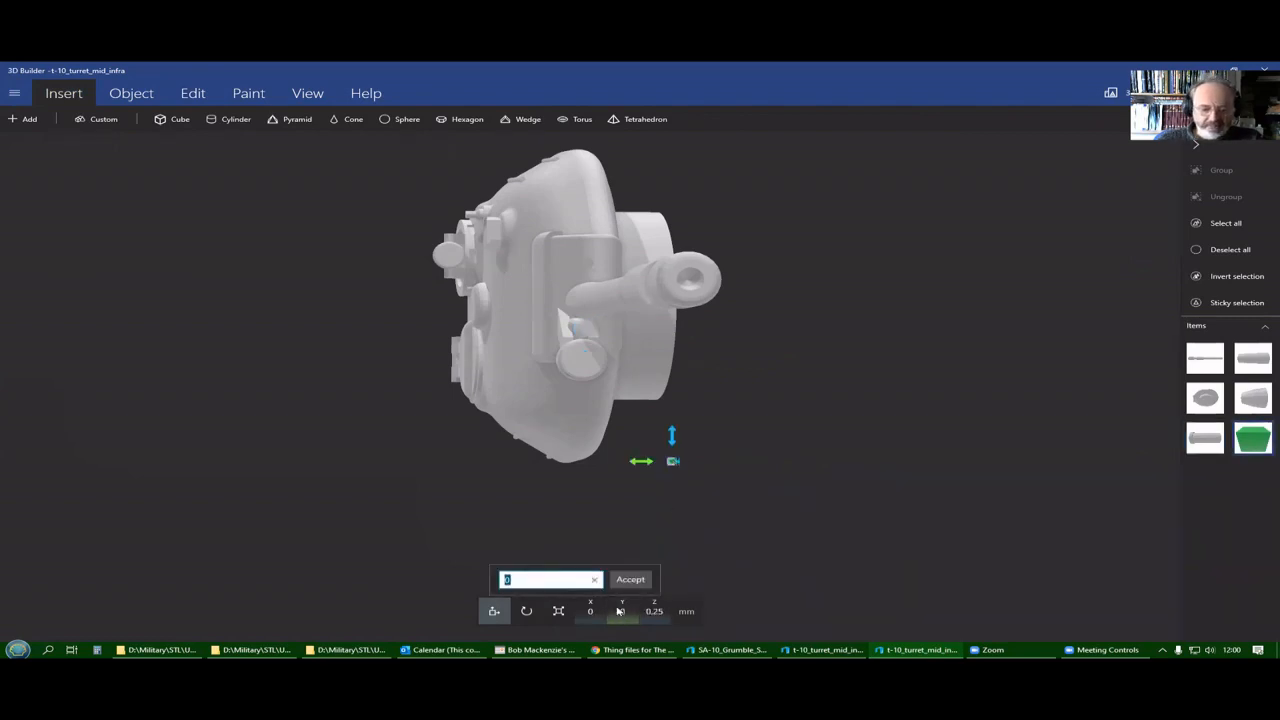
{"action": "type", "text": "7.1"}
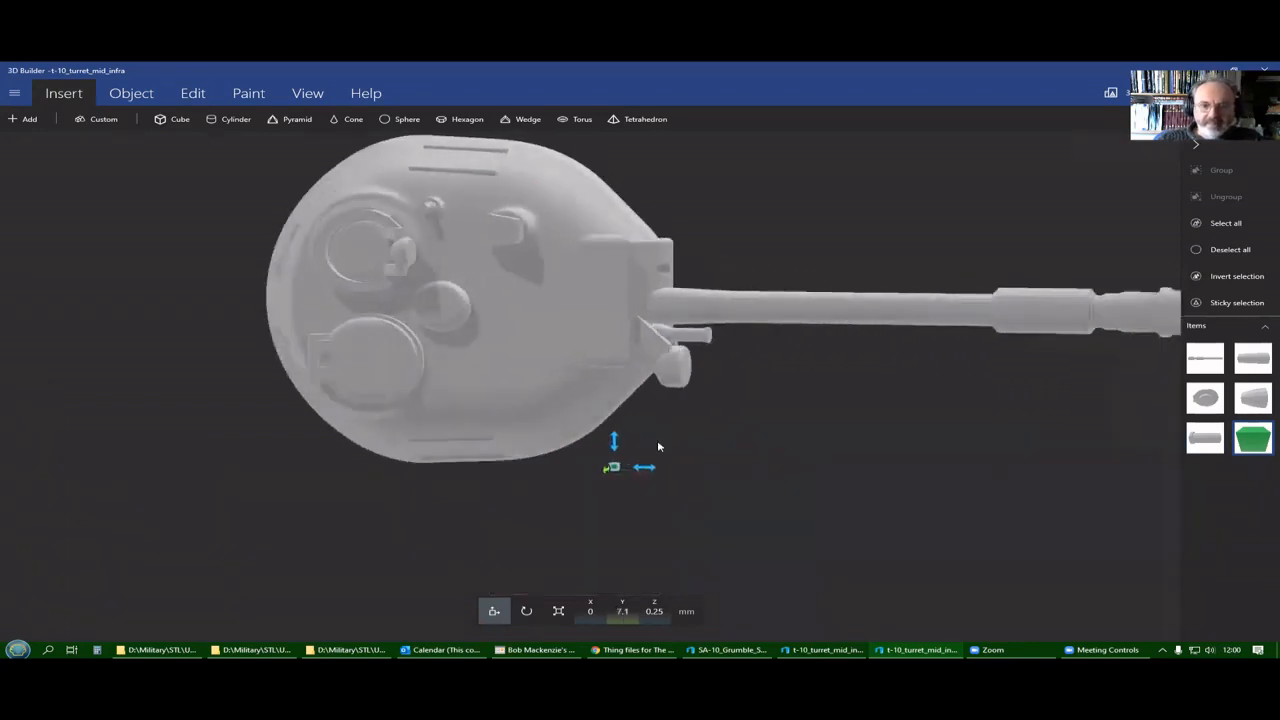
{"action": "left_click_drag", "start_coordinate": [614, 440], "coordinate": [639, 332]}
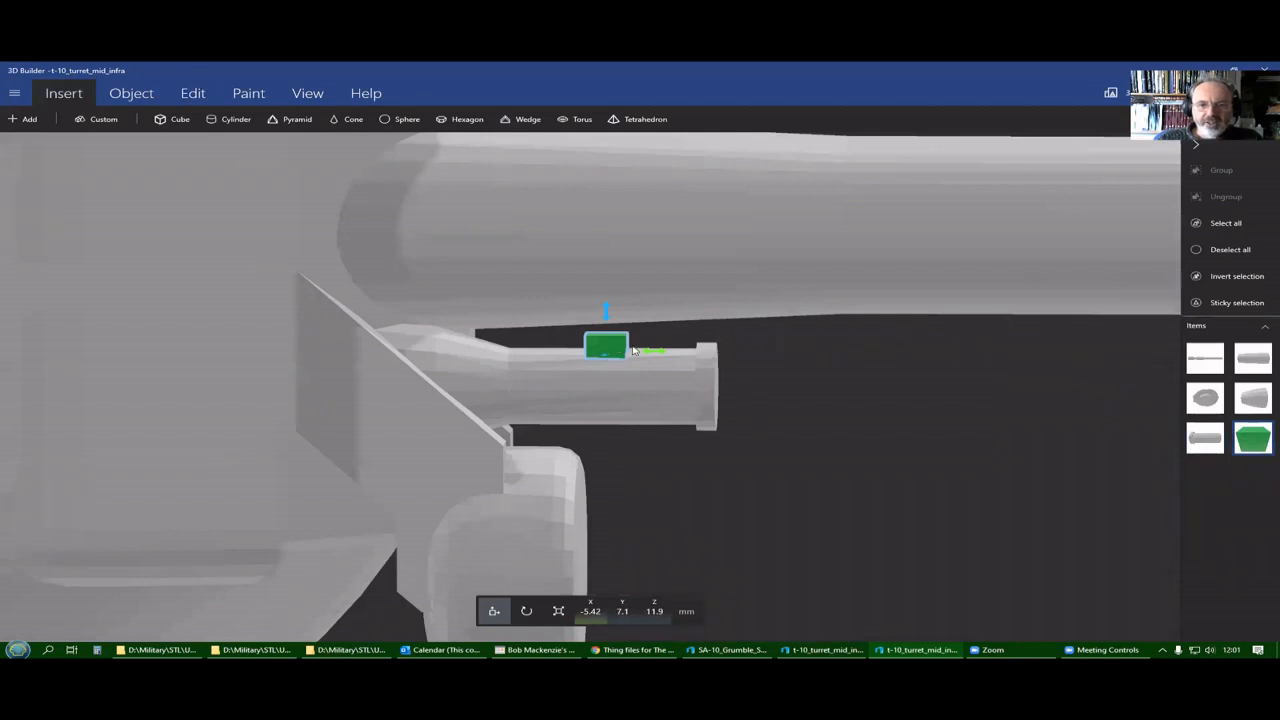
{"action": "mouse_move", "coordinate": [751, 358]}
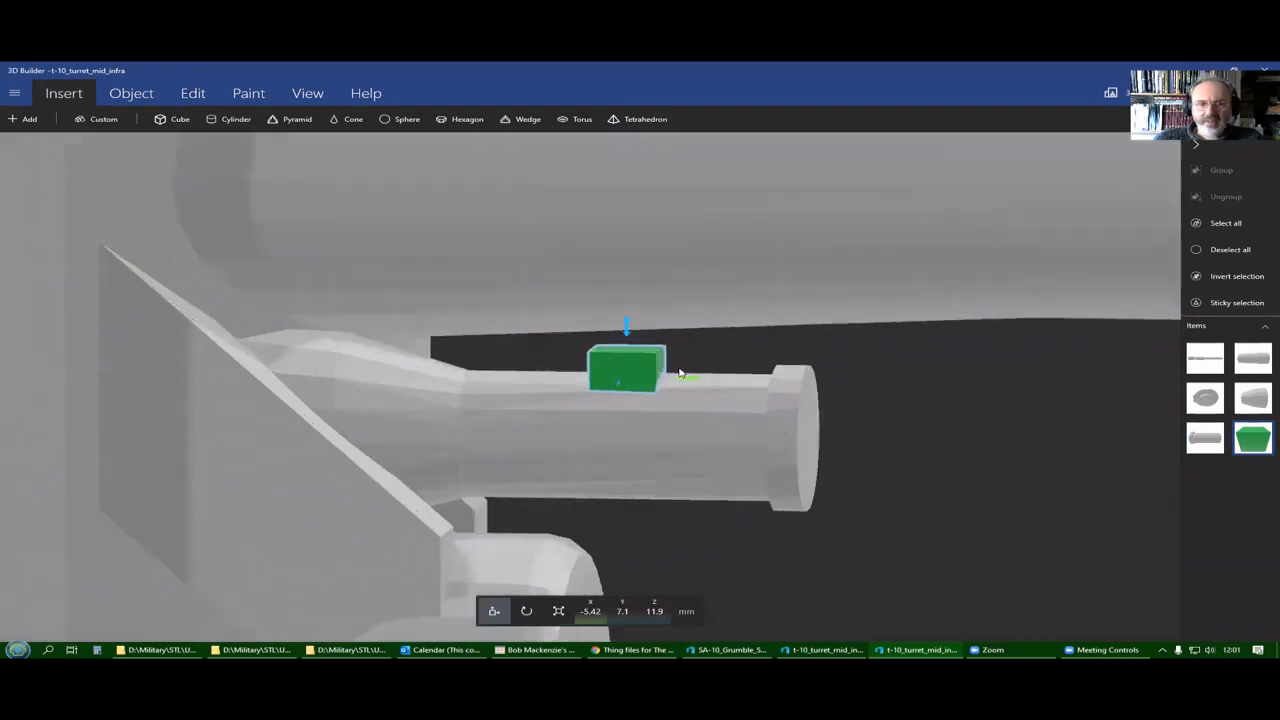
Stretch the green block along X and up in Z, then set its Y thickness to 1 mm.
{"action": "left_click_drag", "start_coordinate": [625, 370], "coordinate": [752, 375]}
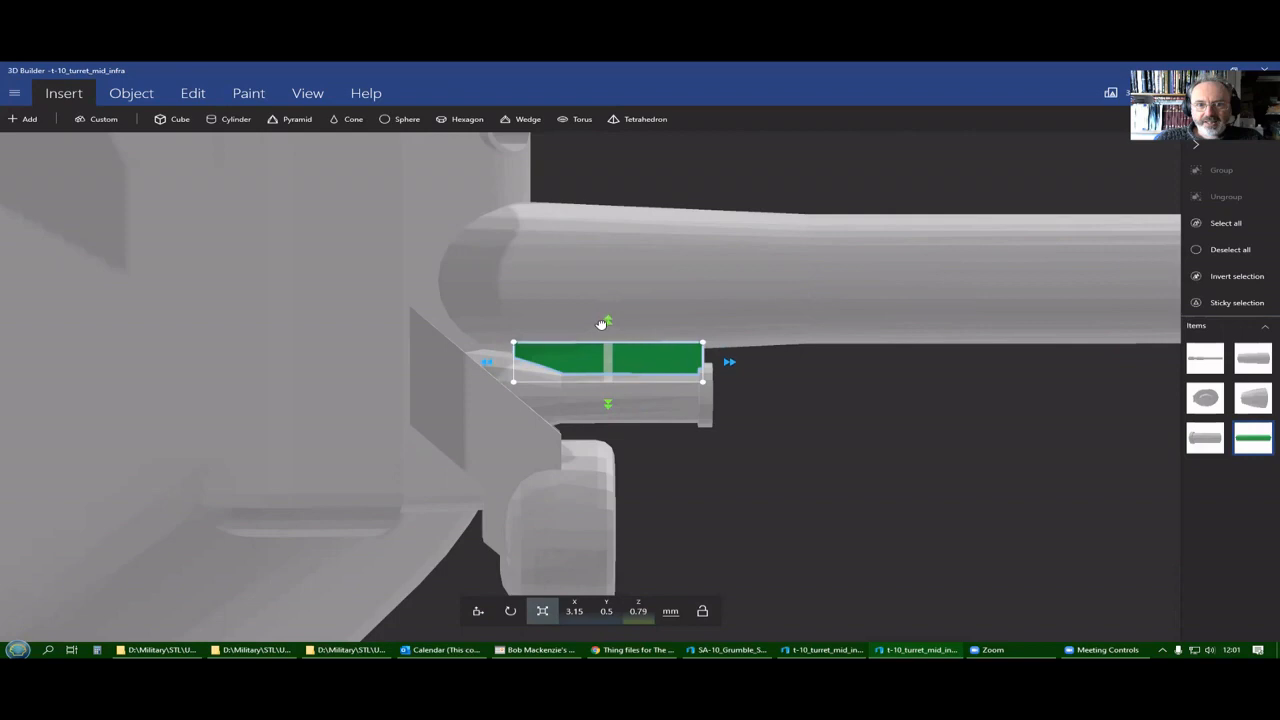
{"action": "left_click_drag", "start_coordinate": [608, 320], "coordinate": [608, 293]}
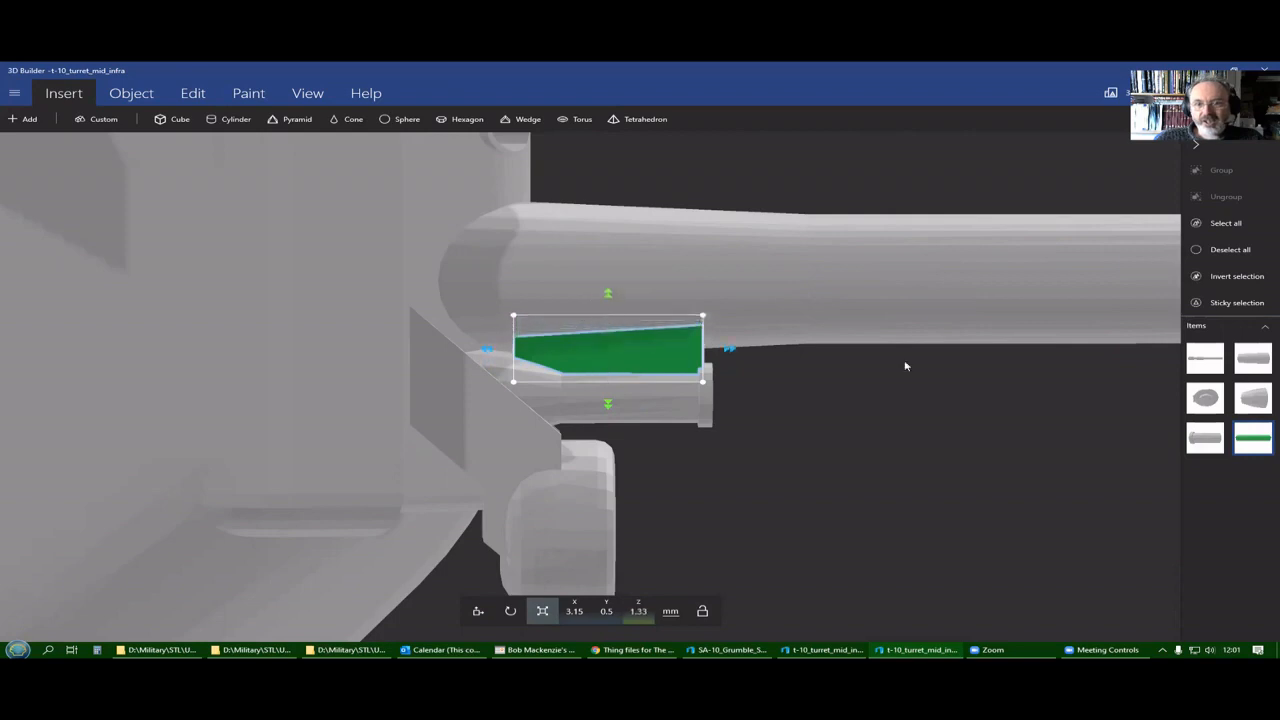
{"action": "left_click_drag", "start_coordinate": [608, 404], "coordinate": [610, 410]}
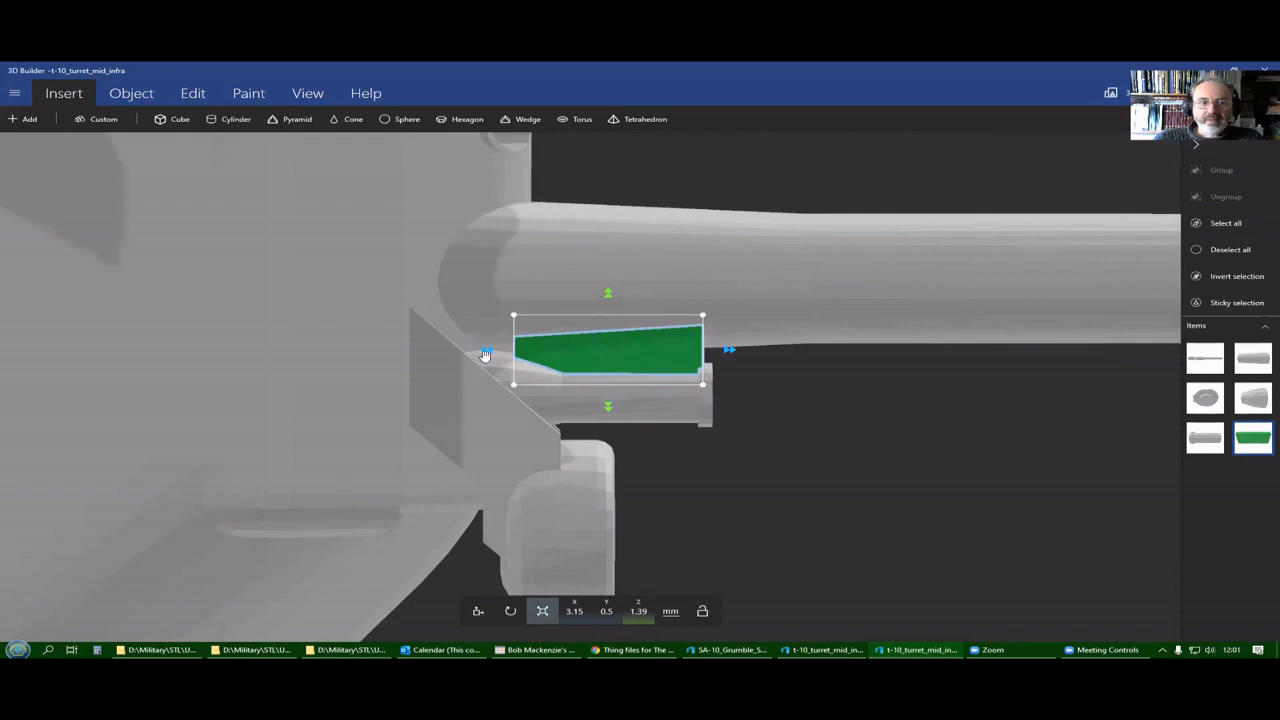
{"action": "left_click_drag", "start_coordinate": [513, 350], "coordinate": [423, 350]}
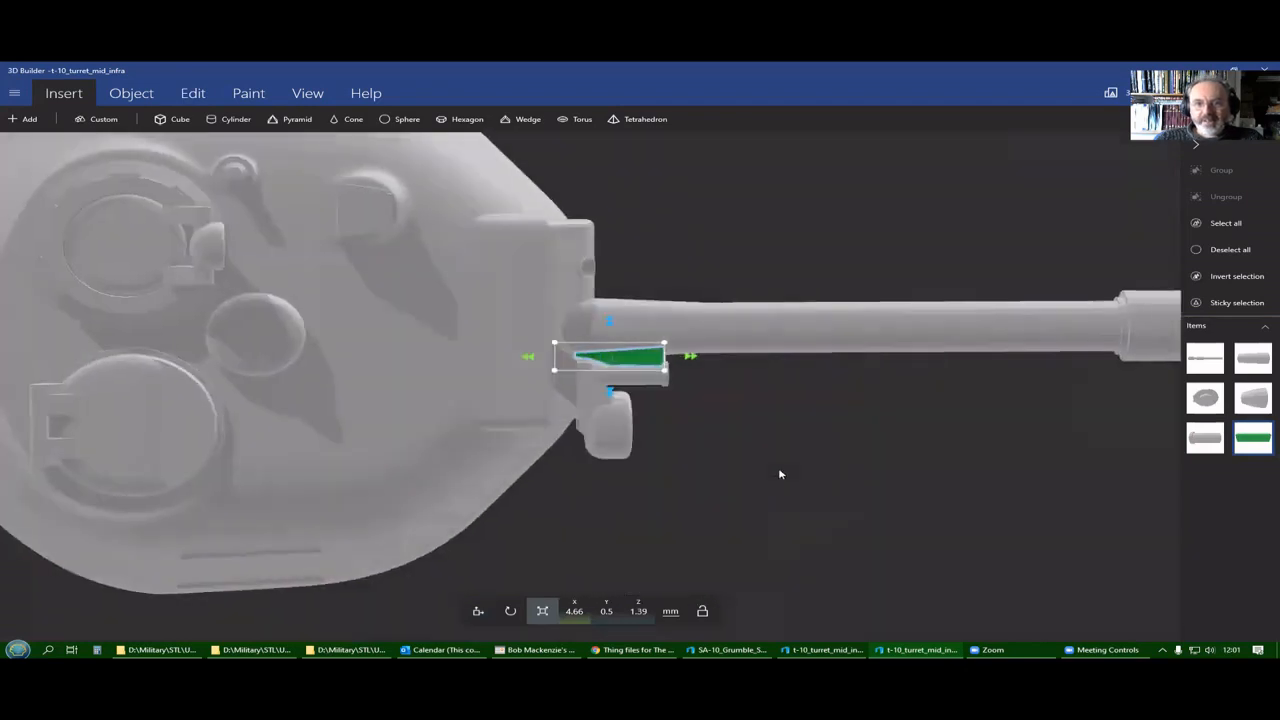
{"action": "mouse_move", "coordinate": [613, 360]}
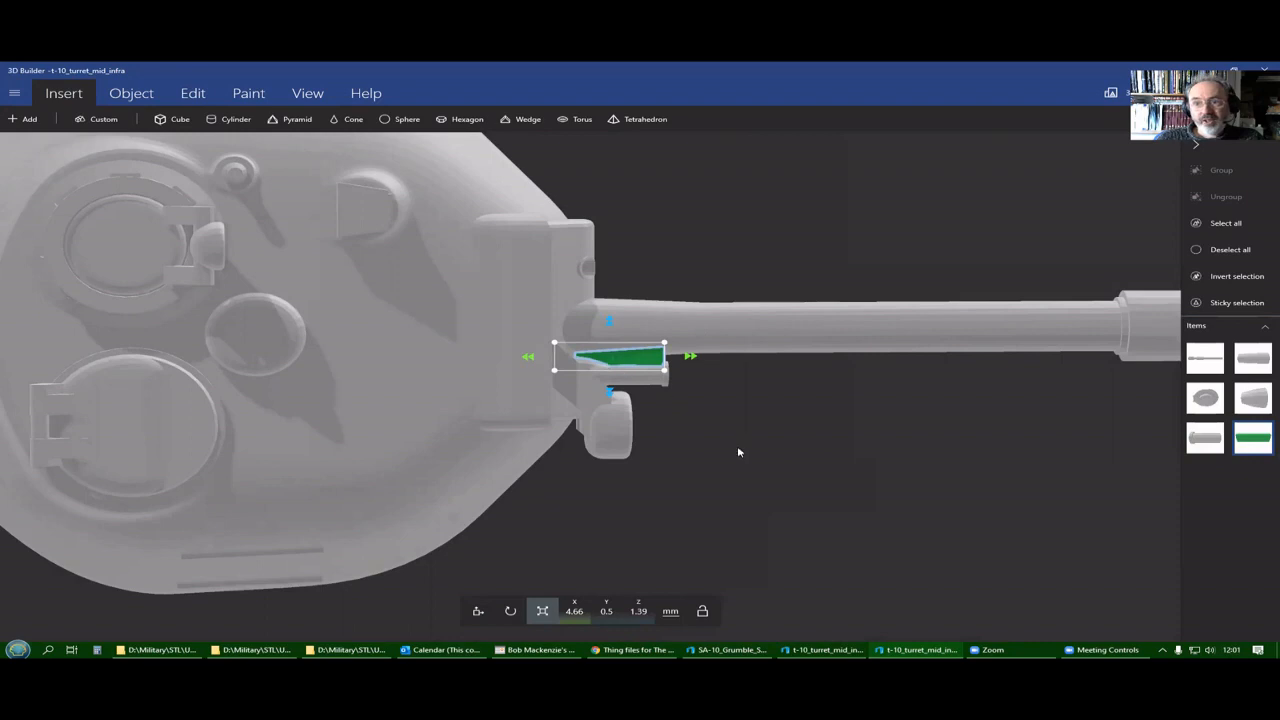
{"action": "mouse_move", "coordinate": [768, 411]}
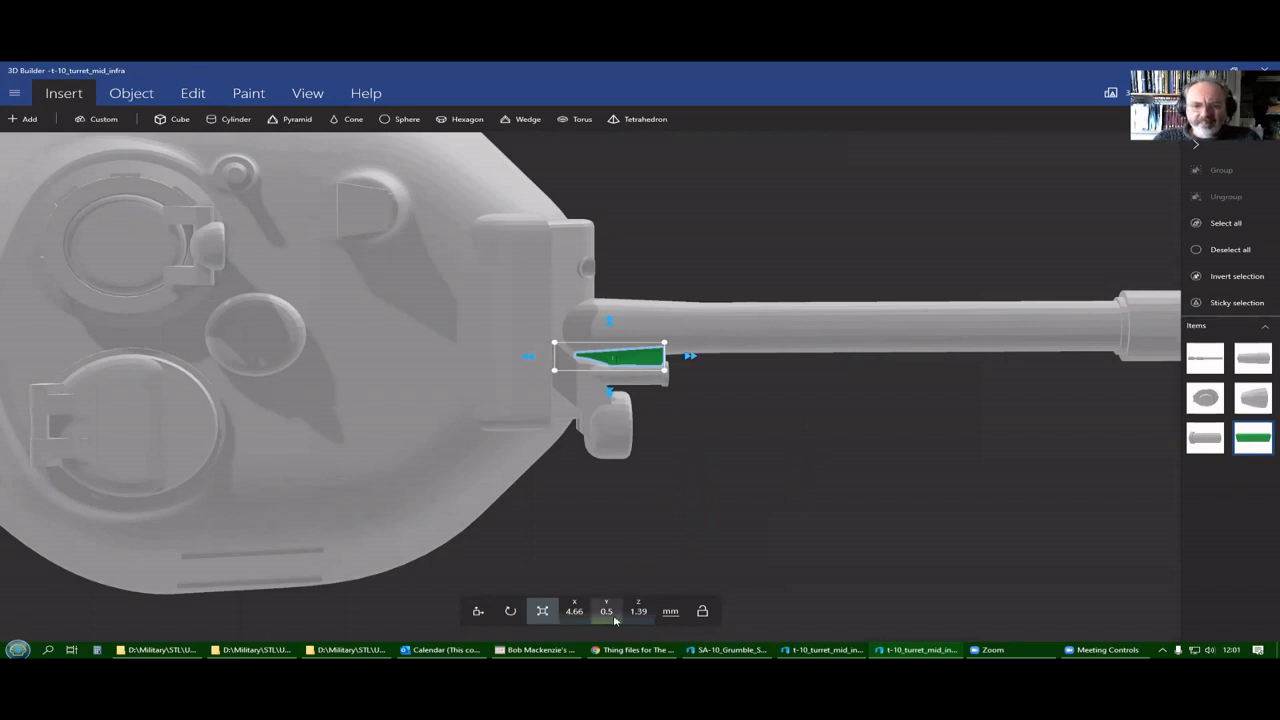
{"action": "left_click", "coordinate": [608, 611]}
{"action": "type", "text": "1"}
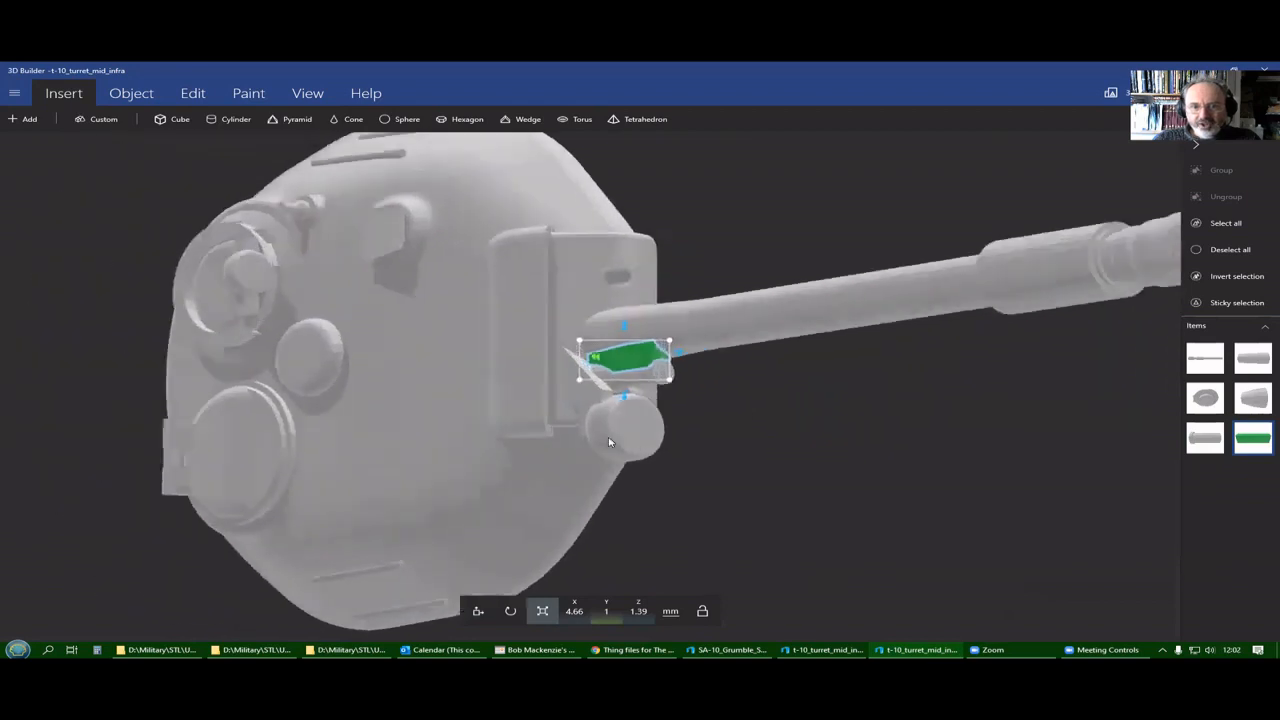
From the front view, move the green block down into the machine gun–barrel joint.
{"action": "left_click_drag", "start_coordinate": [610, 442], "coordinate": [540, 393]}
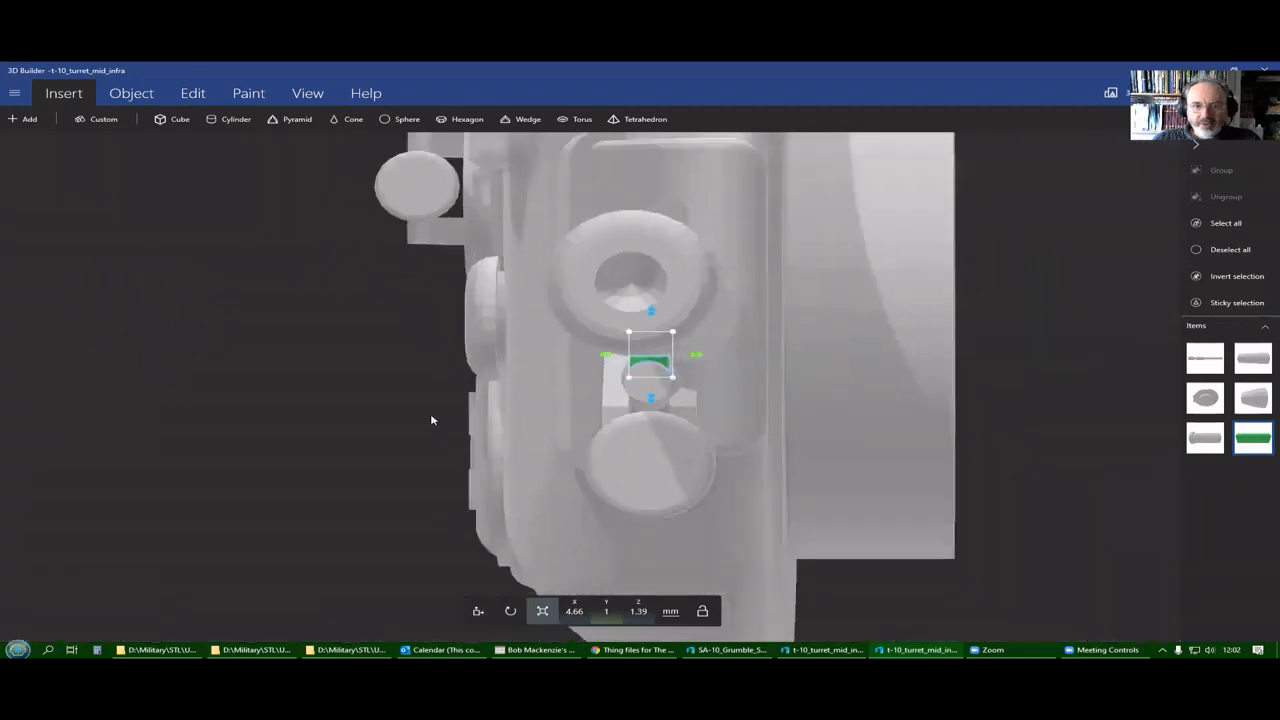
{"action": "left_click", "coordinate": [509, 608]}
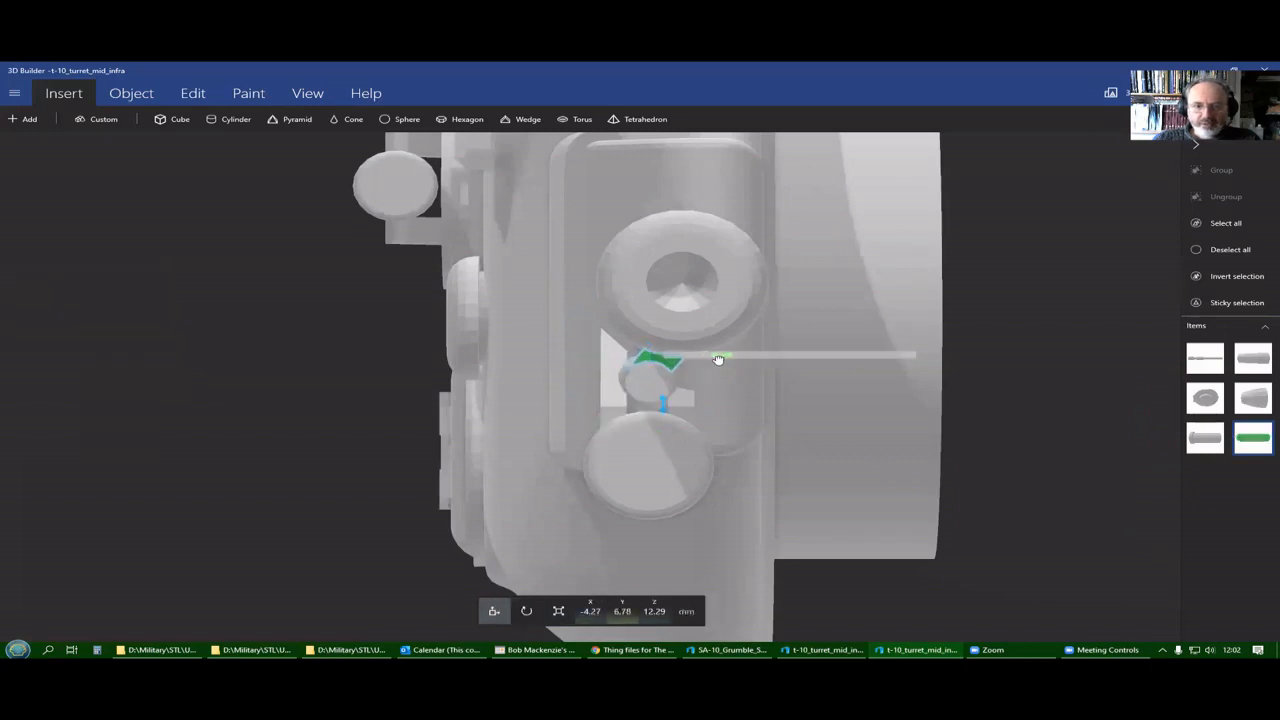
{"action": "left_click_drag", "start_coordinate": [718, 358], "coordinate": [731, 362]}
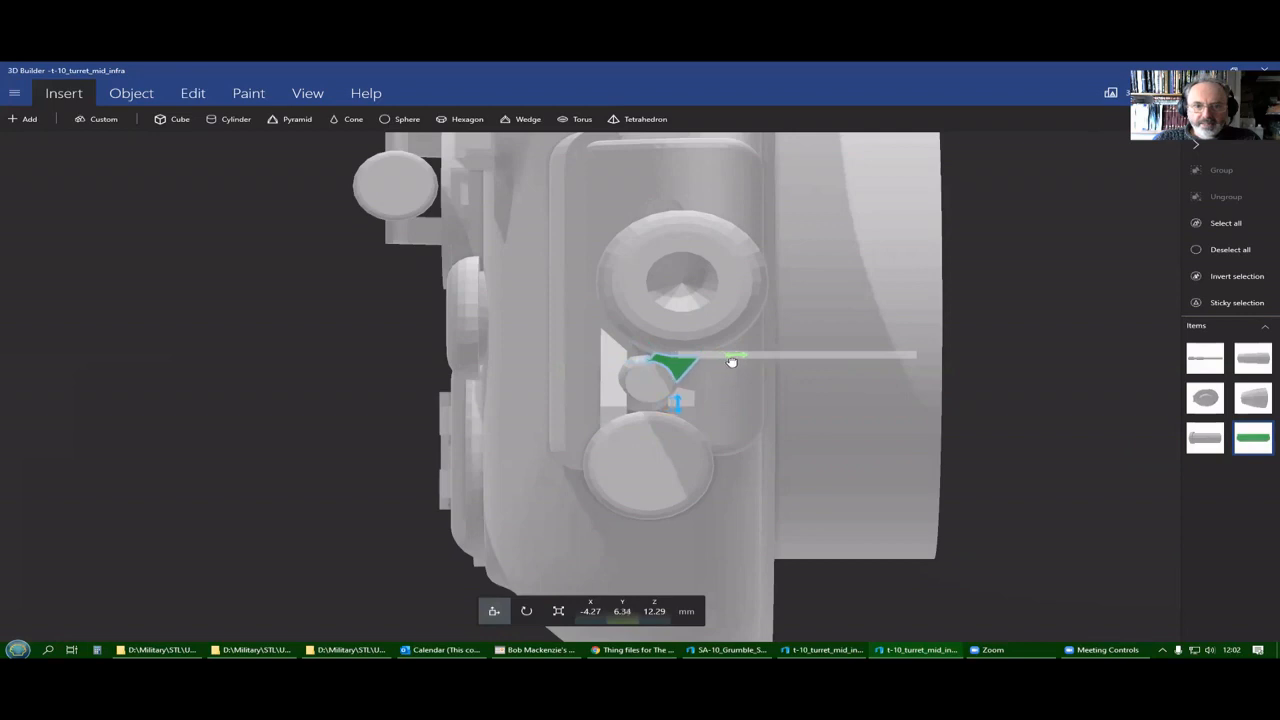
{"action": "left_click_drag", "start_coordinate": [700, 360], "coordinate": [798, 430]}
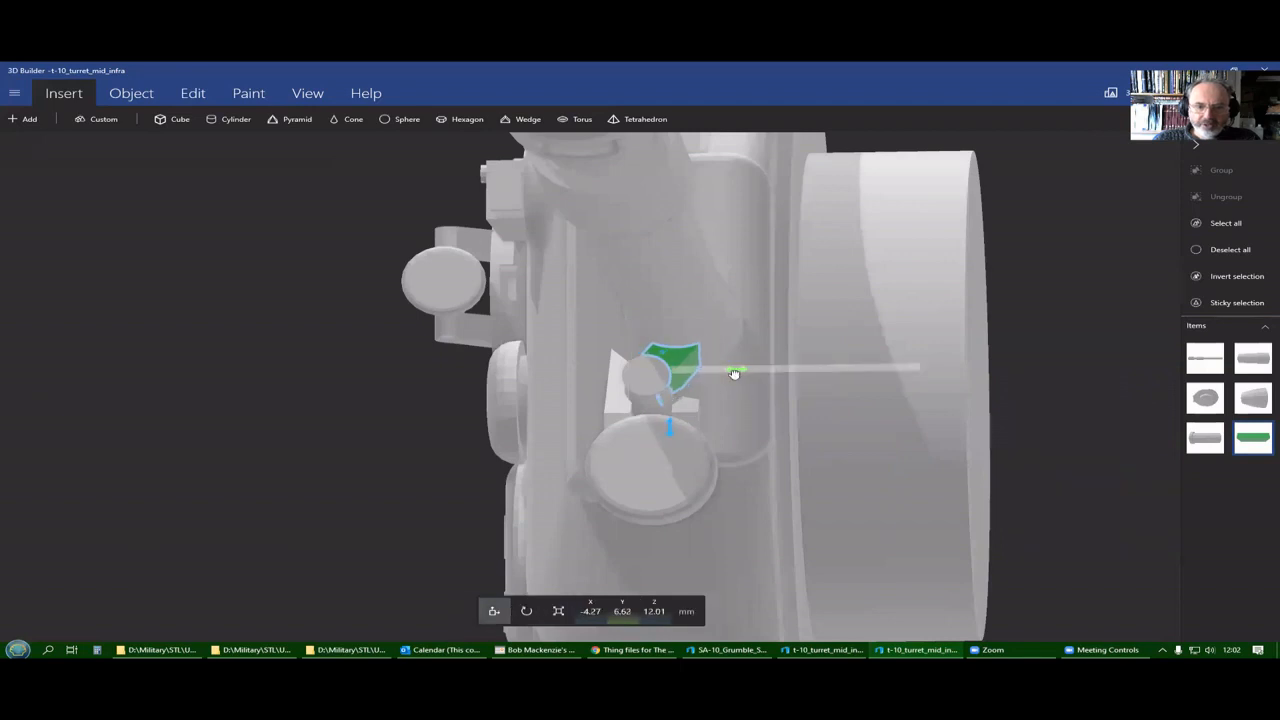
{"action": "left_click_drag", "start_coordinate": [734, 374], "coordinate": [676, 462]}
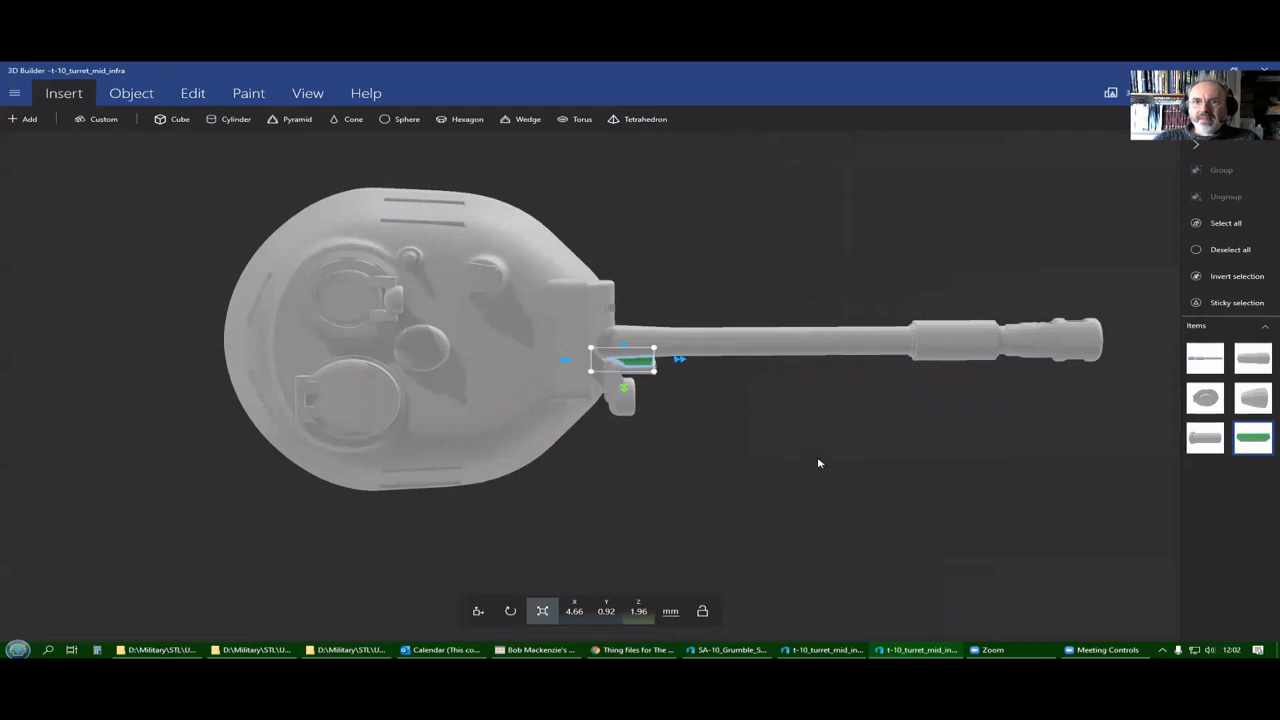
{"action": "mouse_move", "coordinate": [966, 280]}
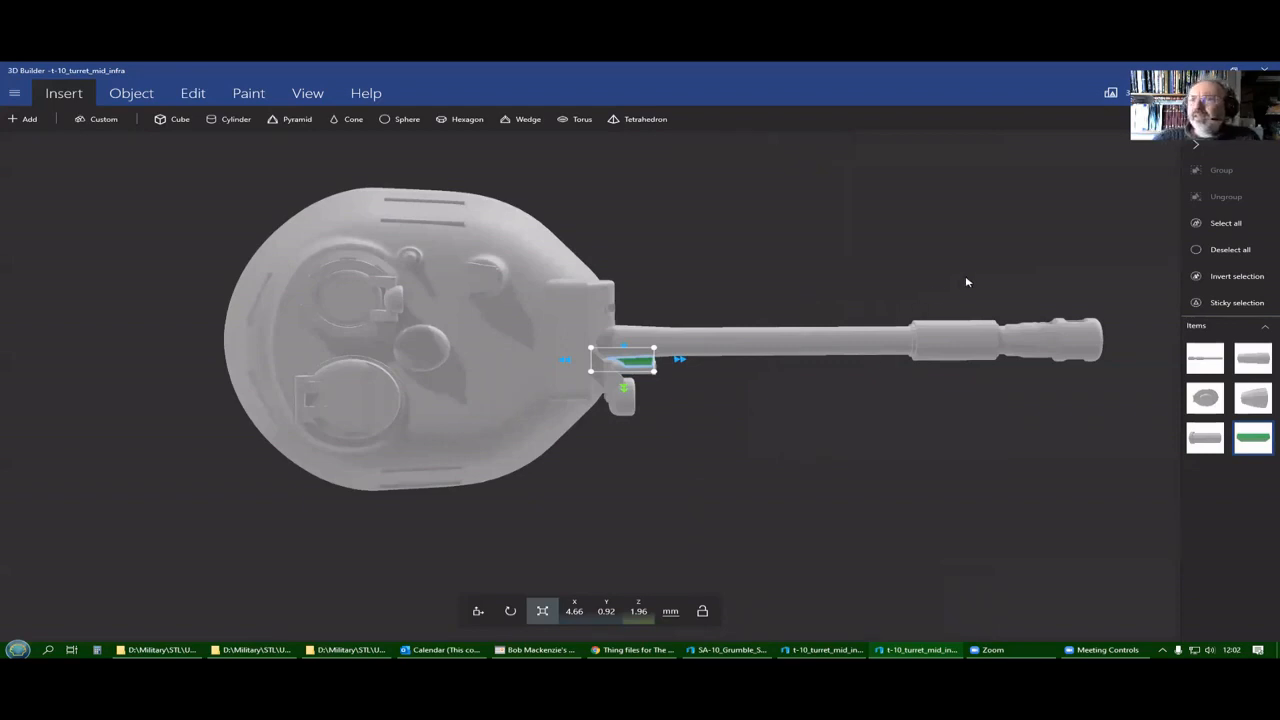
{"action": "mouse_move", "coordinate": [863, 90]}
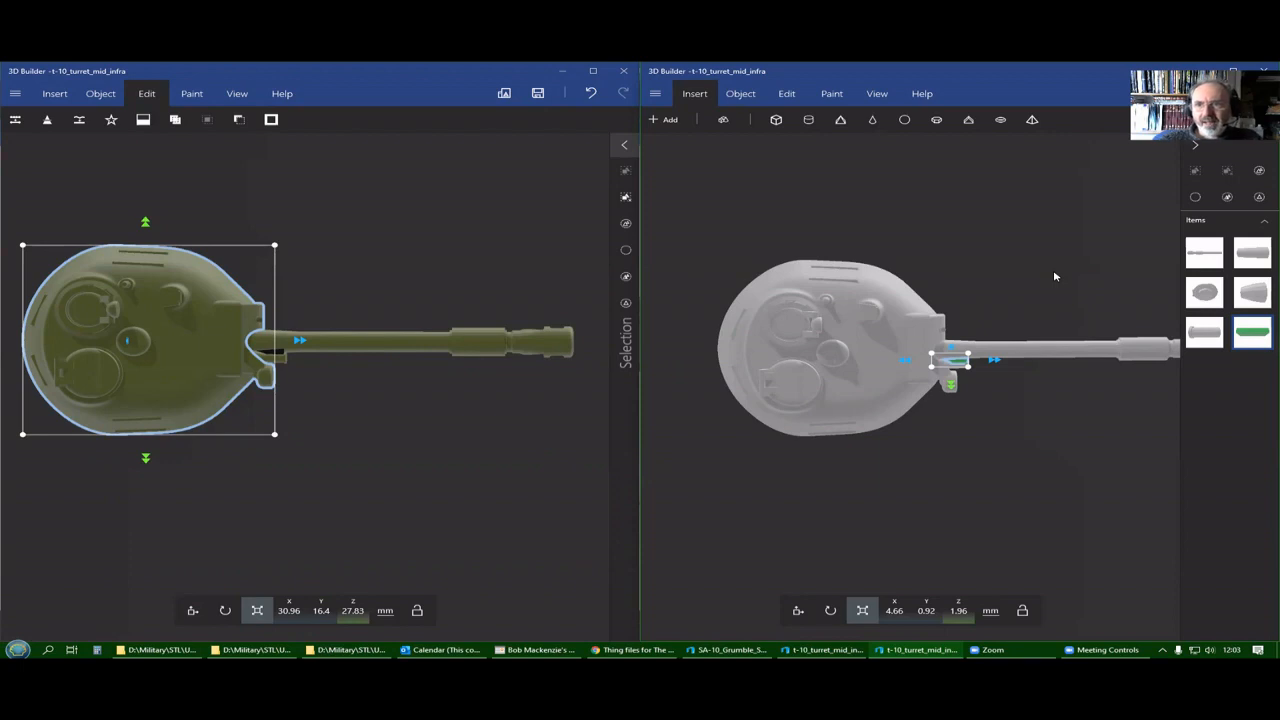
{"action": "mouse_move", "coordinate": [982, 263]}
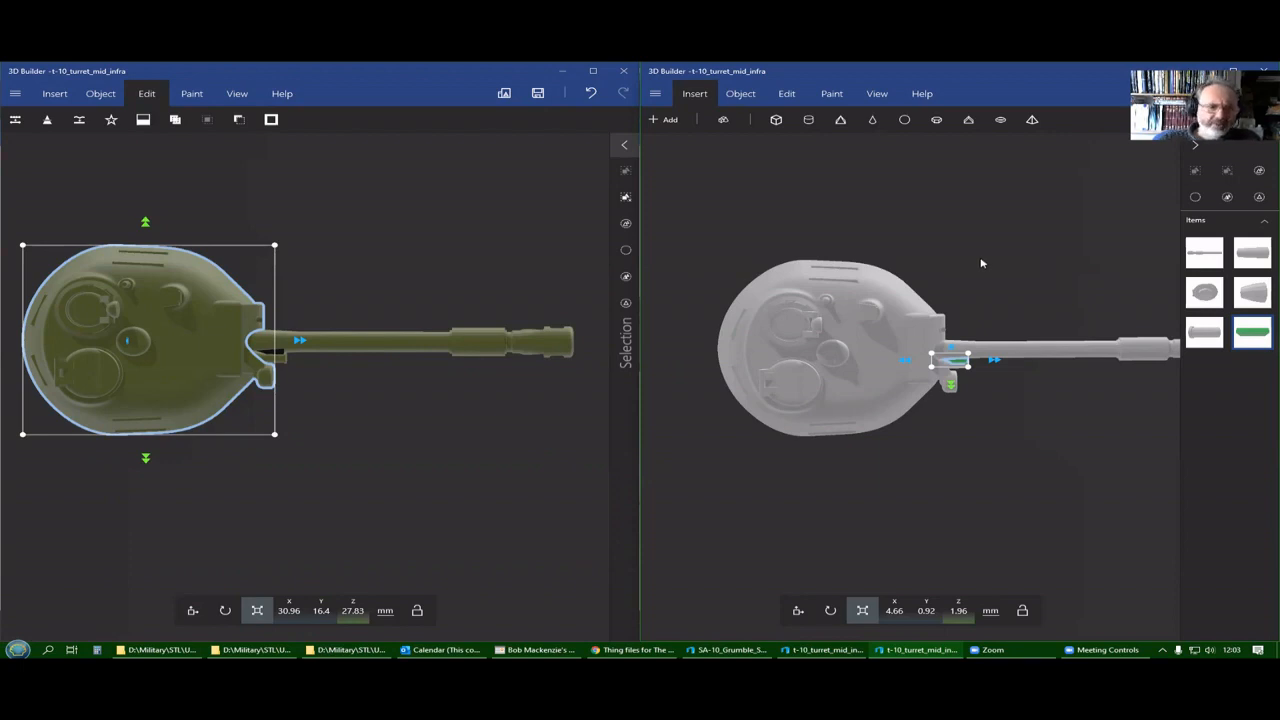
{"action": "mouse_move", "coordinate": [535, 343]}
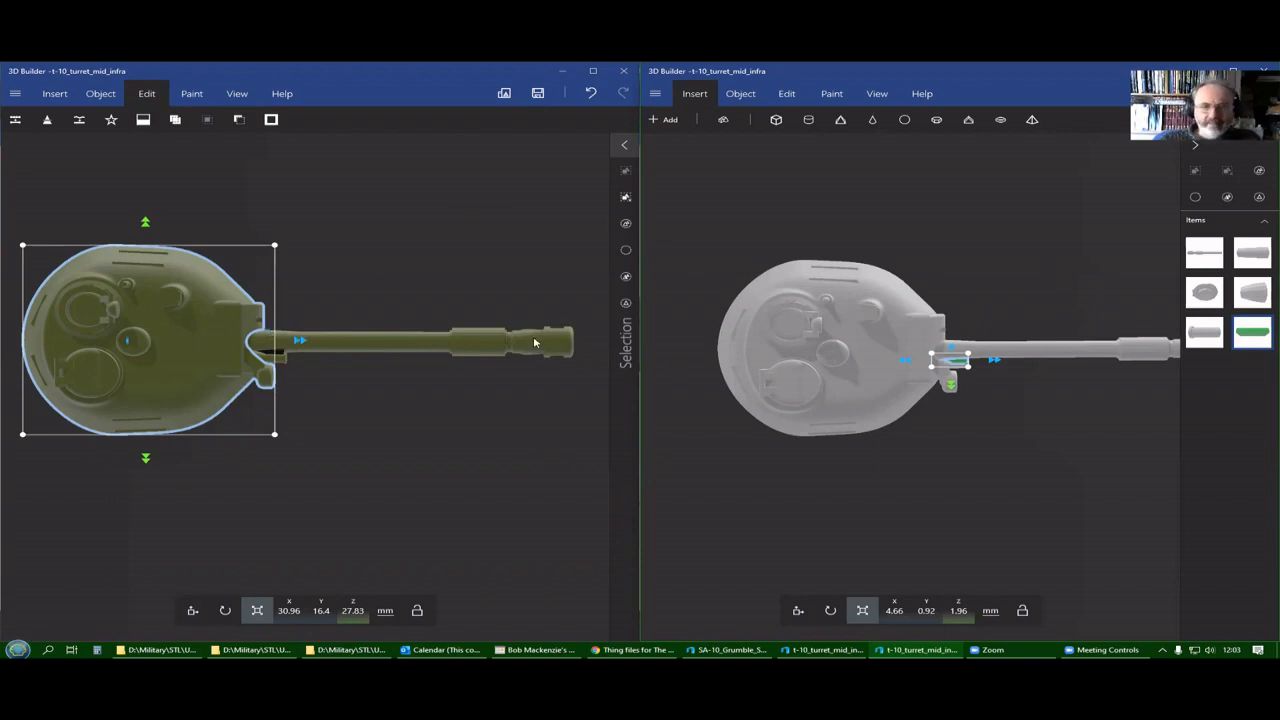
{"action": "mouse_move", "coordinate": [326, 329]}
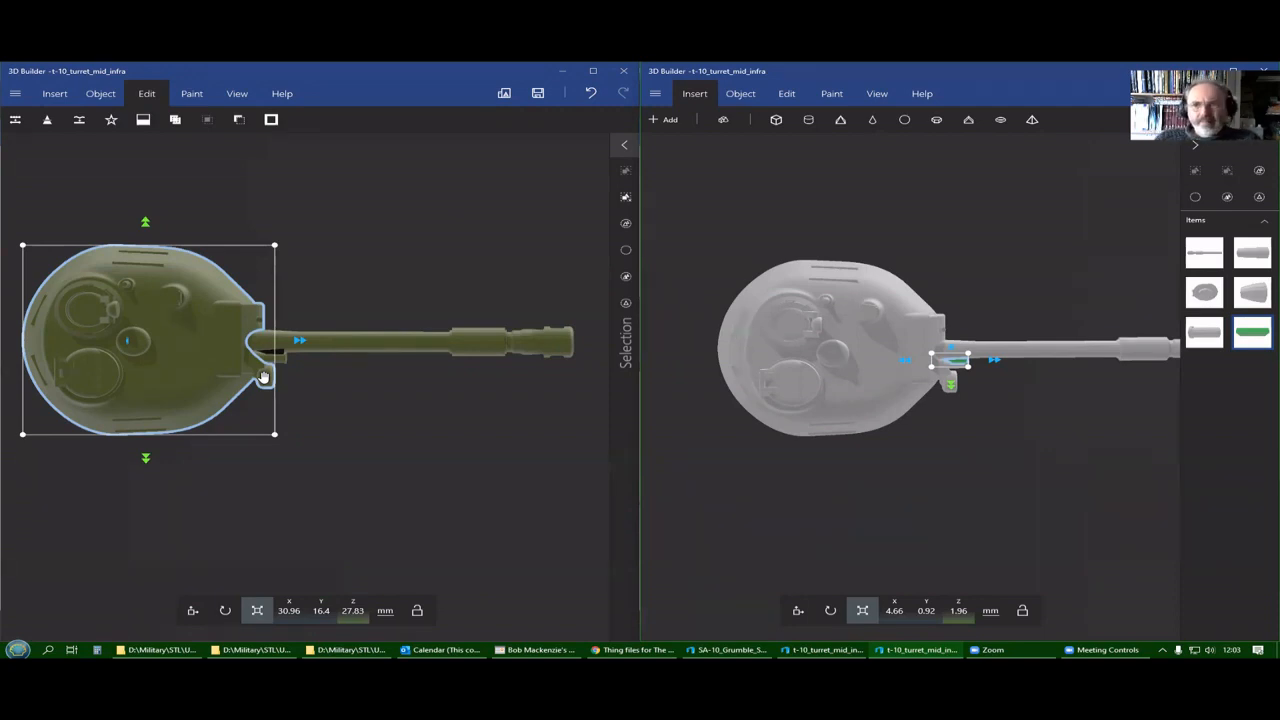
{"action": "mouse_move", "coordinate": [268, 371]}
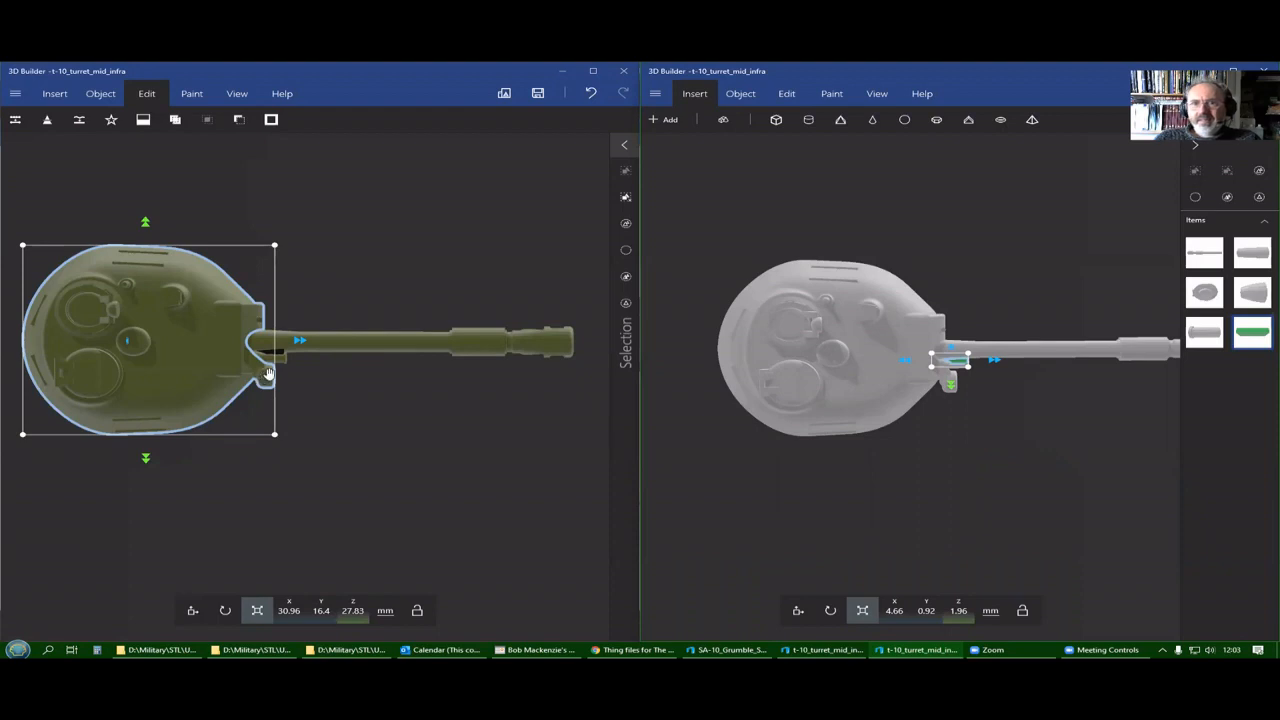
{"action": "mouse_move", "coordinate": [280, 372]}
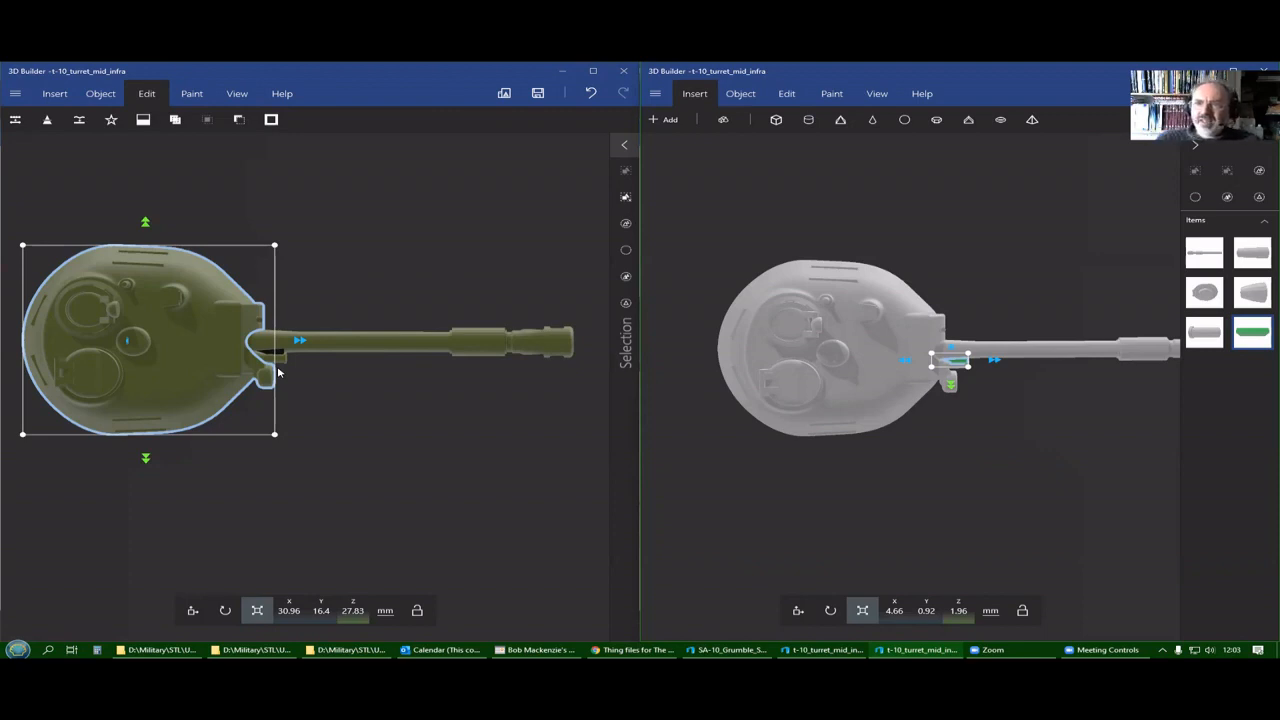
{"action": "mouse_move", "coordinate": [853, 168]}
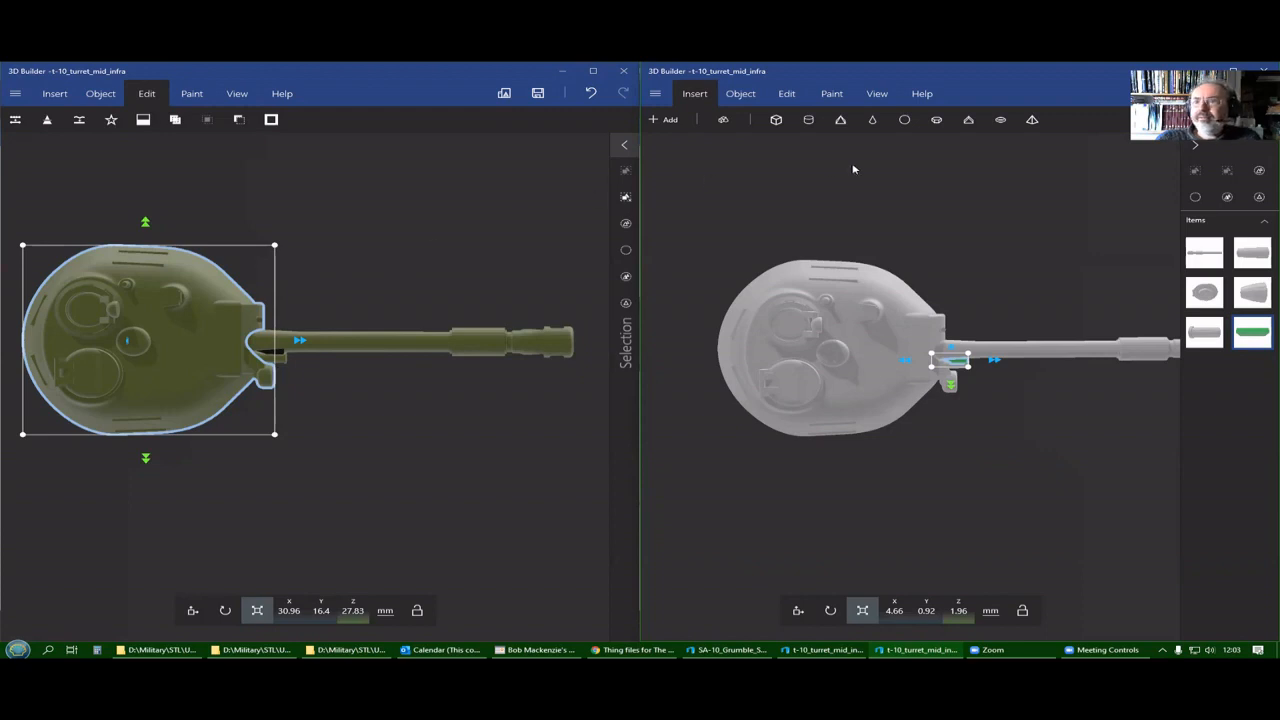